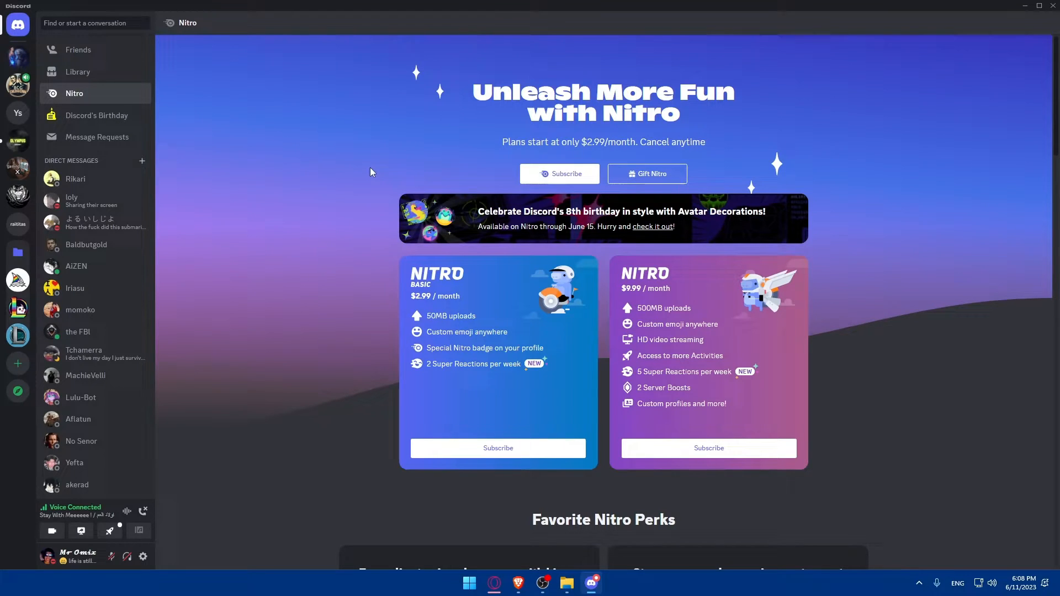
{"action": "mouse_move", "coordinate": [329, 256]}
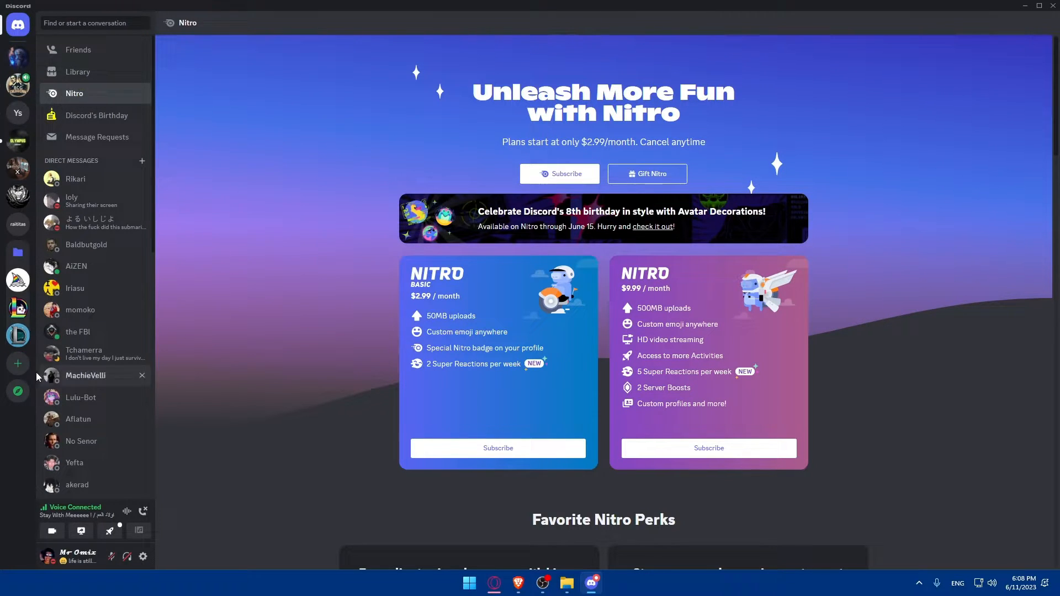
Start creating a new community server from the Gaming template, then abandon it
{"action": "left_click", "coordinate": [18, 364]}
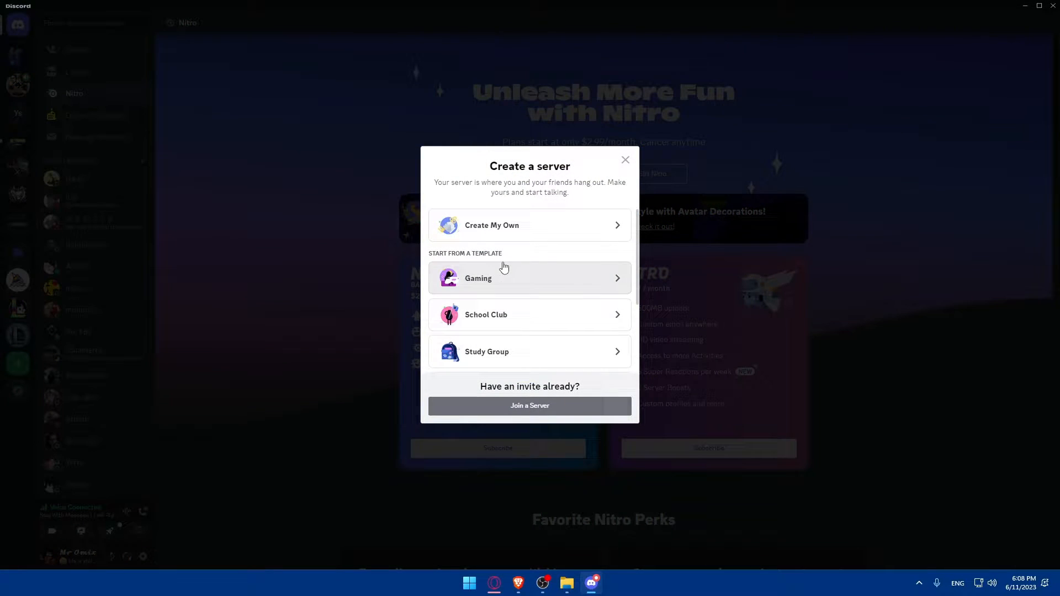
{"action": "left_click", "coordinate": [530, 225]}
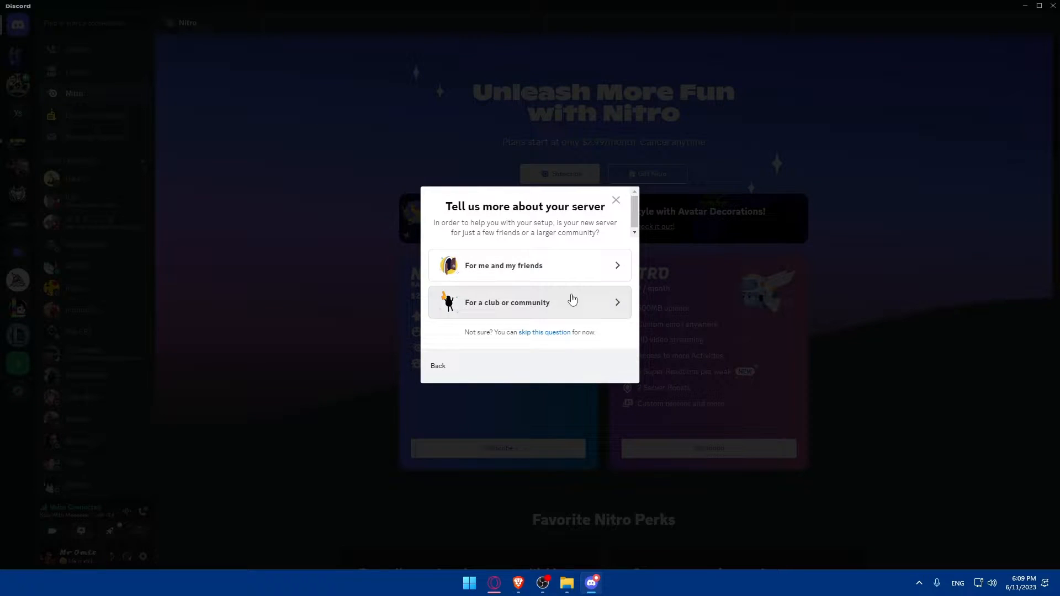
{"action": "left_click", "coordinate": [529, 303]}
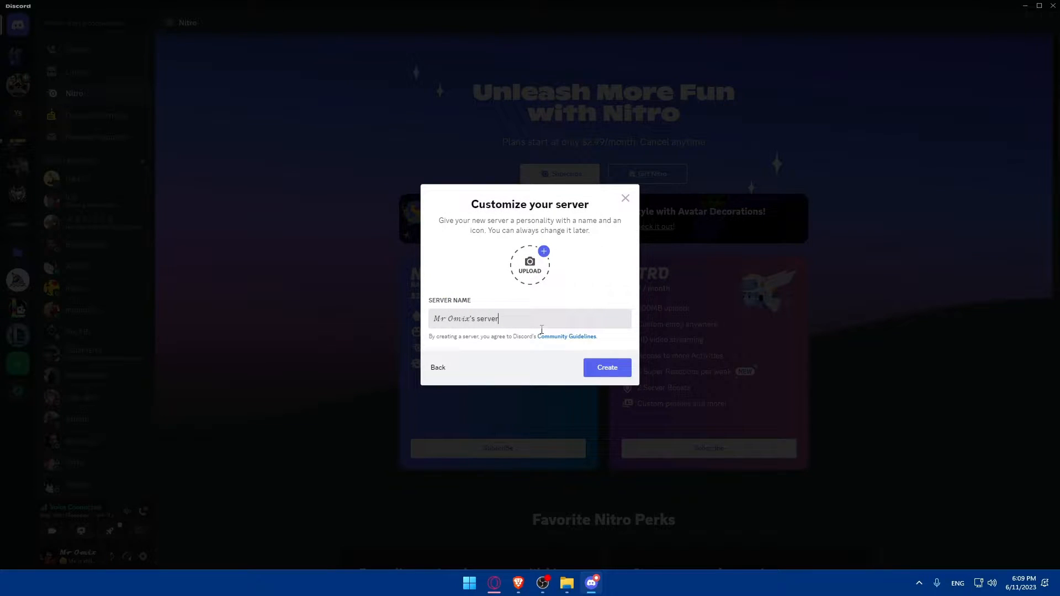
{"action": "left_click", "coordinate": [437, 368]}
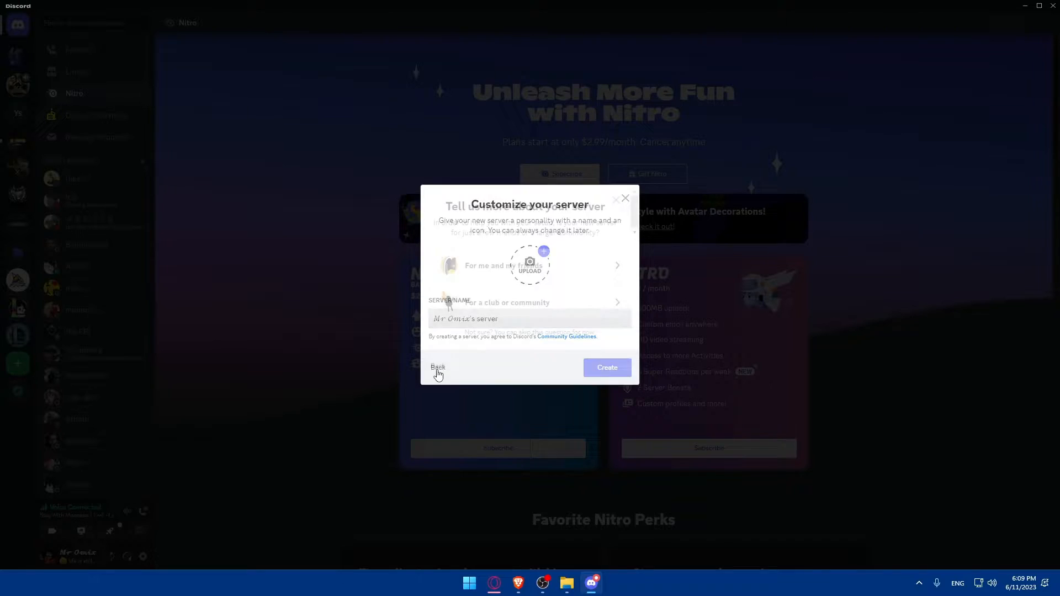
{"action": "left_click", "coordinate": [438, 368]}
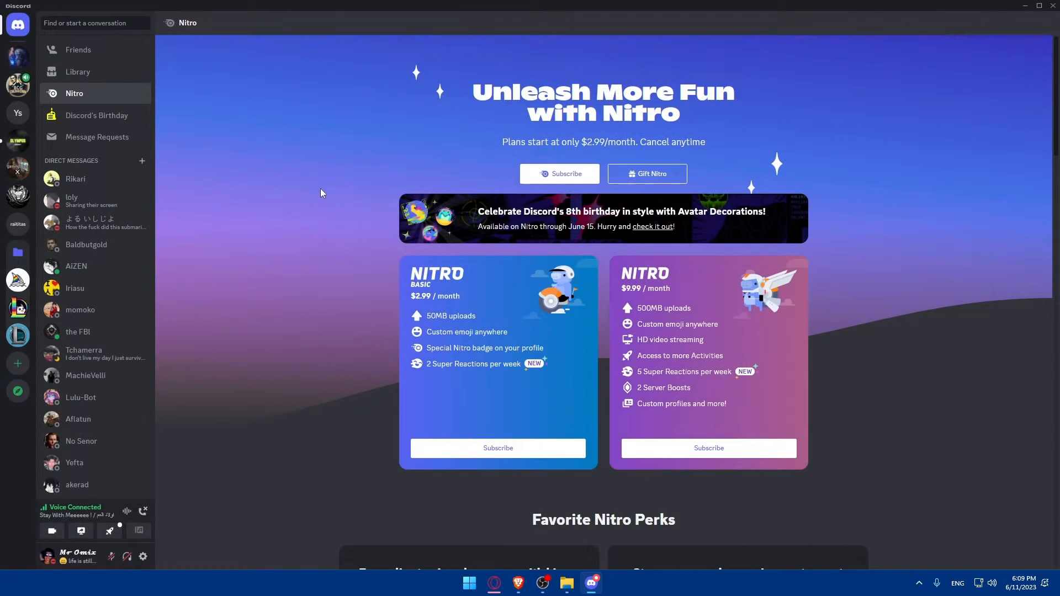
Open the Test server's #general channel from the server list
{"action": "scroll", "scroll_direction": "down", "scroll_amount": 3}
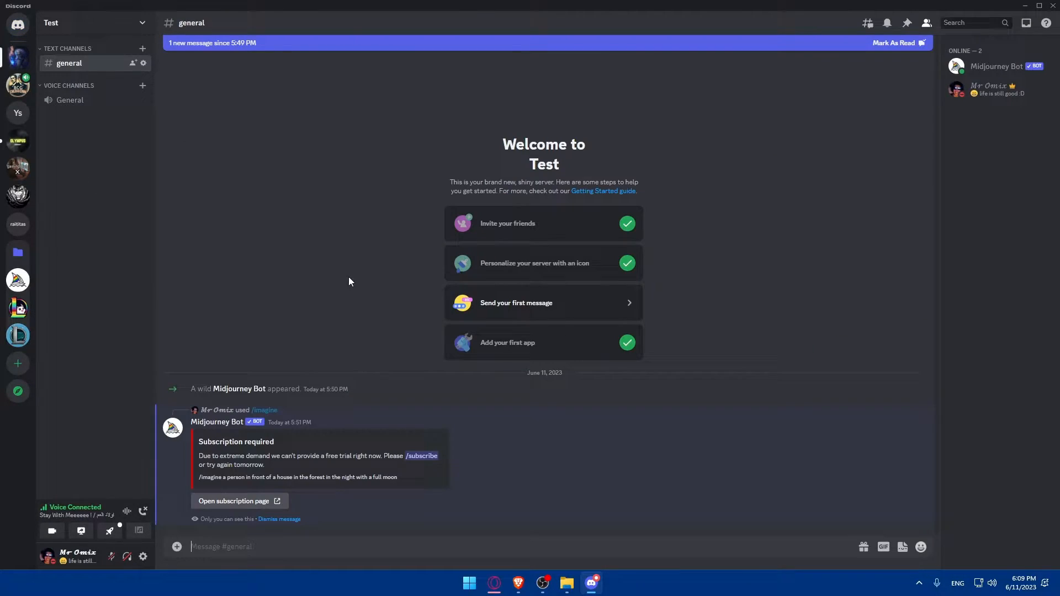
{"action": "left_click", "coordinate": [232, 547]}
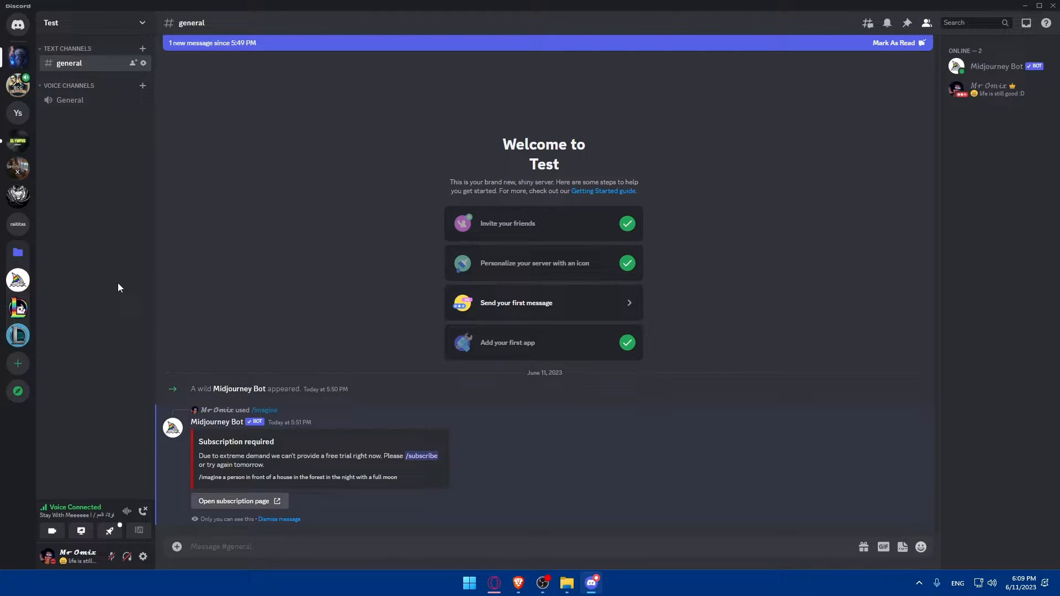
{"action": "mouse_move", "coordinate": [131, 283]}
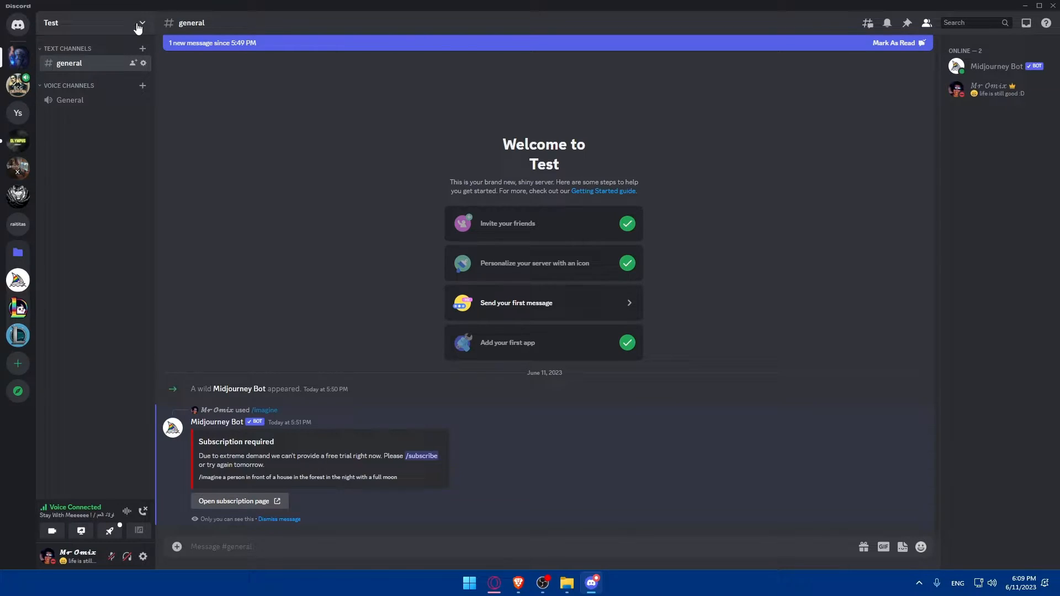
Open the App Directory from the Test server's name dropdown
{"action": "left_click", "coordinate": [143, 22]}
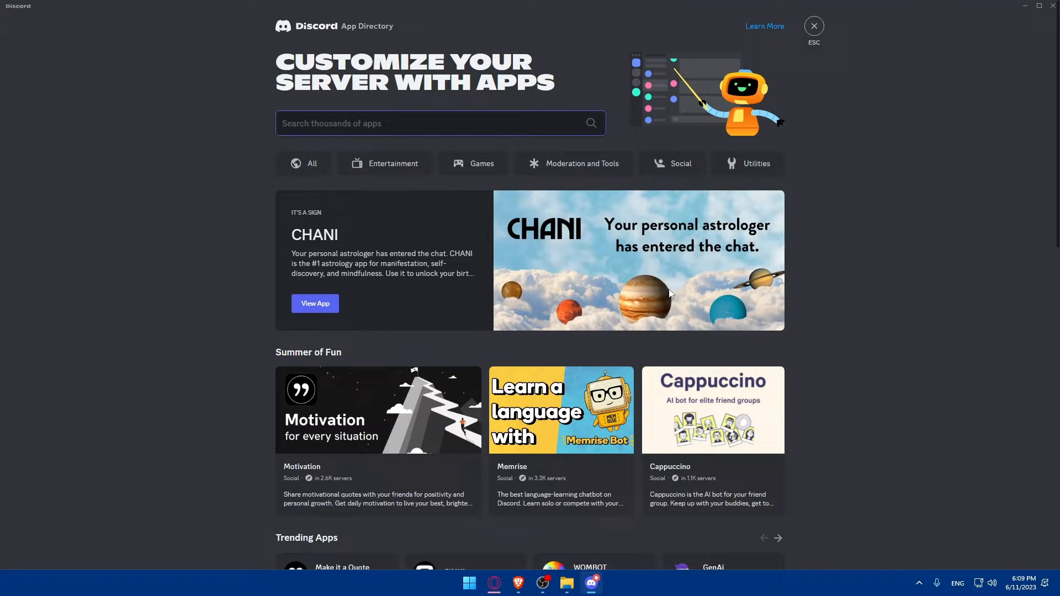
{"action": "mouse_move", "coordinate": [280, 323]}
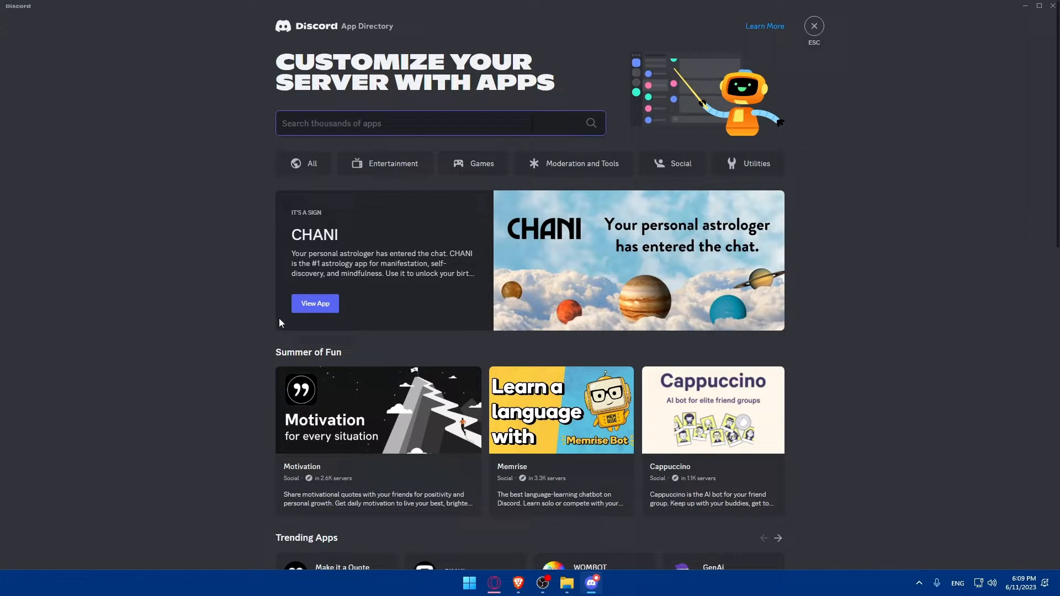
{"action": "mouse_move", "coordinate": [494, 306]}
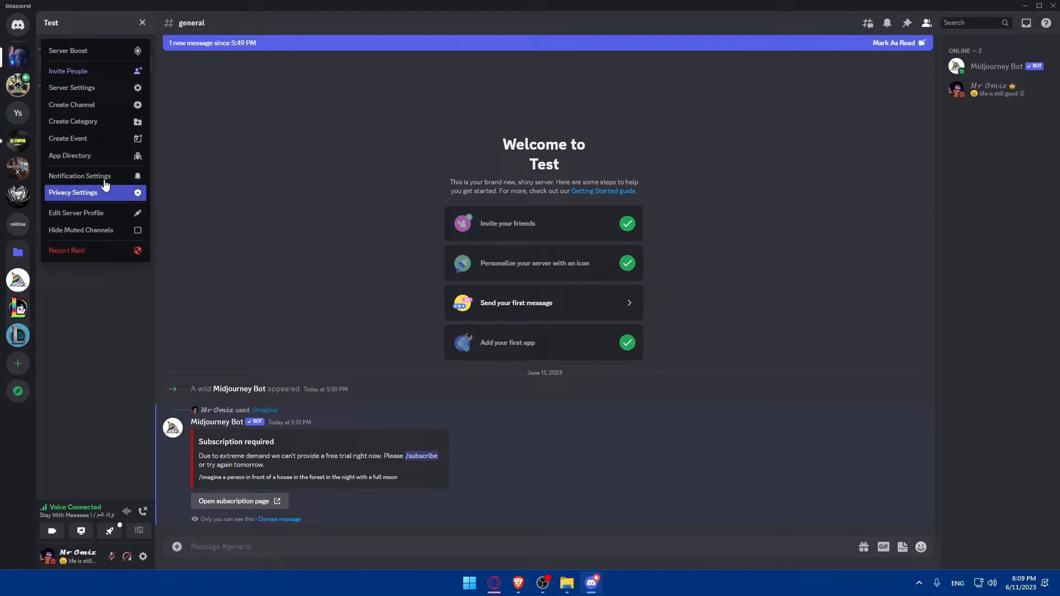
{"action": "left_click", "coordinate": [71, 154]}
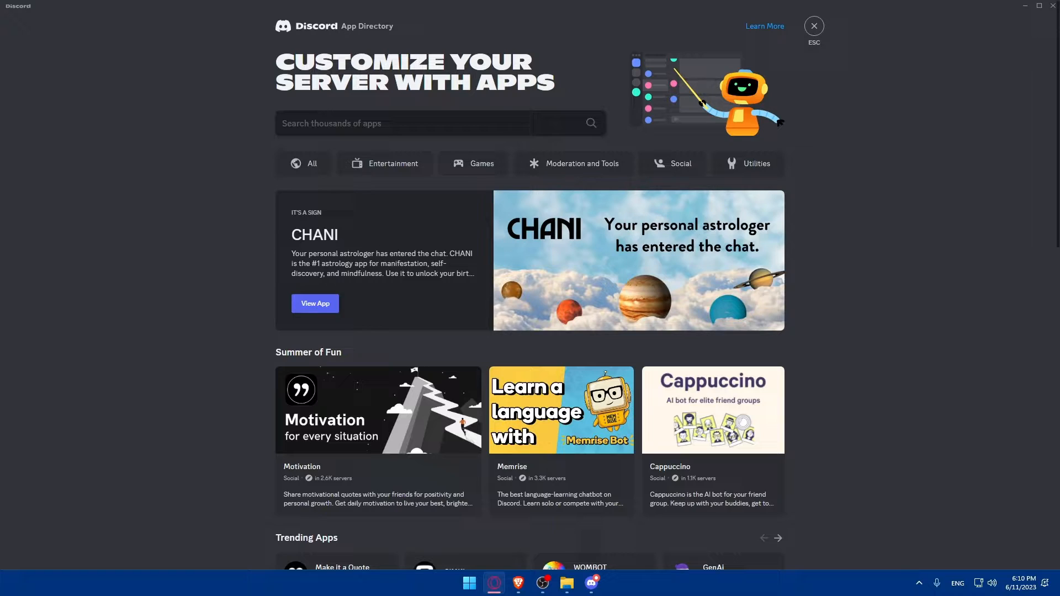
Search the App Directory for 'mee6' so MEE6 is listed first
{"action": "left_click", "coordinate": [378, 123]}
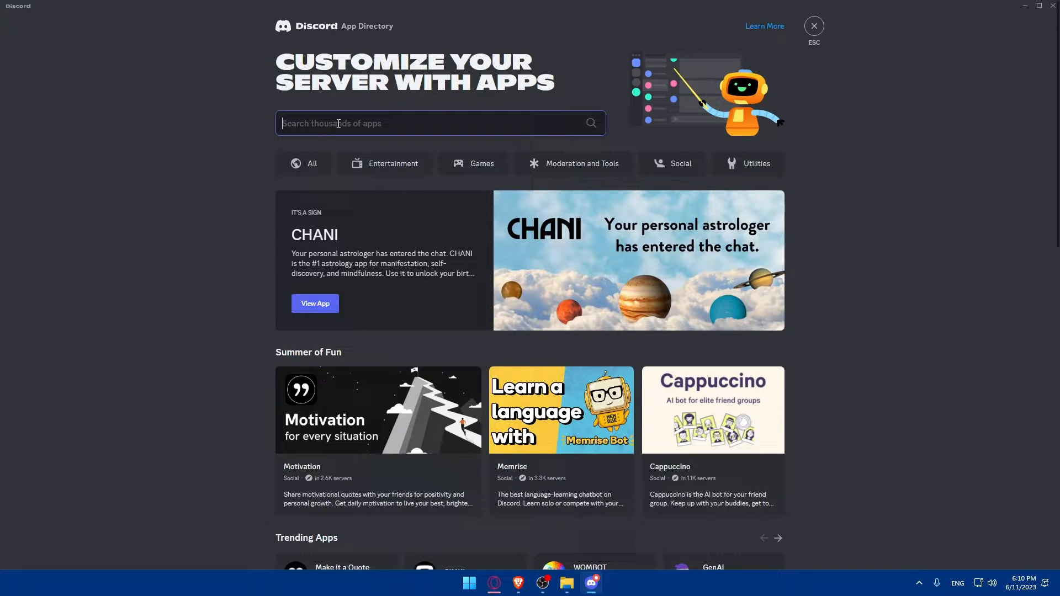
{"action": "type", "text": "m"}
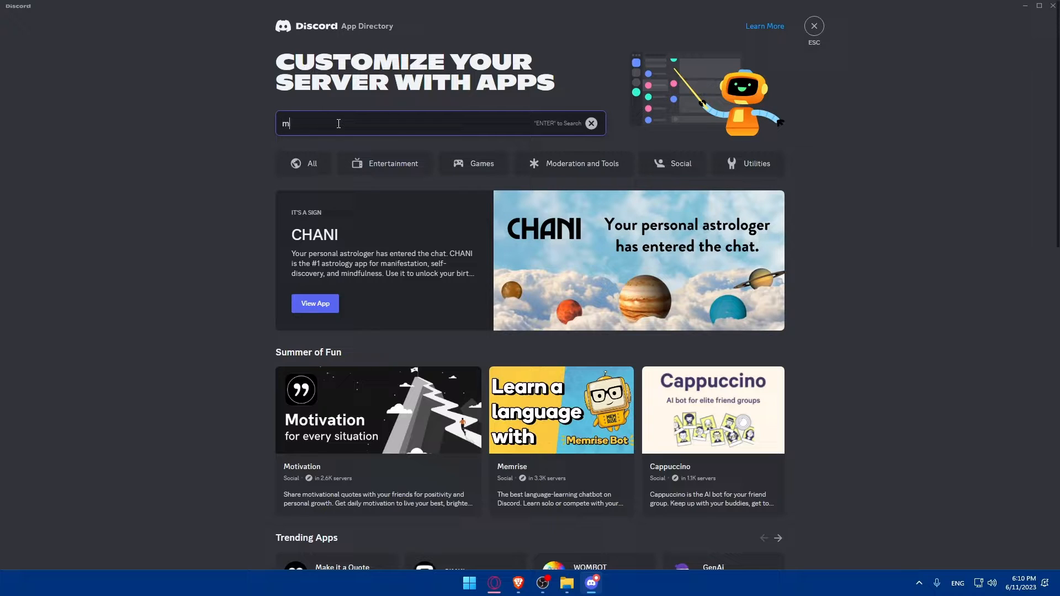
{"action": "type", "text": "ee6"}
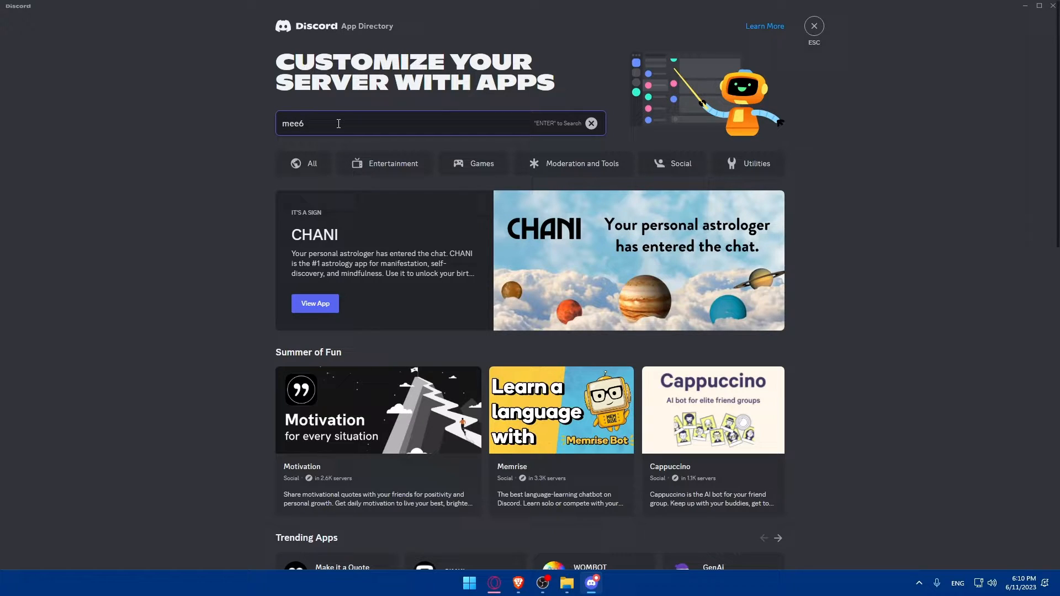
{"action": "key", "text": "Enter"}
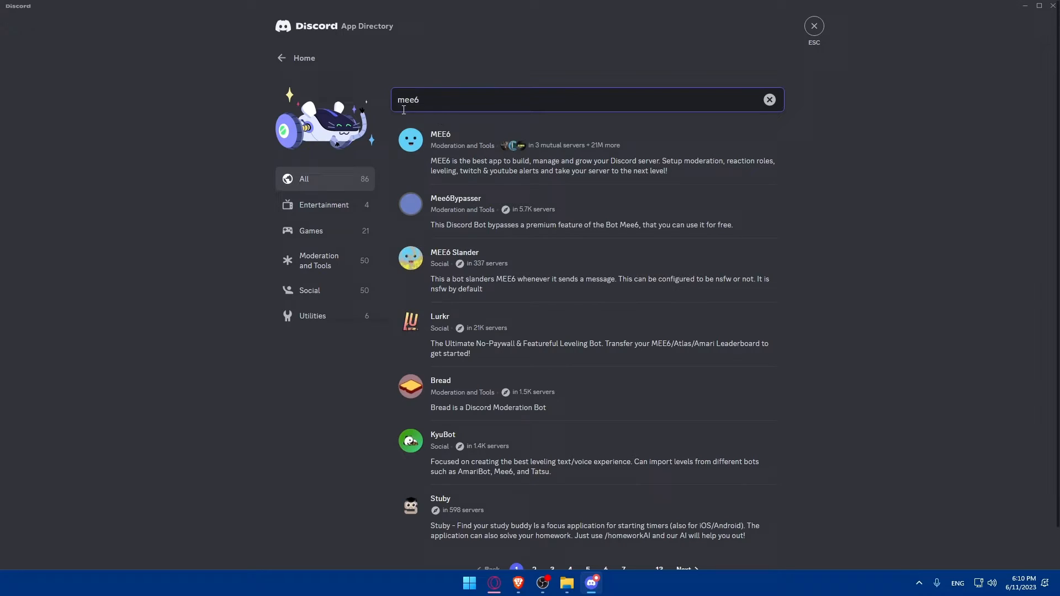
Open MEE6's app page and expand its full overview down to the popular slash commands
{"action": "left_click", "coordinate": [441, 133]}
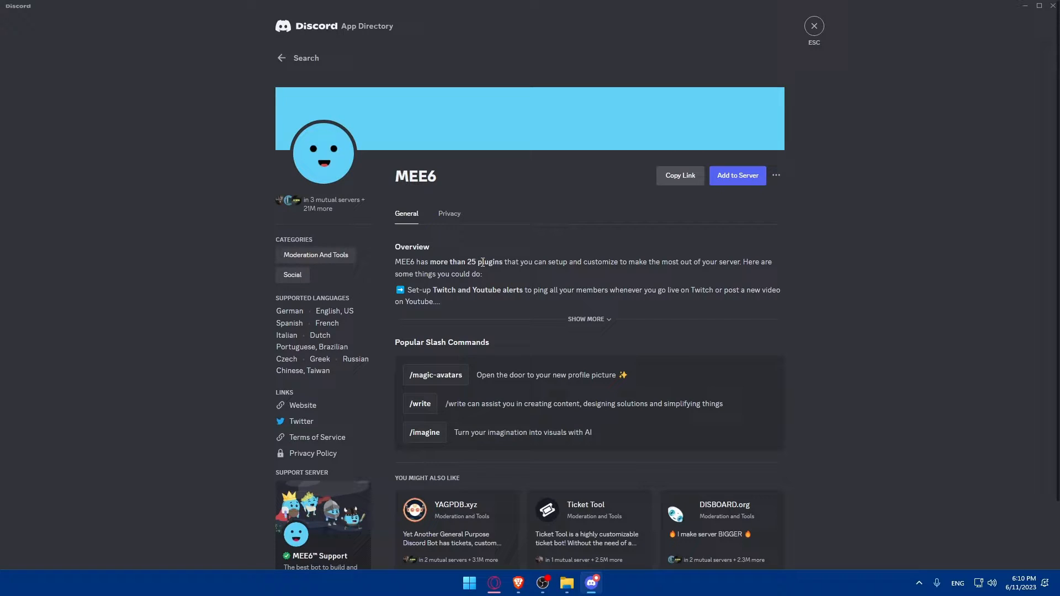
{"action": "mouse_move", "coordinate": [653, 274]}
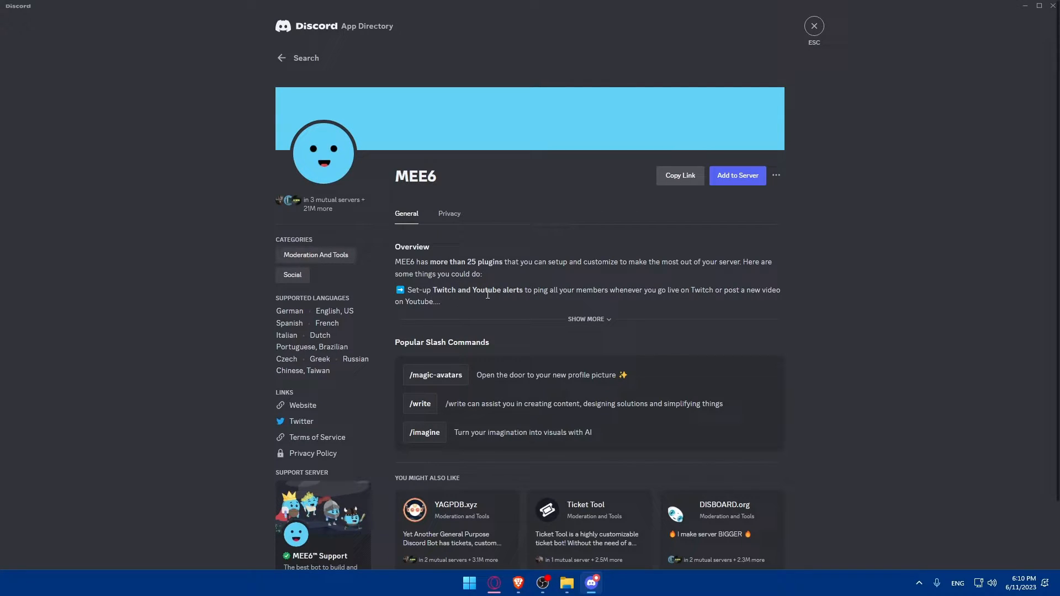
{"action": "mouse_move", "coordinate": [614, 300]}
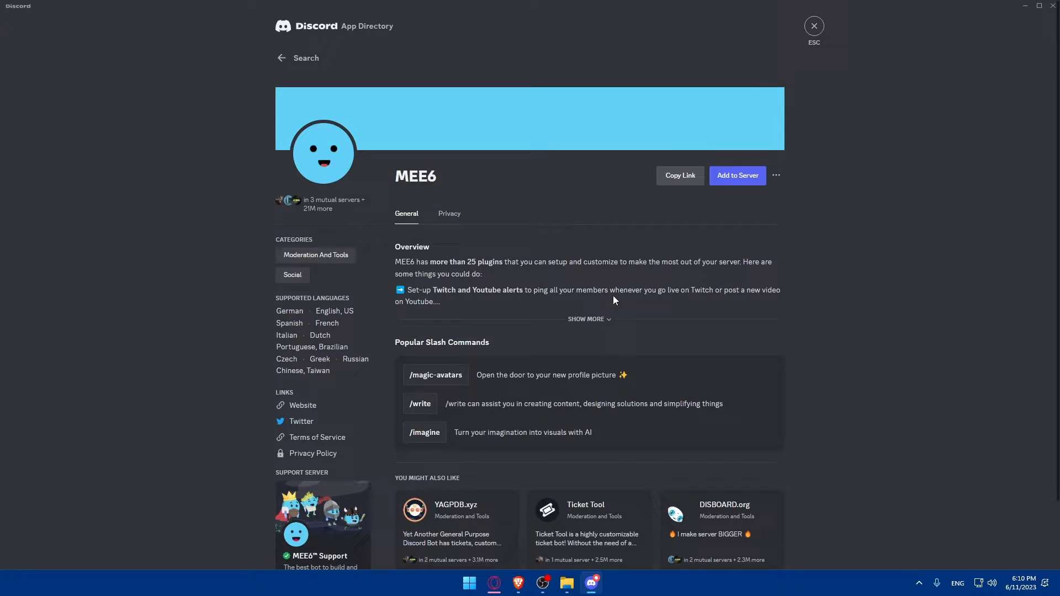
{"action": "left_click", "coordinate": [586, 319]}
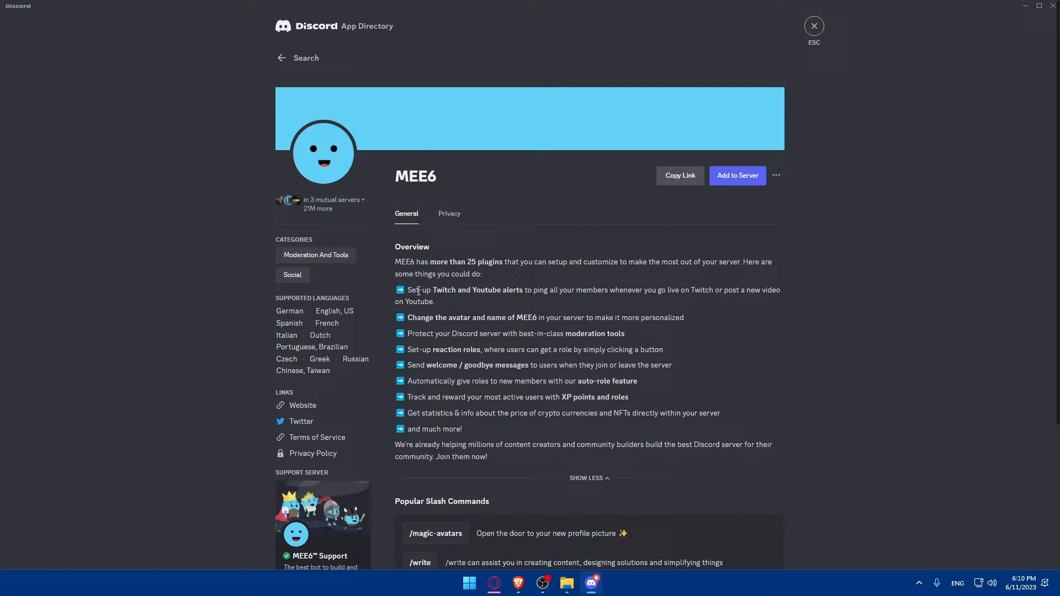
{"action": "mouse_move", "coordinate": [522, 410]}
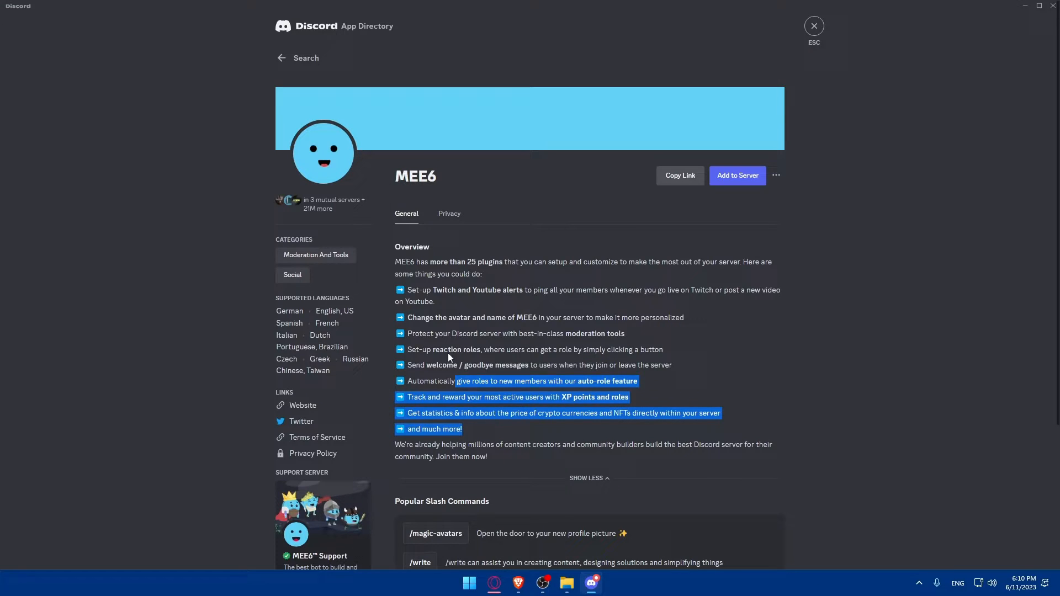
{"action": "scroll", "scroll_direction": "down", "scroll_amount": 3}
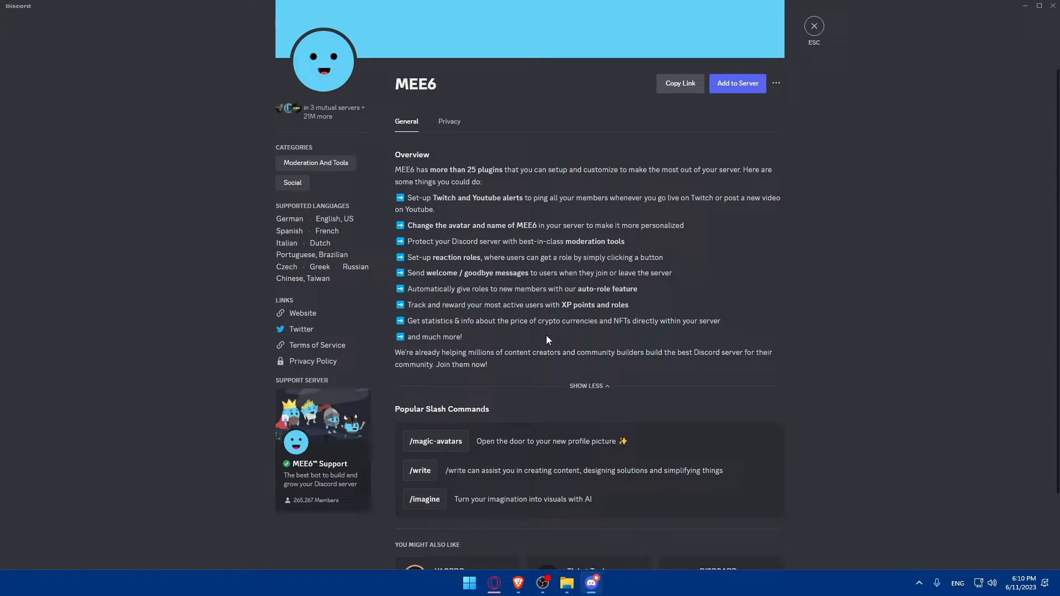
{"action": "scroll", "scroll_direction": "down", "scroll_amount": 3}
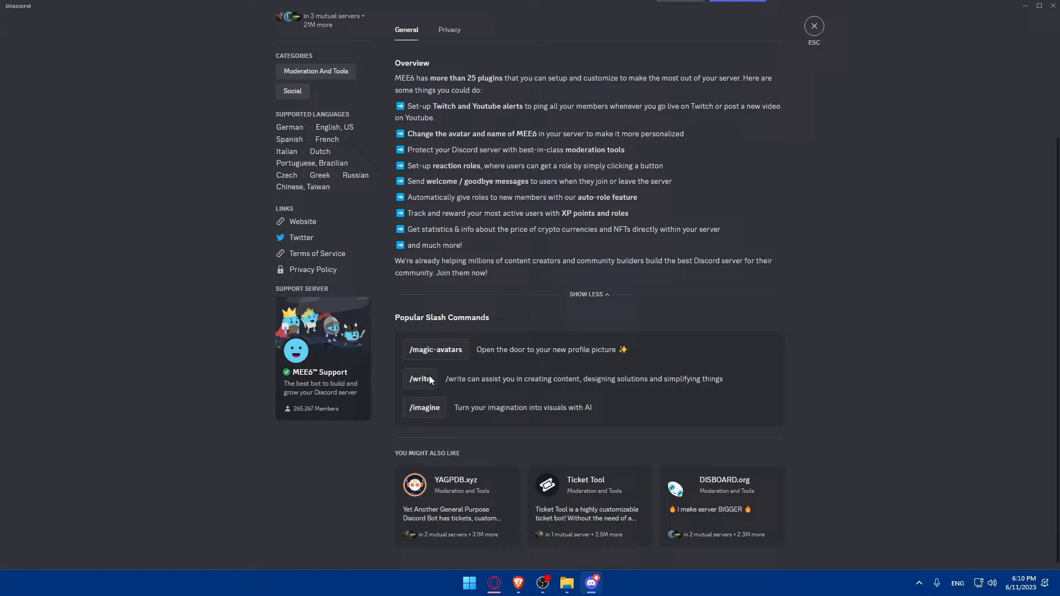
{"action": "mouse_move", "coordinate": [522, 394]}
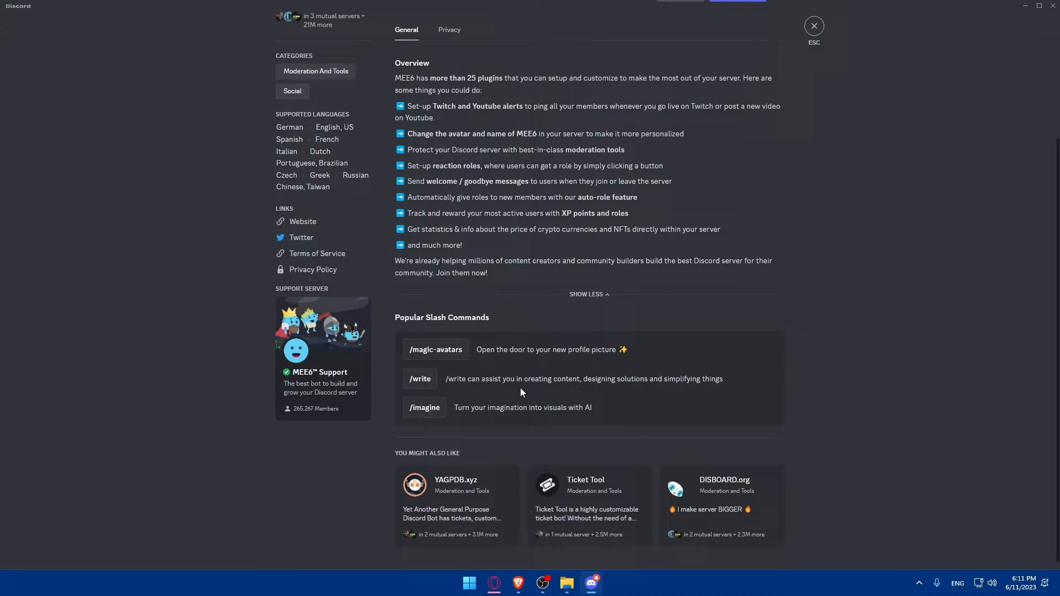
{"action": "mouse_move", "coordinate": [642, 410]}
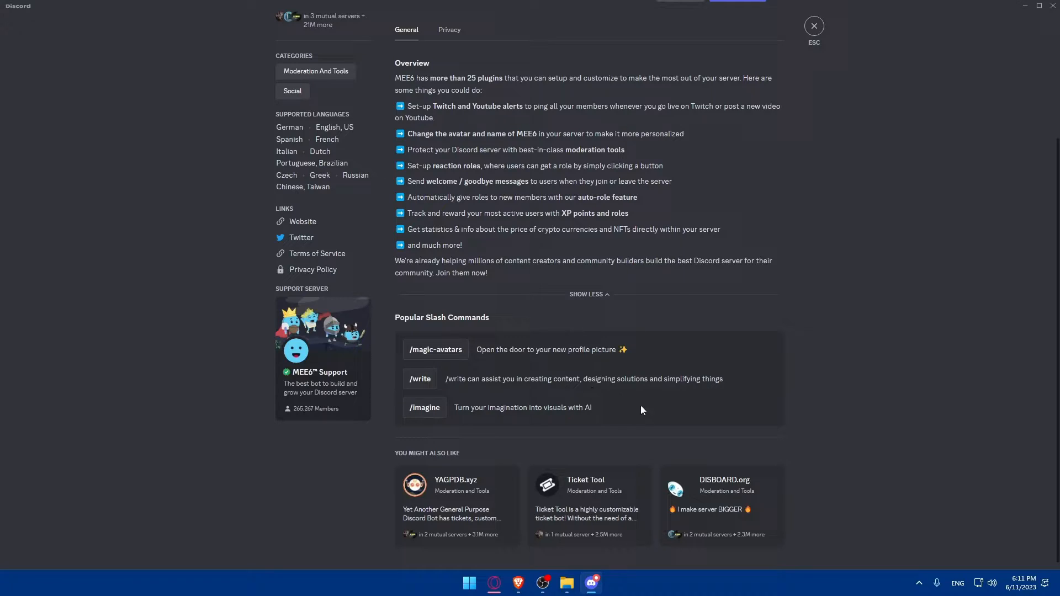
{"action": "mouse_move", "coordinate": [412, 420]}
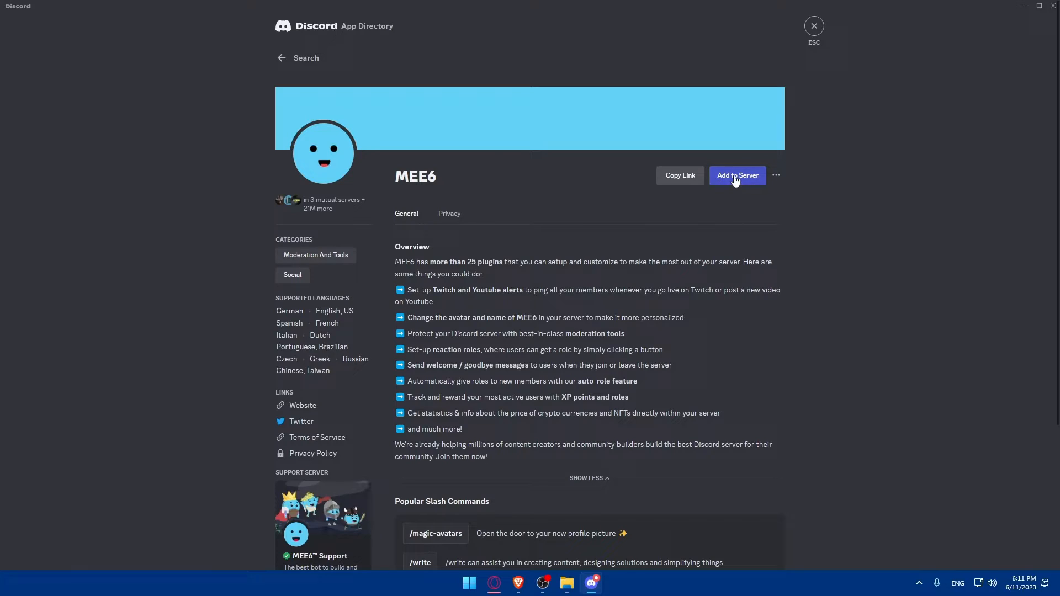
{"action": "mouse_move", "coordinate": [744, 210]}
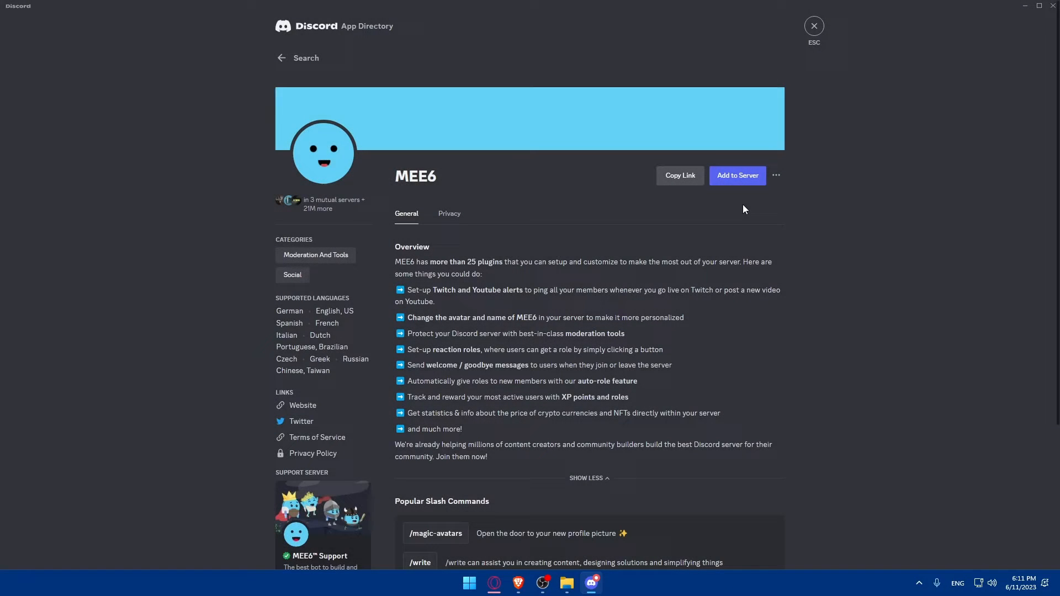
Review MEE6's Privacy data access, start Add to Server and agree to go to mee6.xyz
{"action": "left_click", "coordinate": [776, 176]}
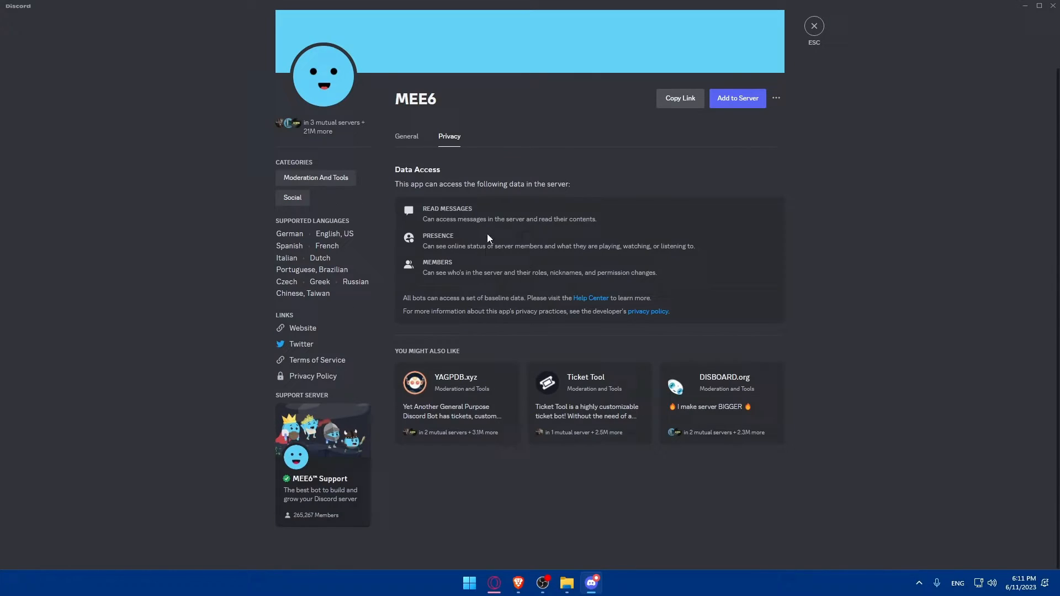
{"action": "mouse_move", "coordinate": [506, 260]}
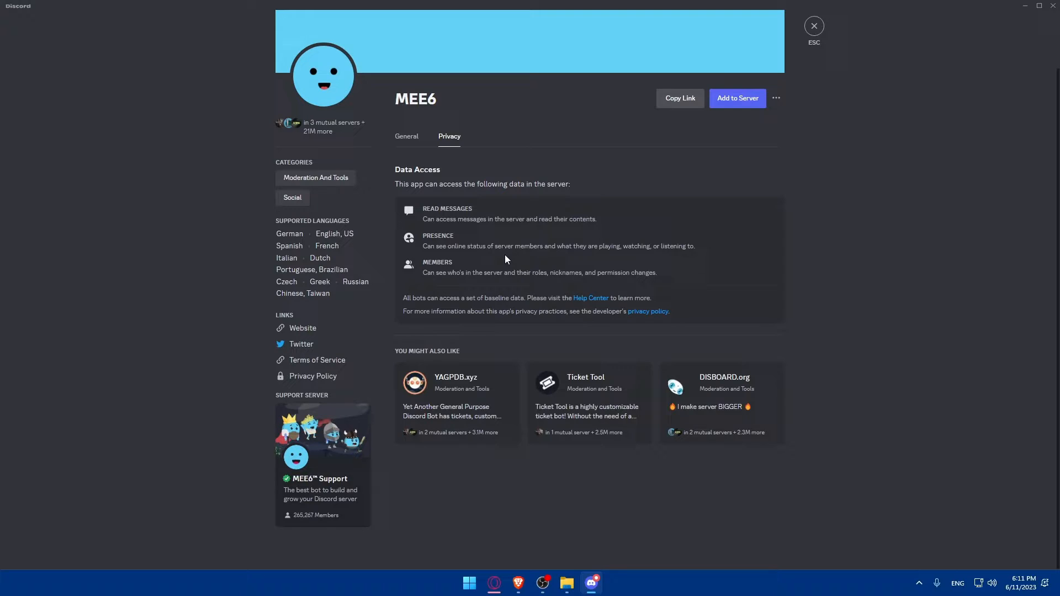
{"action": "left_click", "coordinate": [302, 328]}
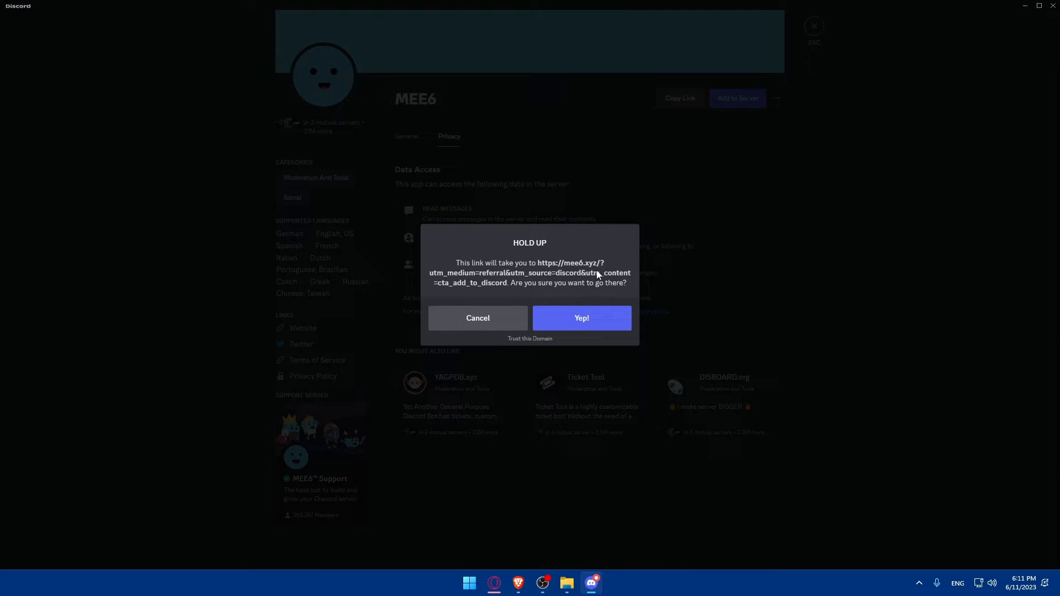
{"action": "left_click", "coordinate": [477, 319]}
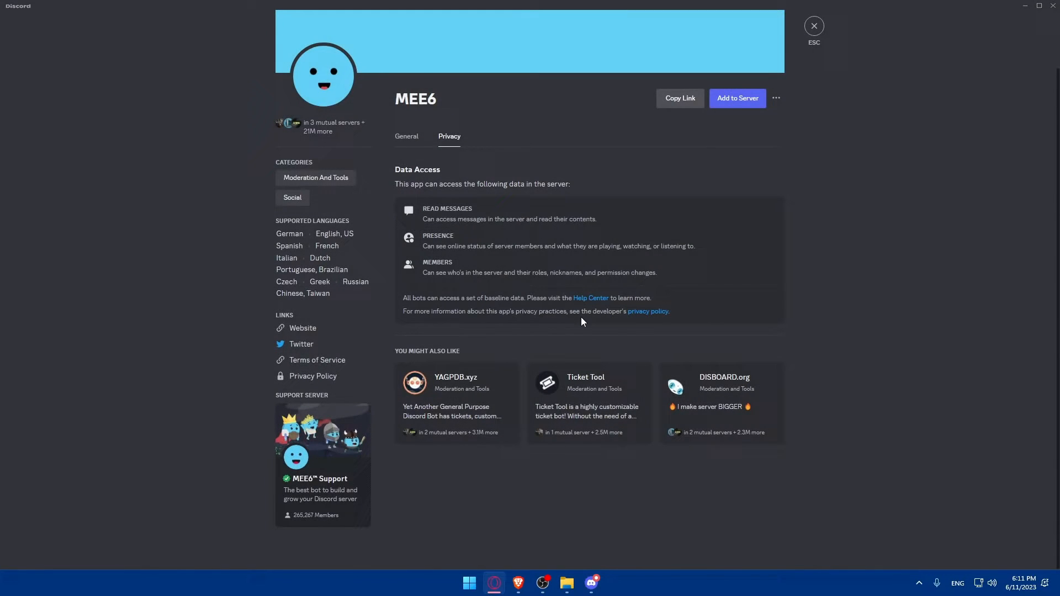
{"action": "mouse_move", "coordinate": [292, 252]}
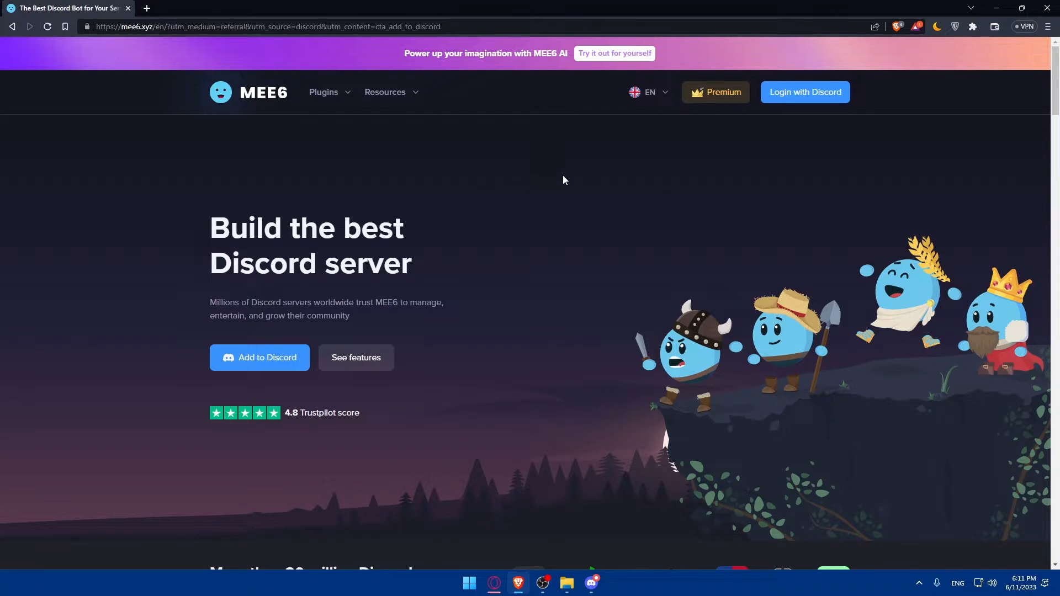
{"action": "mouse_move", "coordinate": [594, 104]}
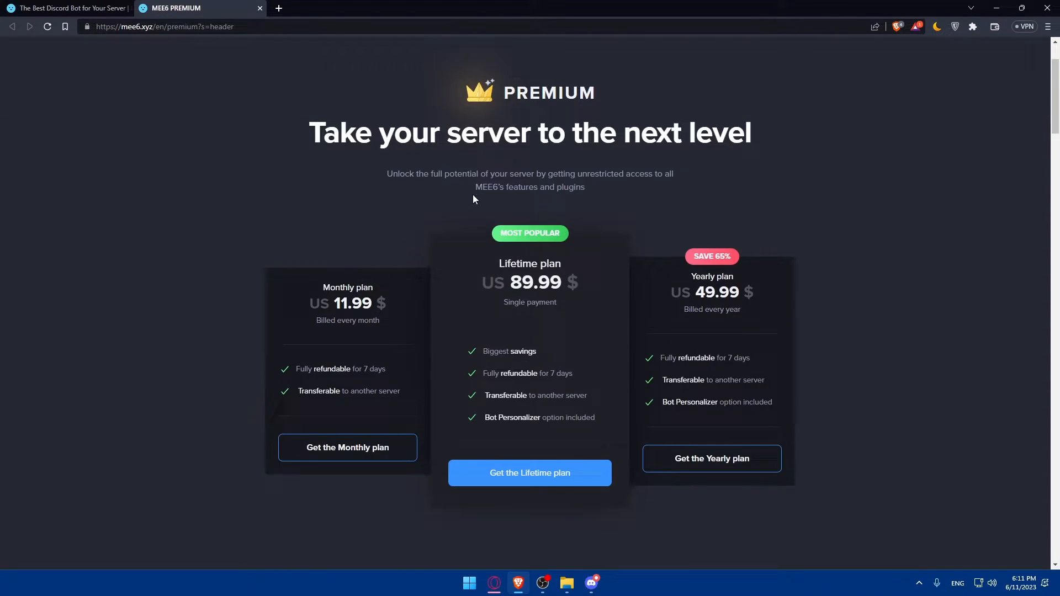
{"action": "mouse_move", "coordinate": [704, 323]}
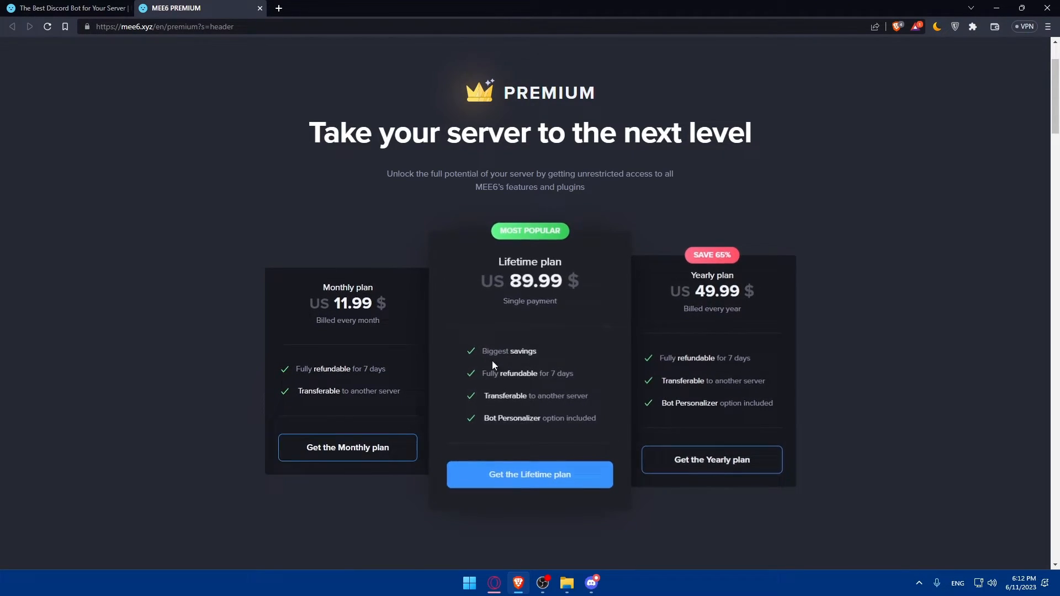
Scroll through the Premium plans comparison and FAQ, then choose Add to Discord
{"action": "scroll", "scroll_direction": "down", "scroll_amount": 3}
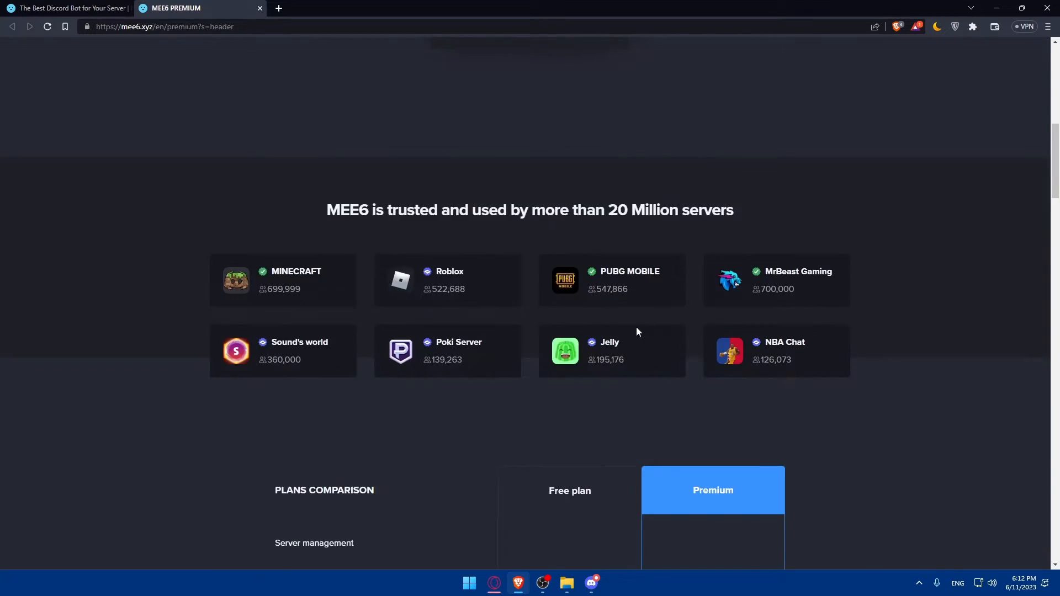
{"action": "scroll", "scroll_direction": "down", "scroll_amount": 3}
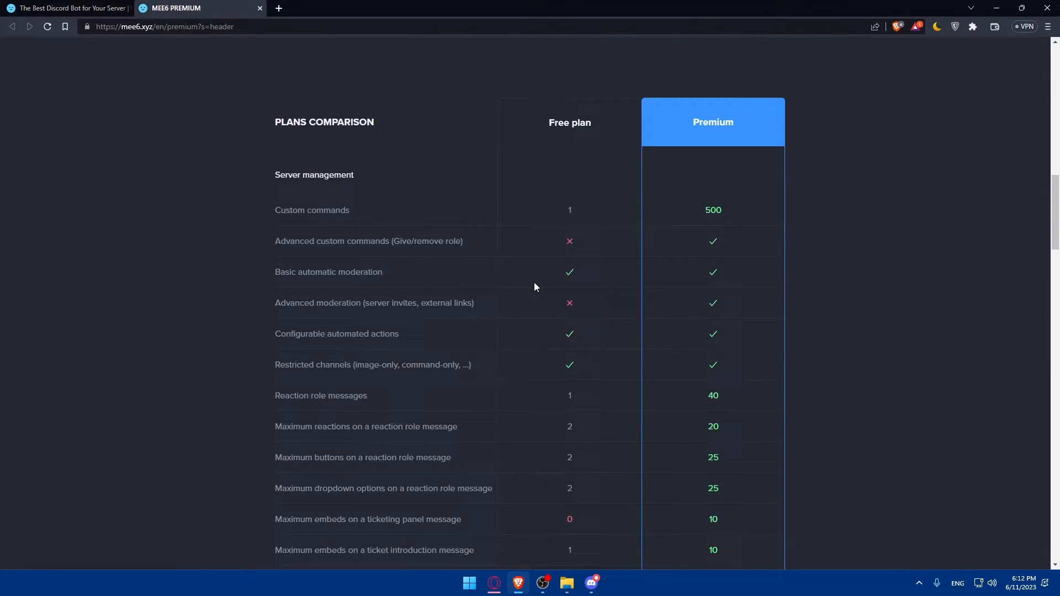
{"action": "mouse_move", "coordinate": [556, 236]}
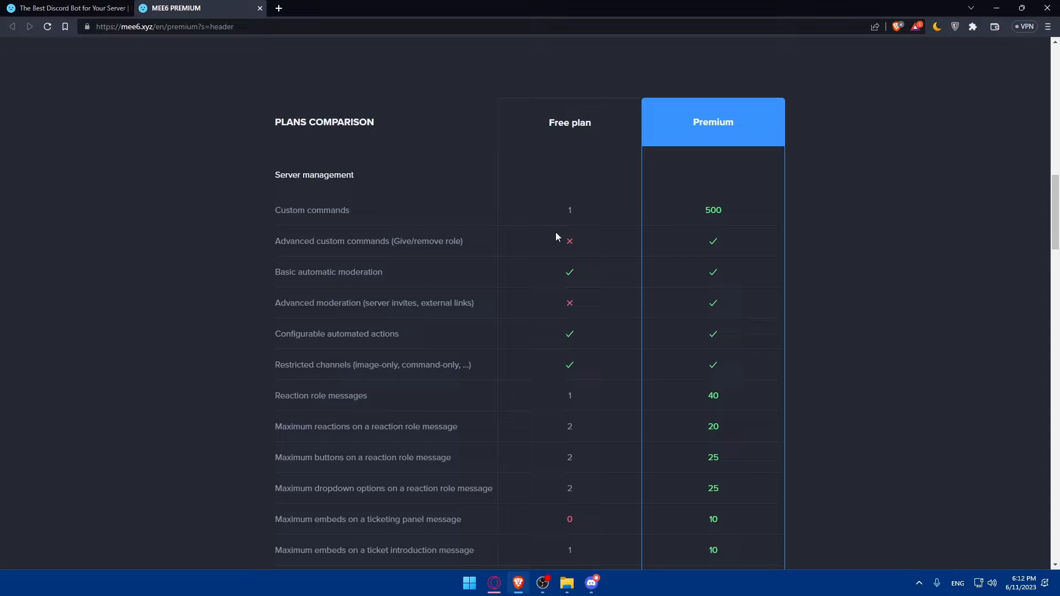
{"action": "mouse_move", "coordinate": [597, 221]}
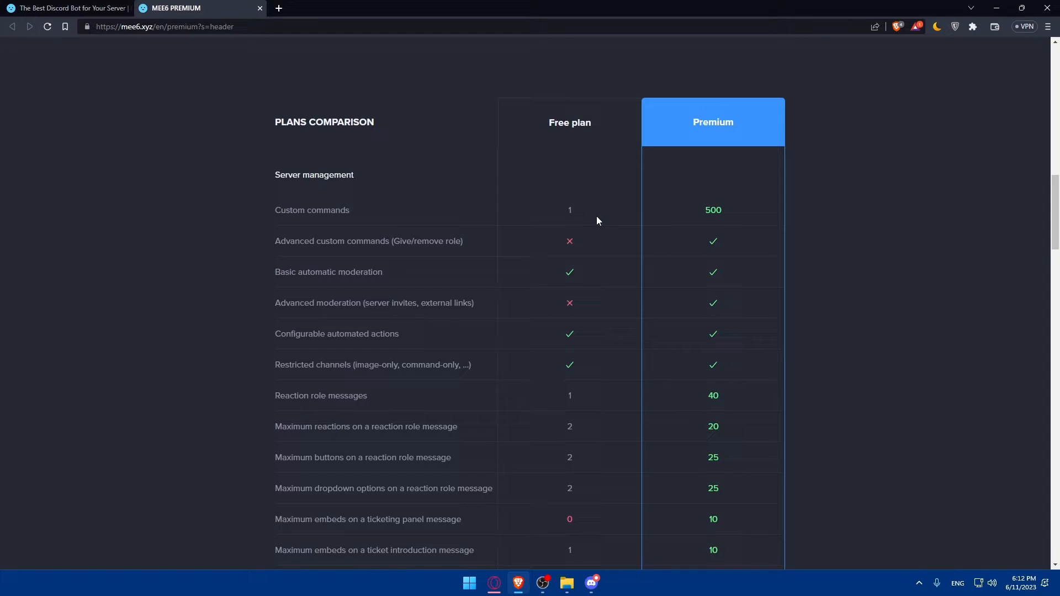
{"action": "scroll", "scroll_direction": "down", "scroll_amount": 3}
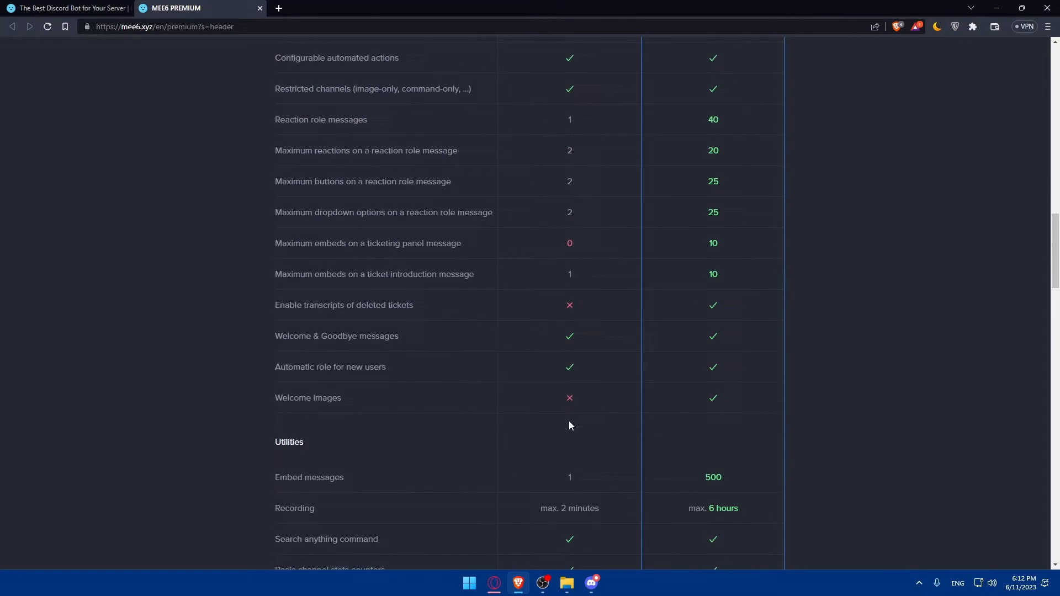
{"action": "scroll", "scroll_direction": "down", "scroll_amount": 3}
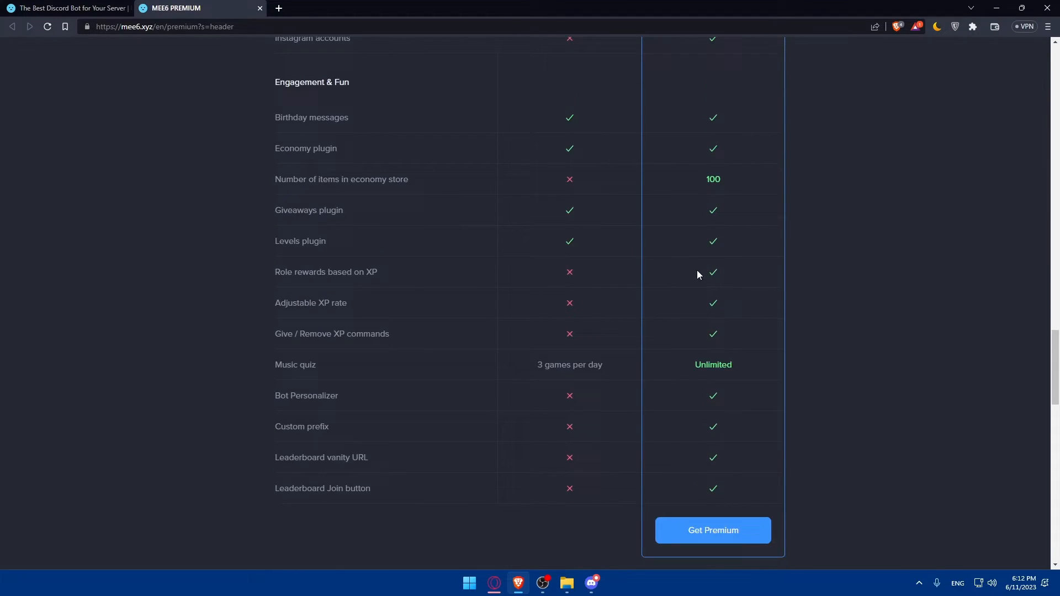
{"action": "scroll", "scroll_direction": "down", "scroll_amount": 3}
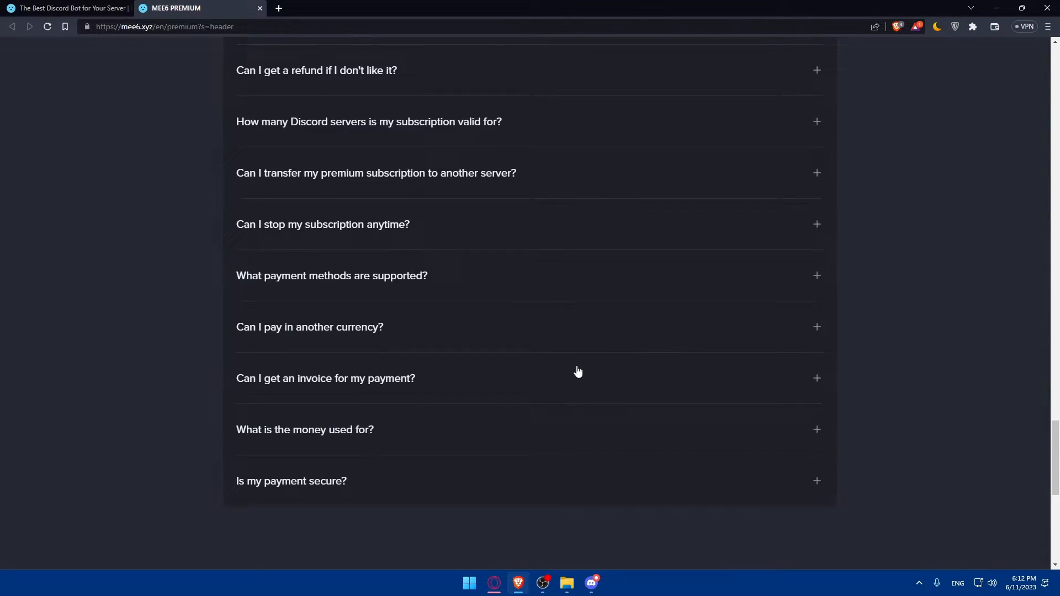
{"action": "scroll", "scroll_direction": "down", "scroll_amount": 3}
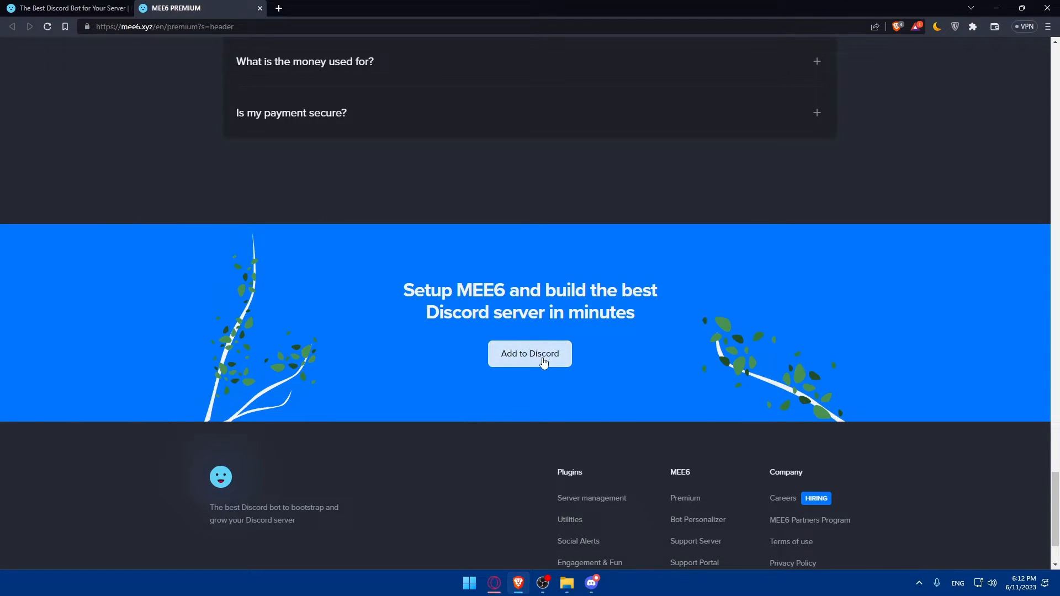
{"action": "left_click", "coordinate": [530, 353]}
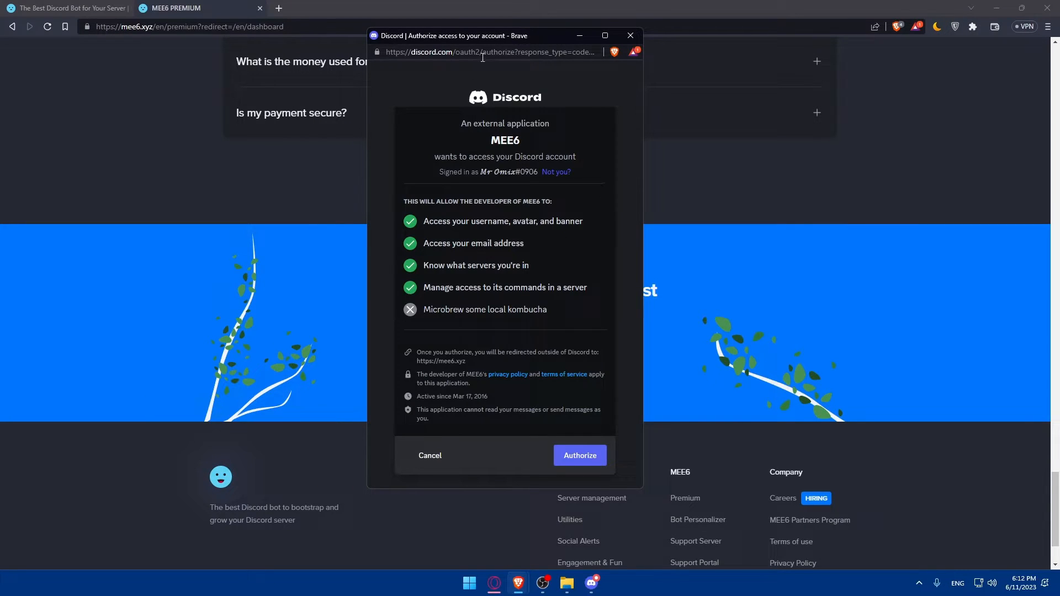
Authorize MEE6's account access and choose Setup on the Test server, continuing to add the bot
{"action": "left_click", "coordinate": [580, 455]}
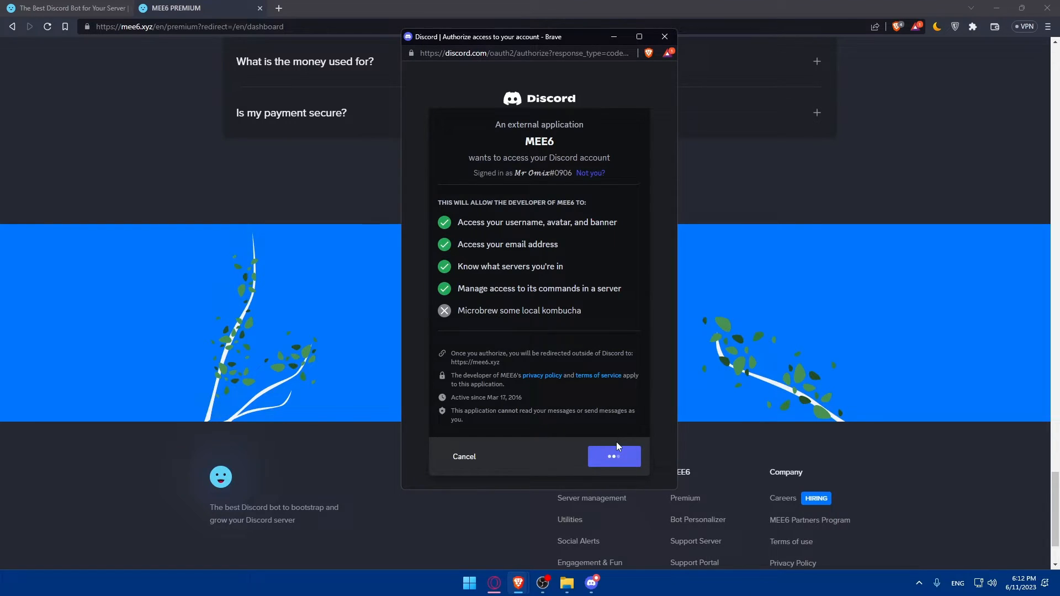
{"action": "left_click", "coordinate": [614, 458]}
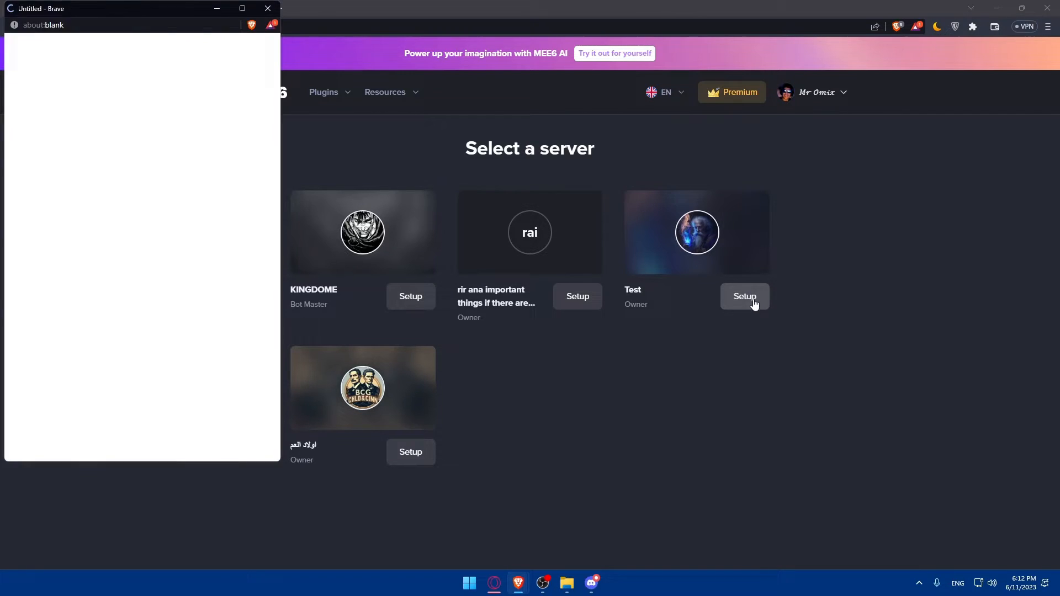
{"action": "left_click", "coordinate": [744, 296]}
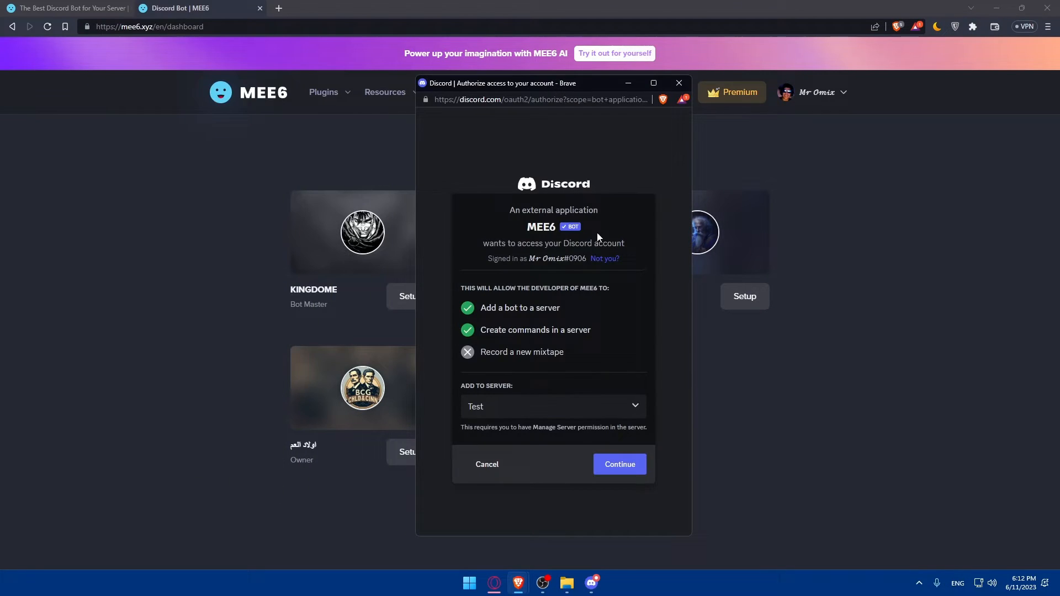
{"action": "mouse_move", "coordinate": [538, 338]}
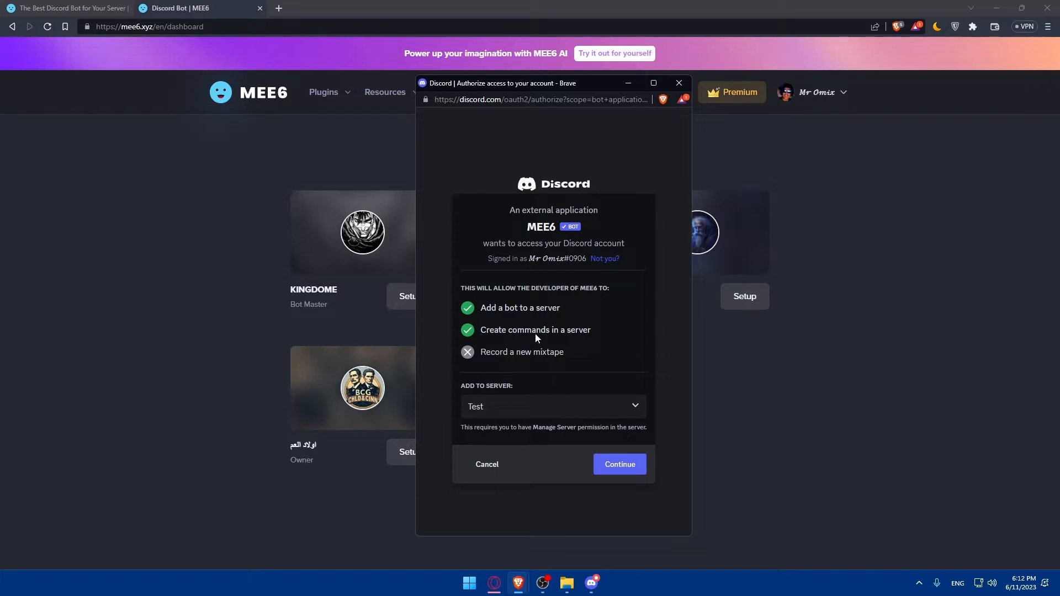
{"action": "left_click", "coordinate": [620, 464]}
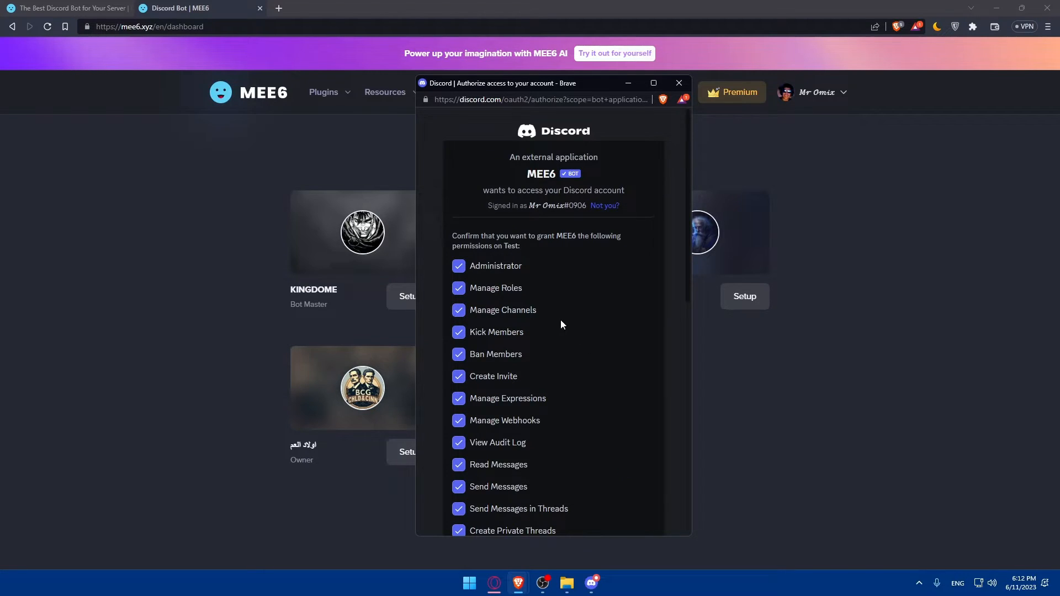
Review the full permission list and authorize granting it to MEE6 on Test
{"action": "scroll", "scroll_direction": "down", "scroll_amount": 3}
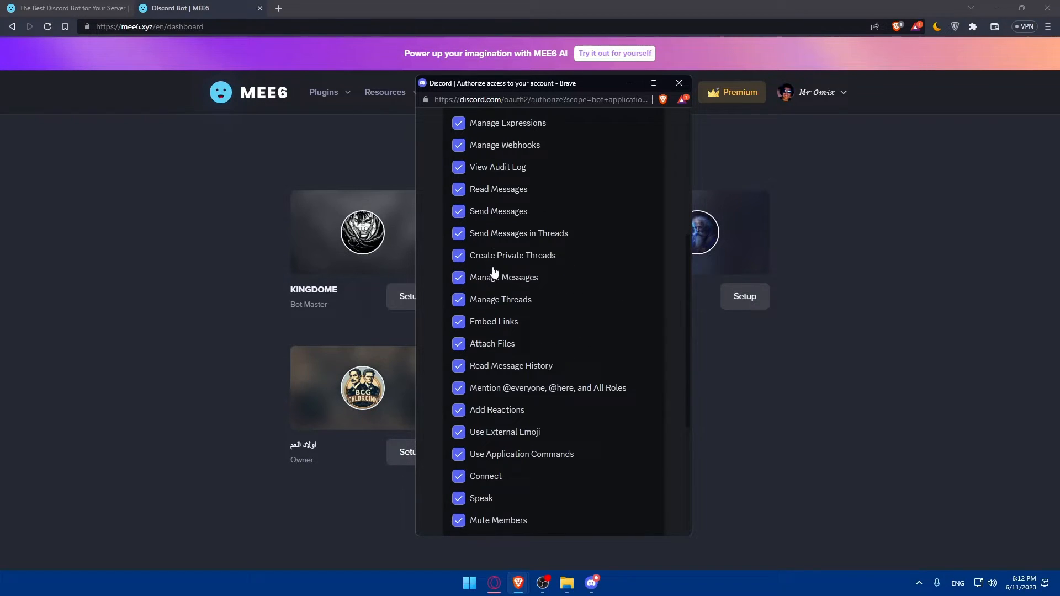
{"action": "scroll", "scroll_direction": "down", "scroll_amount": 3}
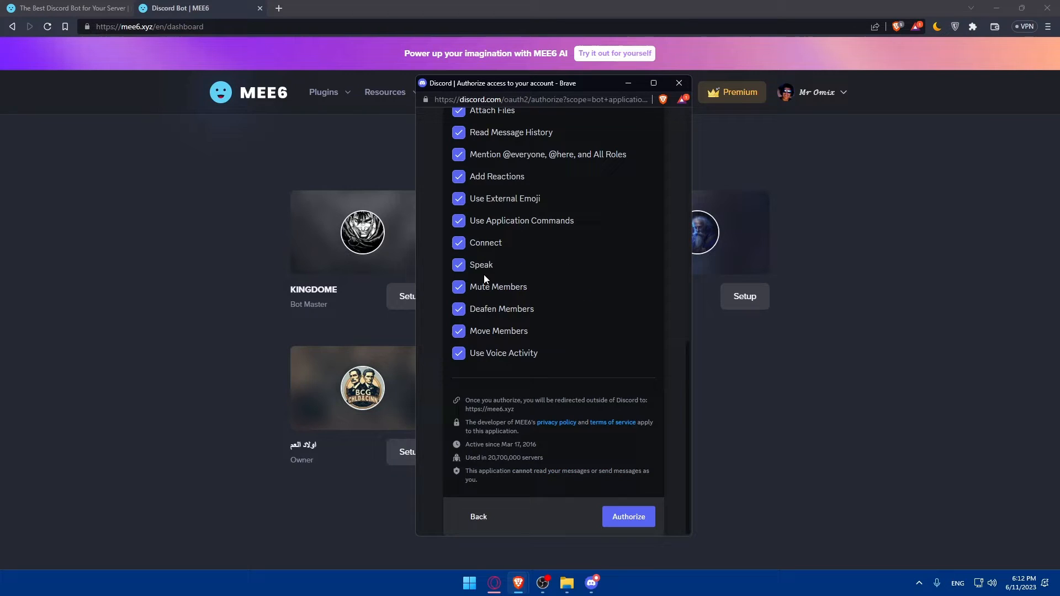
{"action": "left_click", "coordinate": [628, 517]}
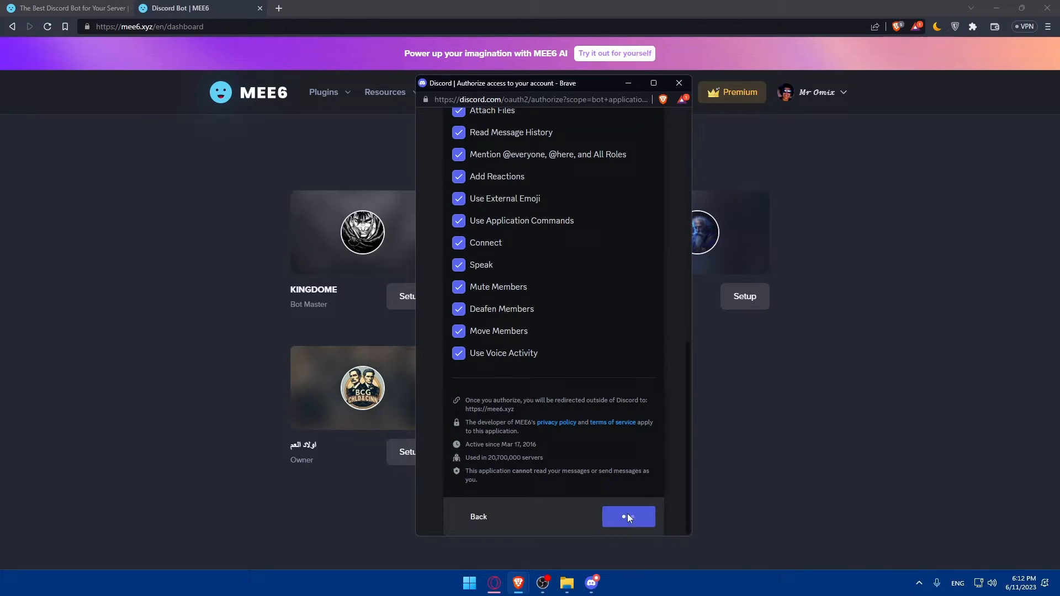
{"action": "left_click", "coordinate": [629, 516]}
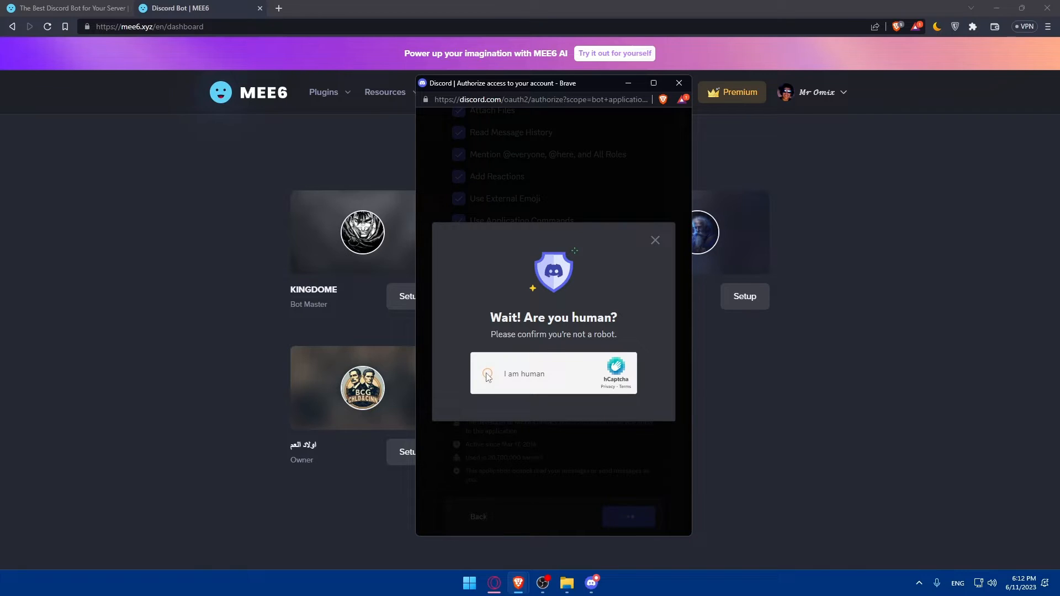
Solve the hCaptcha by marking the toy images, verify, and finish authorizing the bot
{"action": "left_click", "coordinate": [488, 376]}
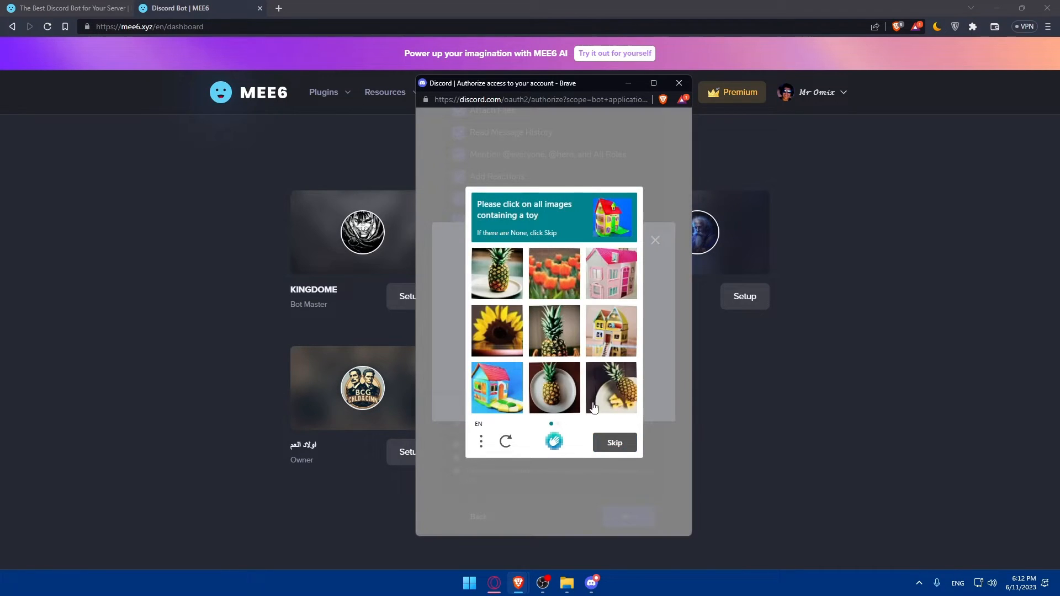
{"action": "mouse_move", "coordinate": [506, 233]}
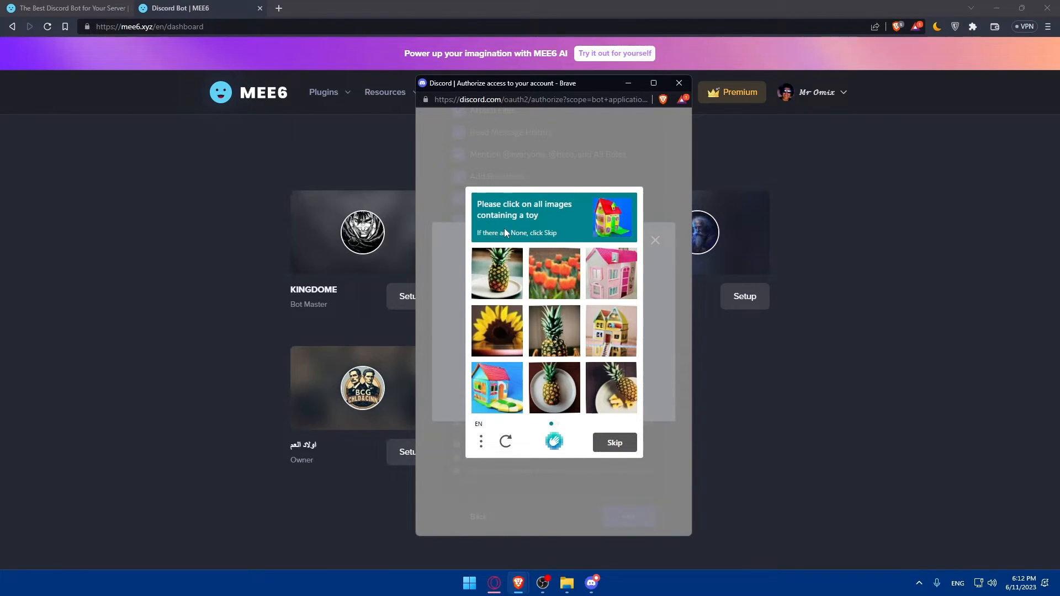
{"action": "left_click", "coordinate": [612, 274]}
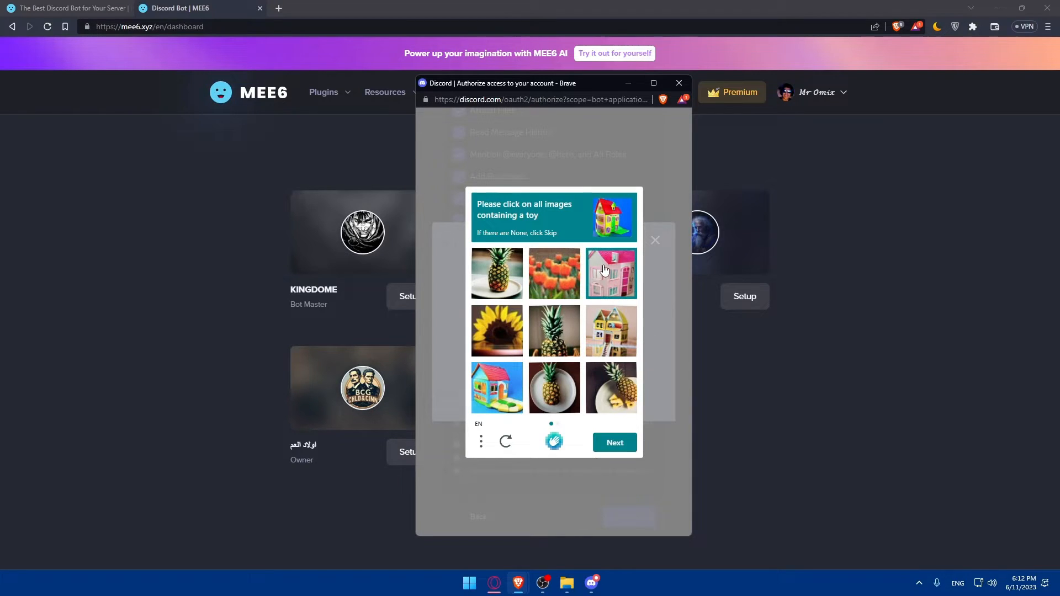
{"action": "left_click", "coordinate": [612, 330]}
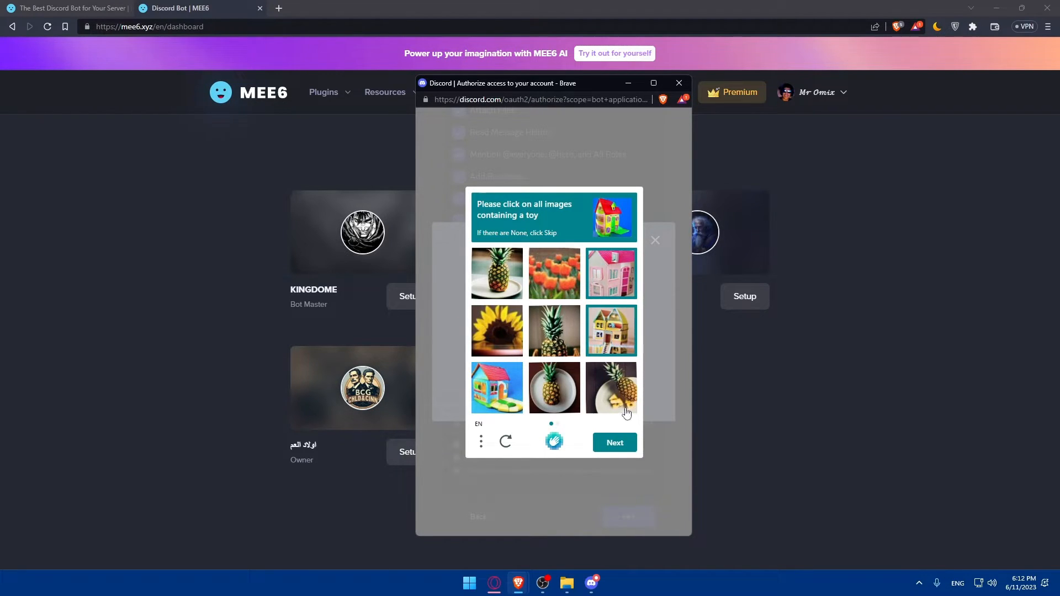
{"action": "left_click", "coordinate": [614, 442]}
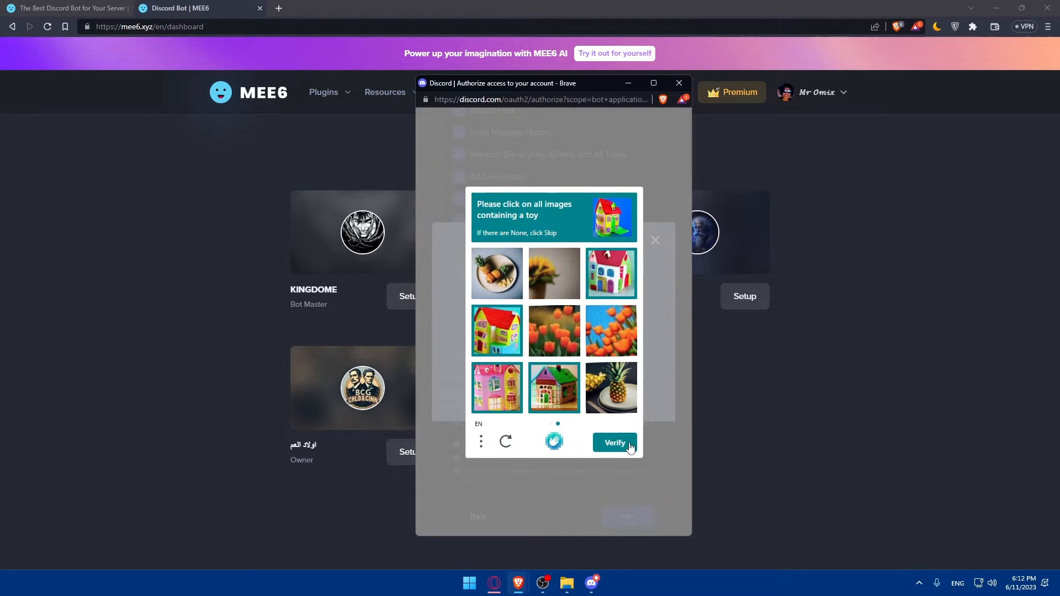
{"action": "left_click", "coordinate": [614, 442]}
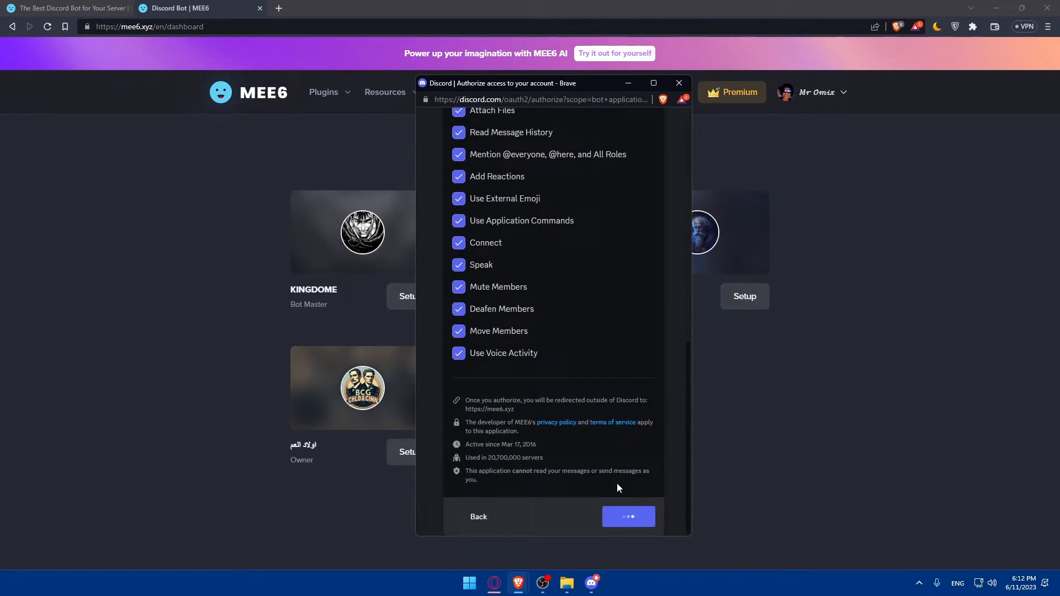
{"action": "left_click", "coordinate": [628, 516]}
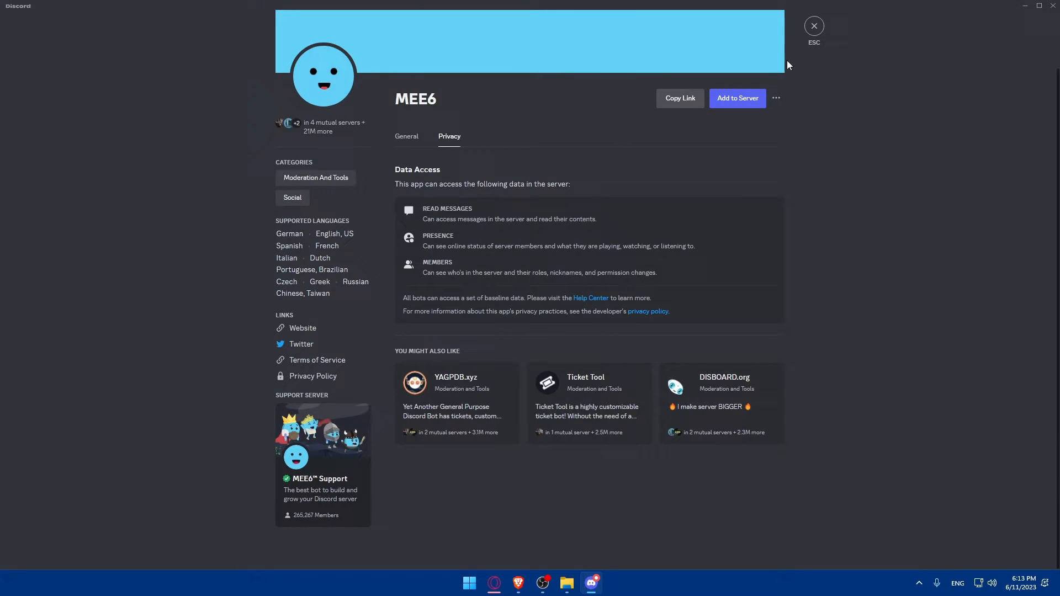
Close the MEE6 app profile in Discord with ESC
{"action": "left_click", "coordinate": [814, 26]}
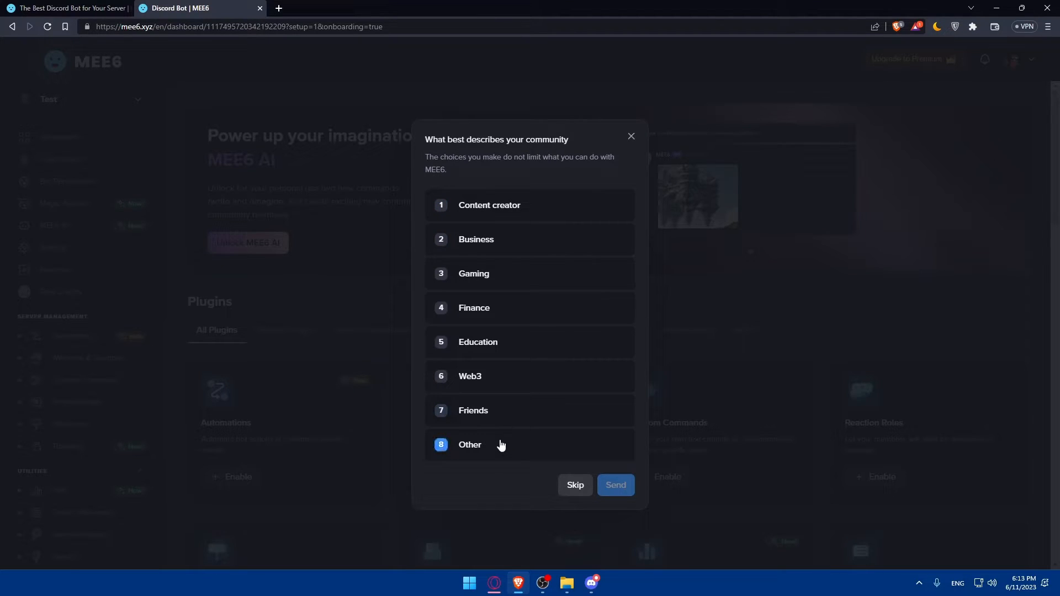
Answer the onboarding question as Friends, dismiss the notice, and enable the Reaction Roles plugin
{"action": "left_click", "coordinate": [495, 410]}
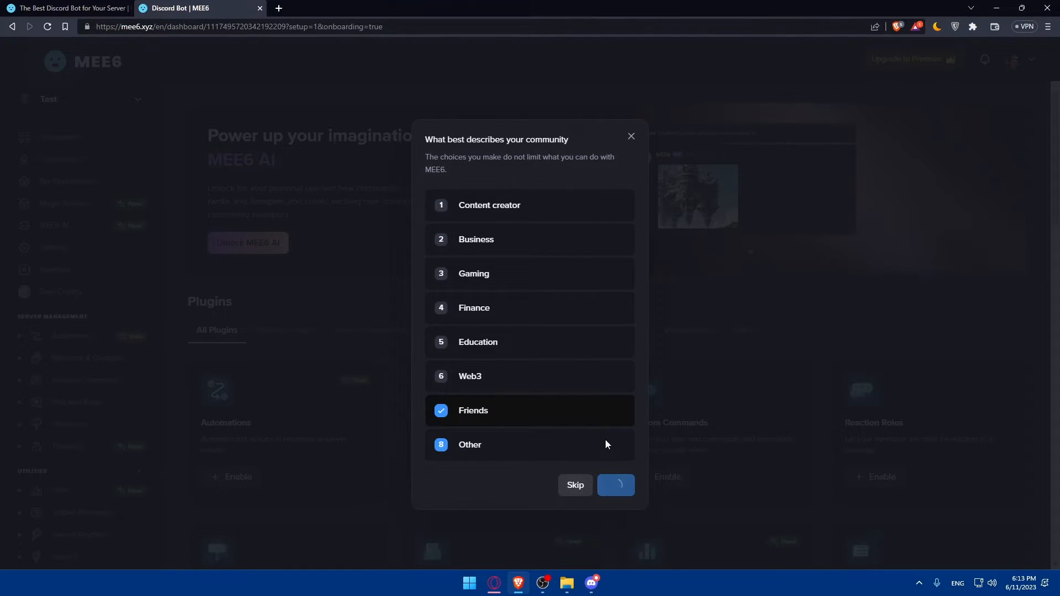
{"action": "left_click", "coordinate": [616, 486]}
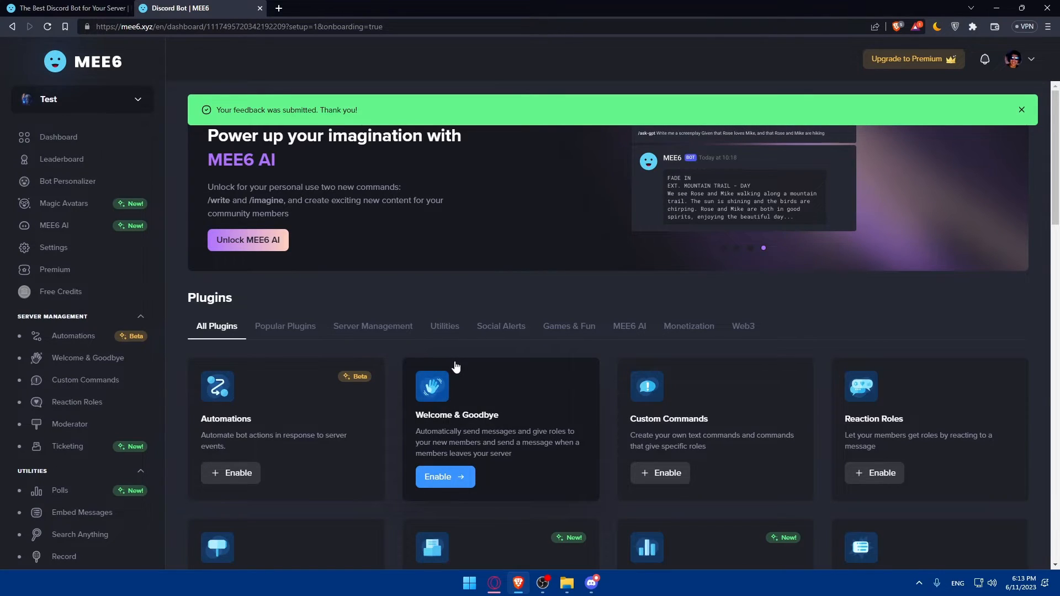
{"action": "left_click", "coordinate": [1021, 109]}
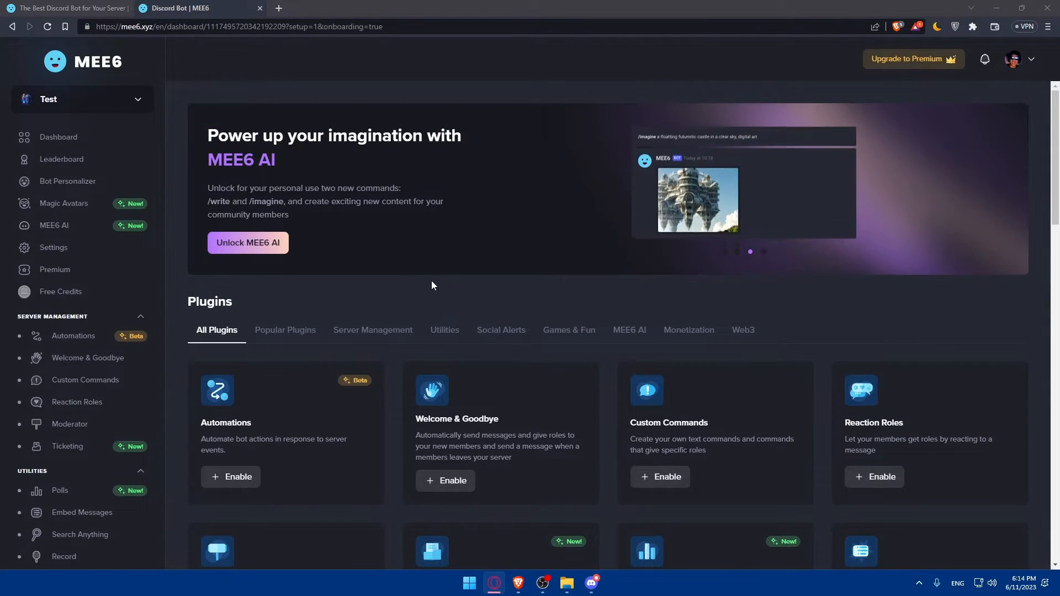
{"action": "mouse_move", "coordinate": [927, 431]}
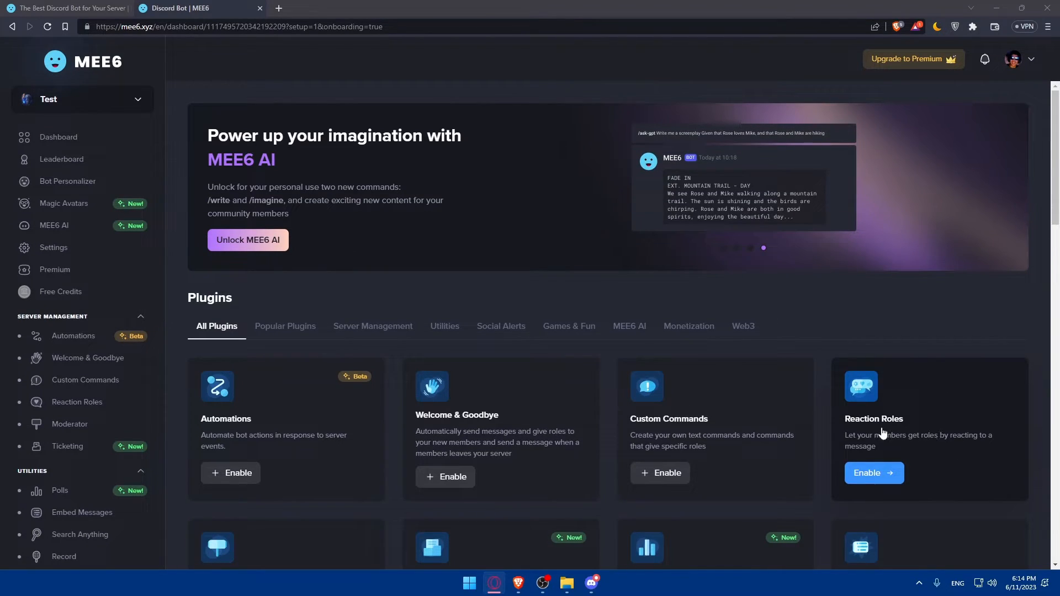
{"action": "mouse_move", "coordinate": [923, 450]}
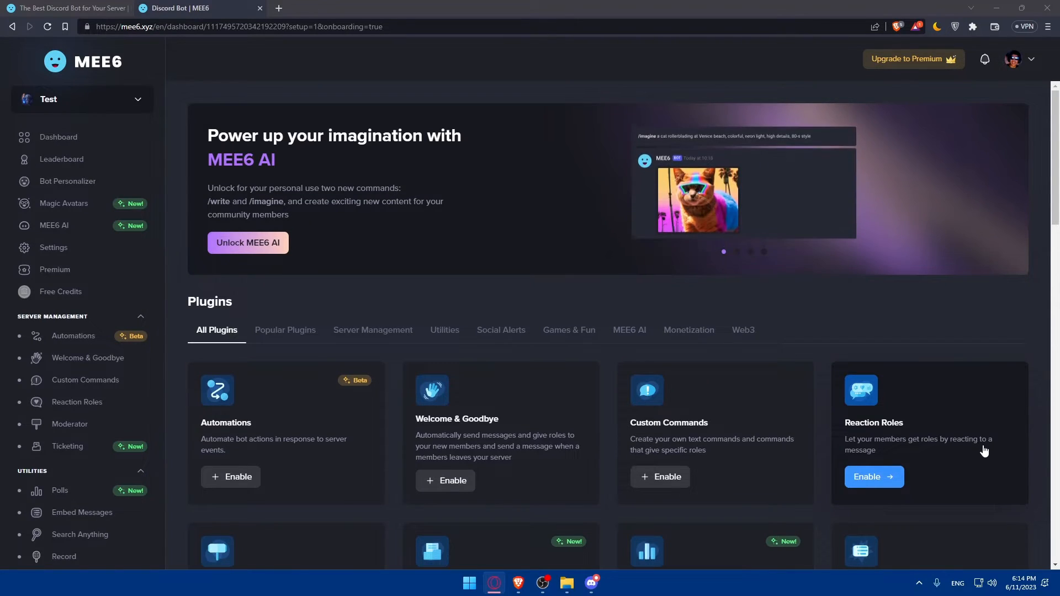
{"action": "left_click", "coordinate": [875, 477]}
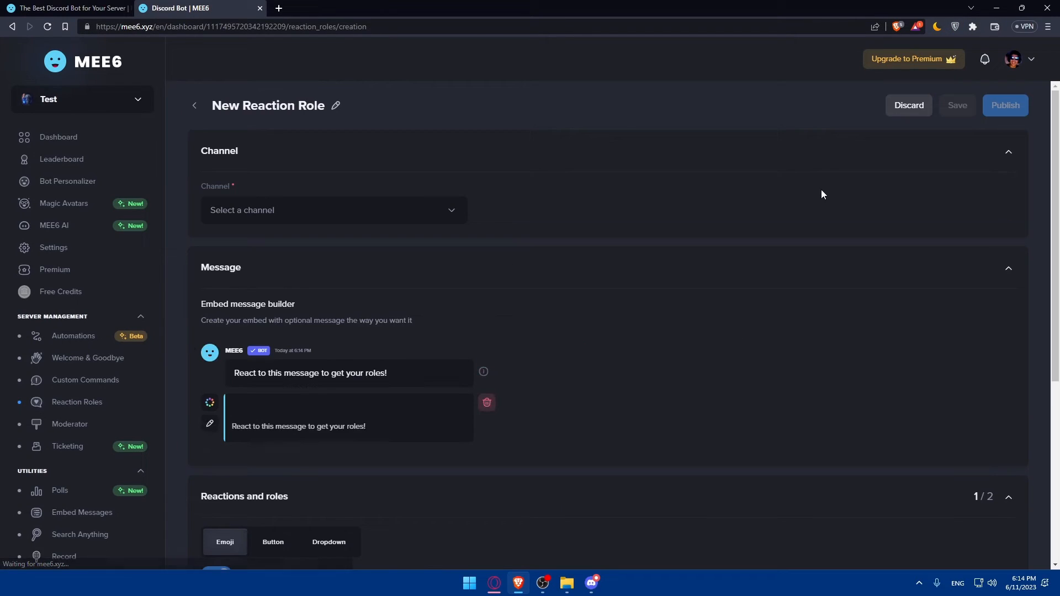
Choose #general as the channel where the reaction role message will post
{"action": "left_click", "coordinate": [333, 210]}
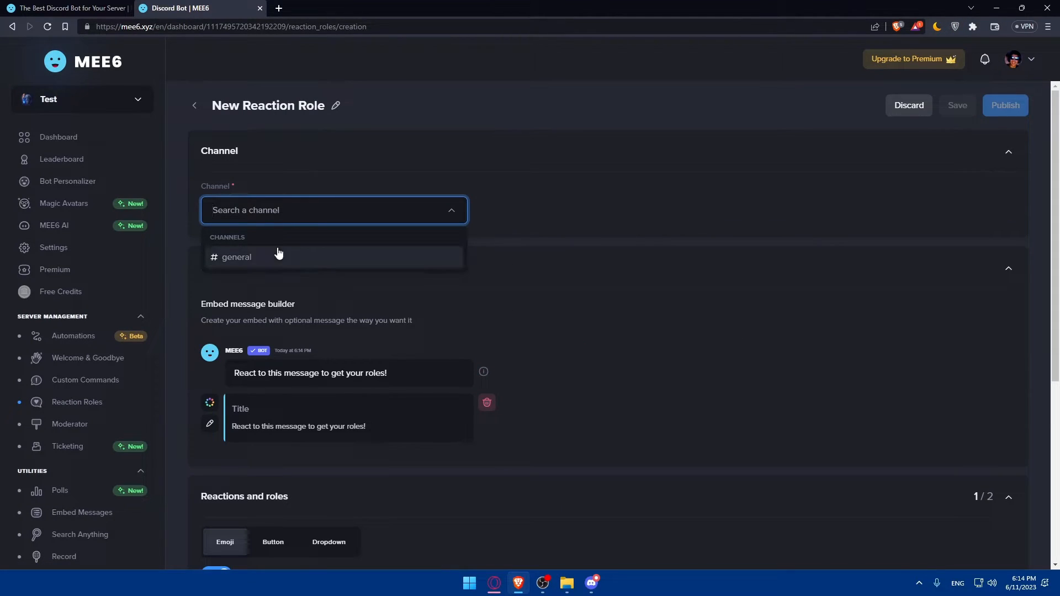
{"action": "left_click", "coordinate": [236, 257]}
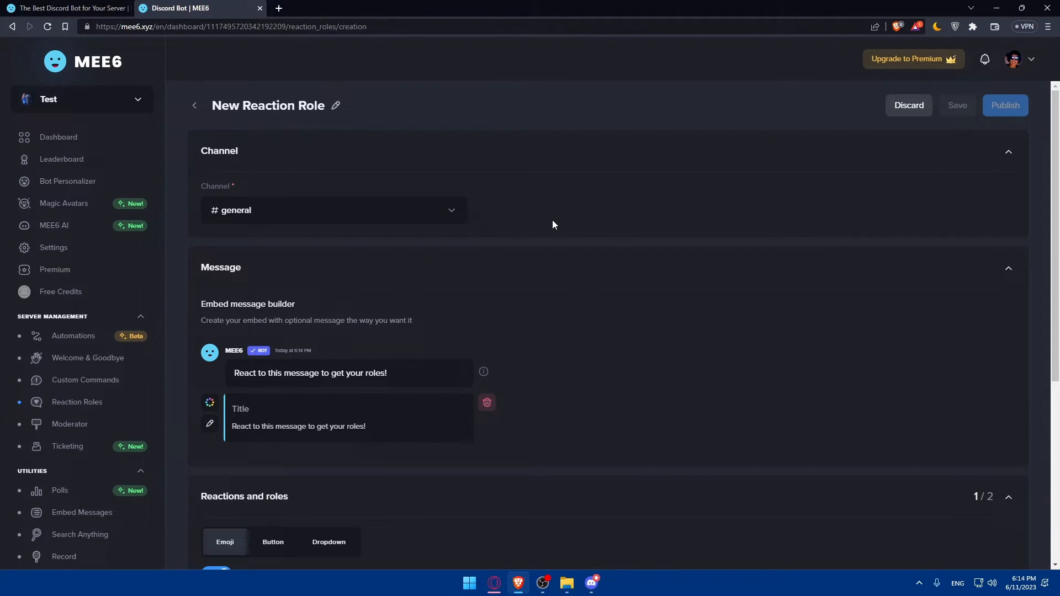
{"action": "mouse_move", "coordinate": [365, 238]}
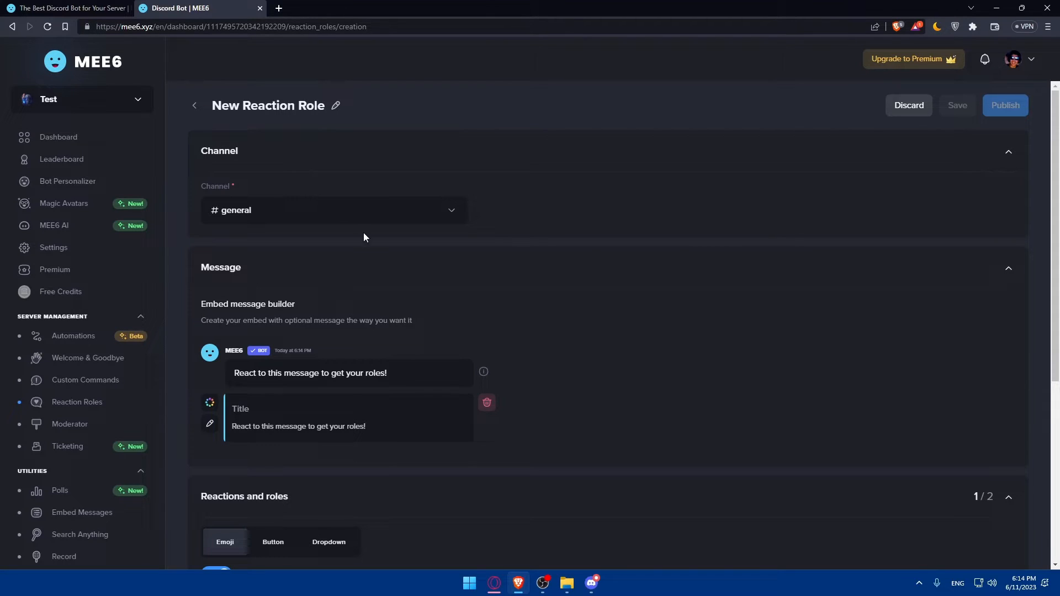
{"action": "mouse_move", "coordinate": [311, 435]}
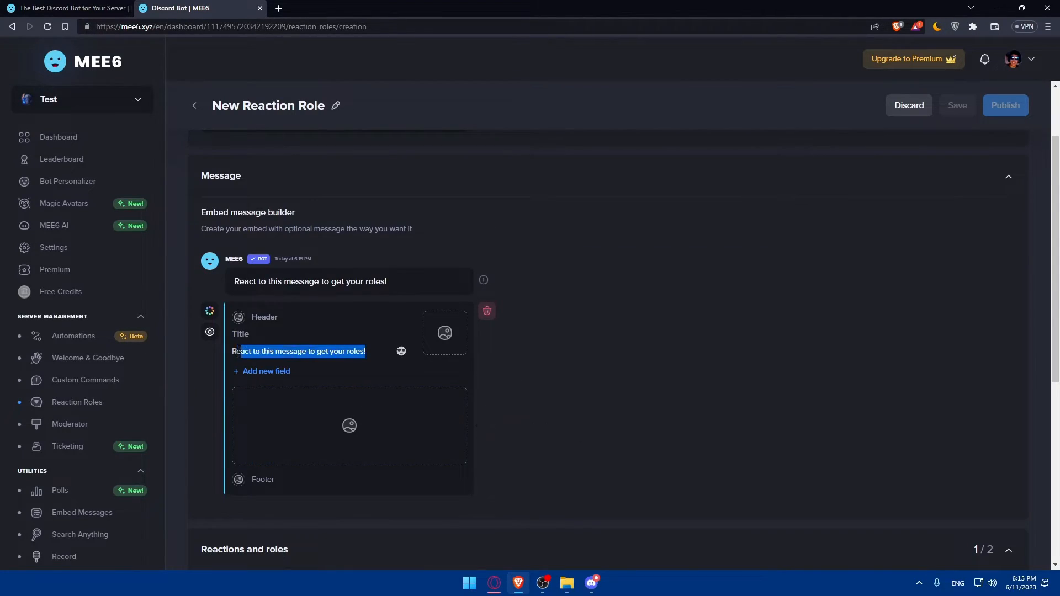
Rewrite the embed description as 'To get verified react to this message'
{"action": "type", "text": "T"}
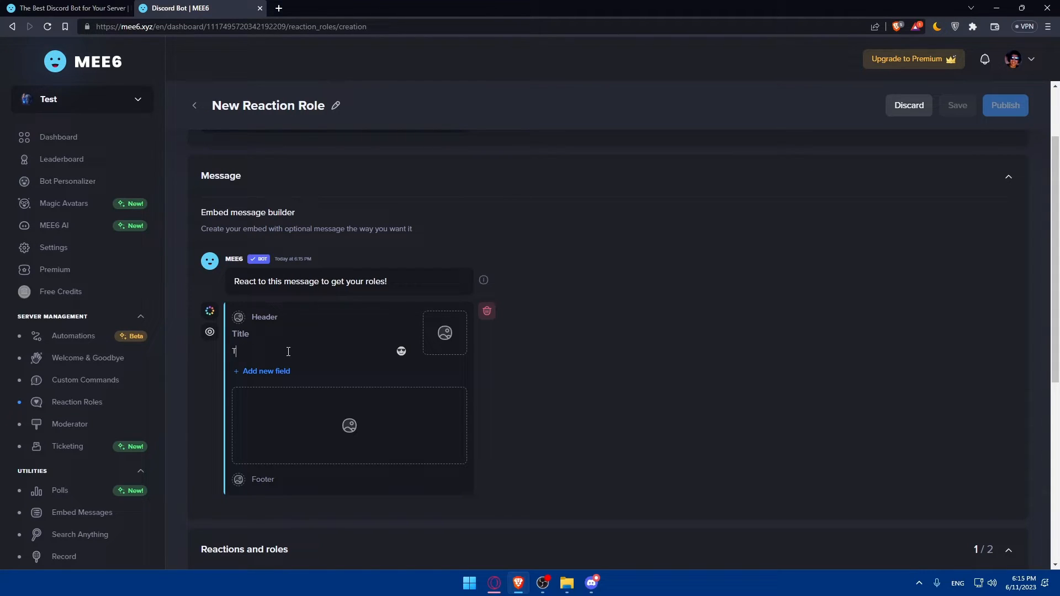
{"action": "type", "text": "o get verified react to this"}
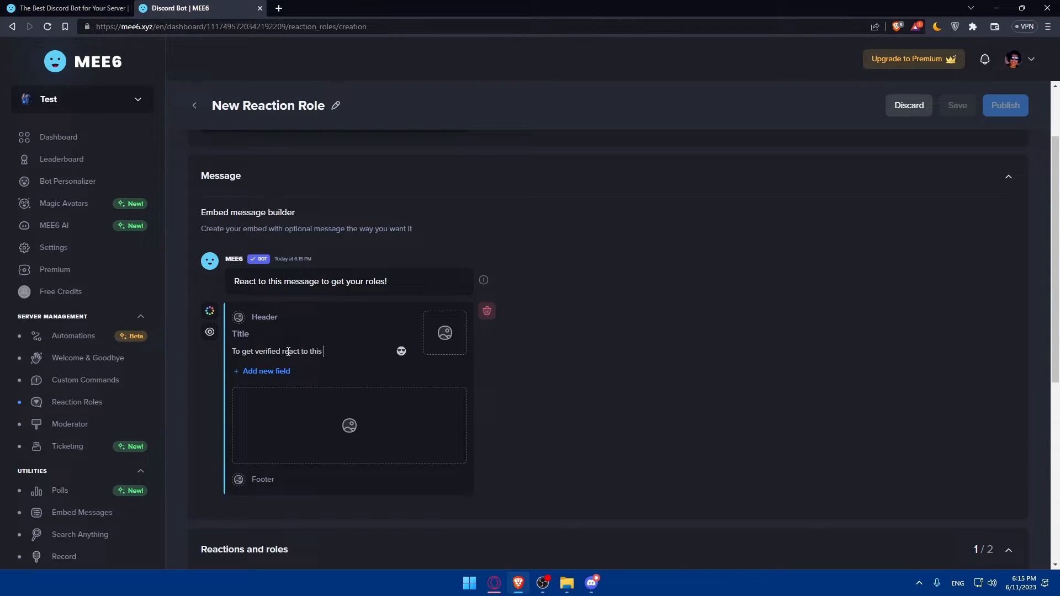
{"action": "type", "text": "mesa"}
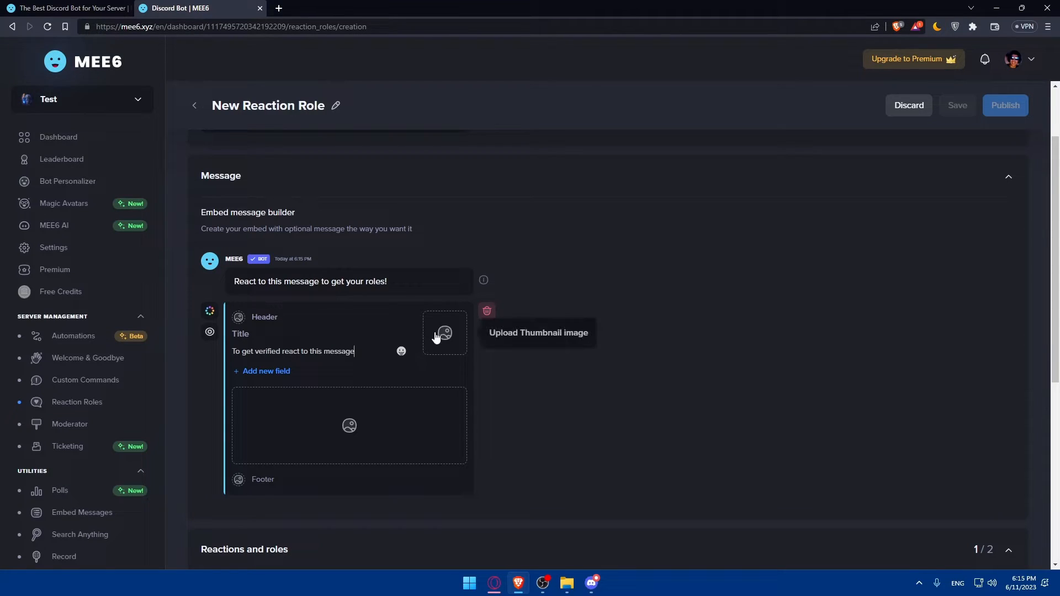
Upload a thumbnail image to the embed and move down to Reactions and roles
{"action": "left_click", "coordinate": [444, 333]}
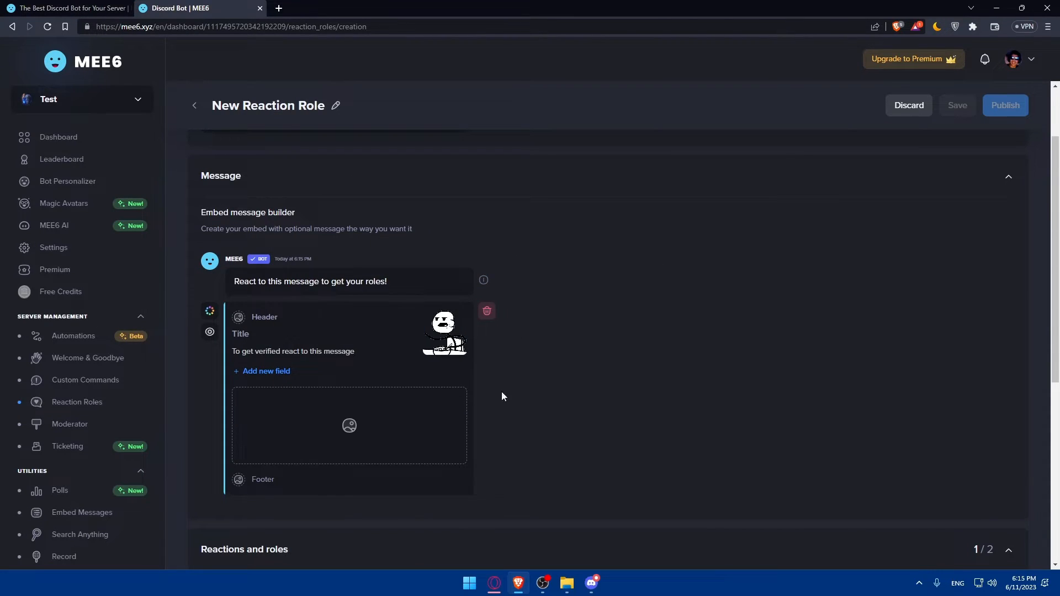
{"action": "scroll", "scroll_direction": "down", "scroll_amount": 3}
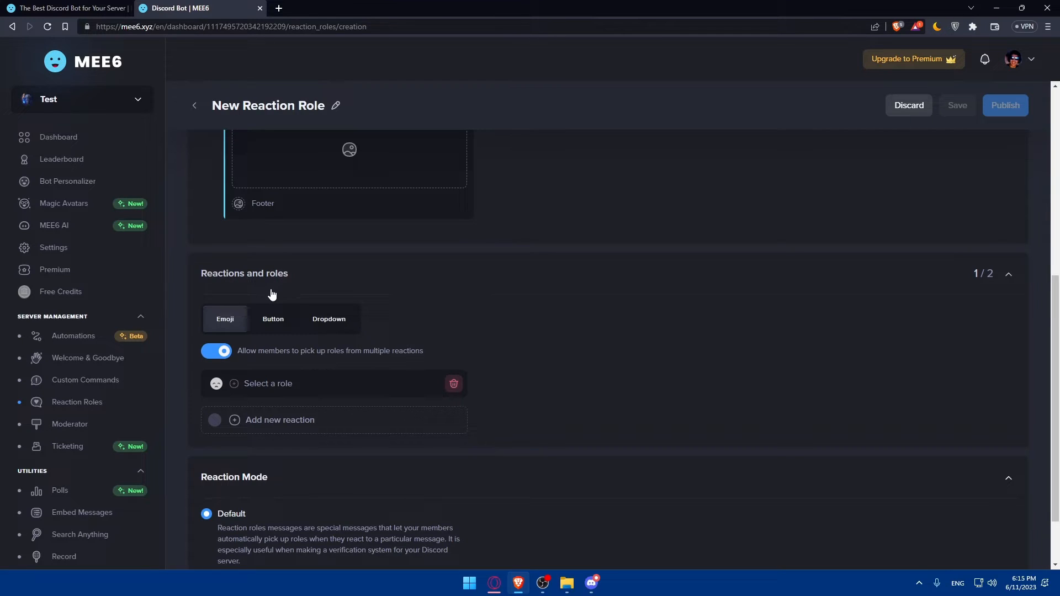
Create a new red role named 'Verified' and assign it to the reaction's role slot
{"action": "left_click", "coordinate": [268, 384]}
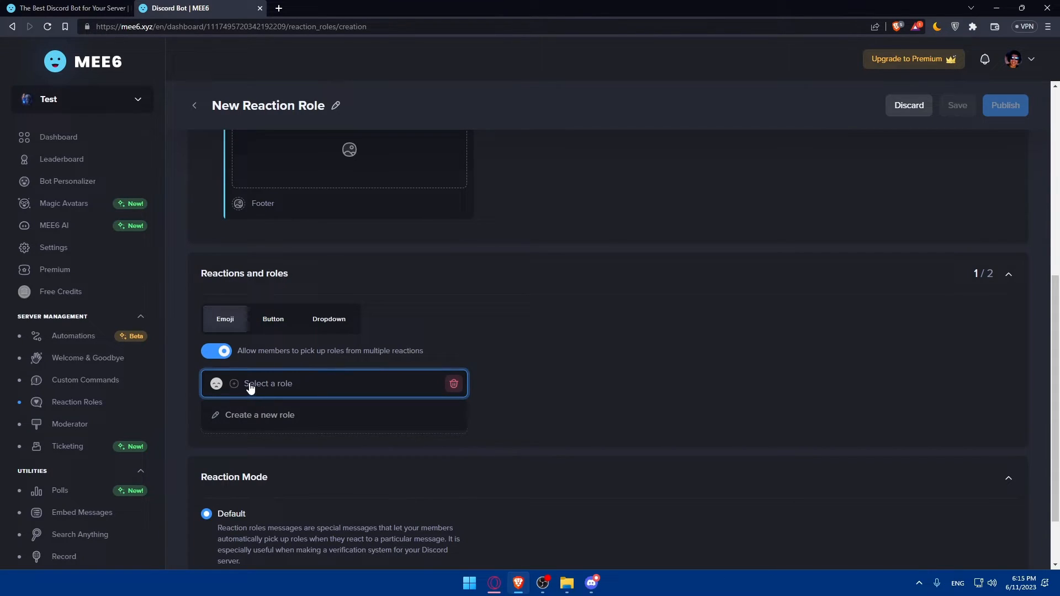
{"action": "left_click", "coordinate": [259, 414]}
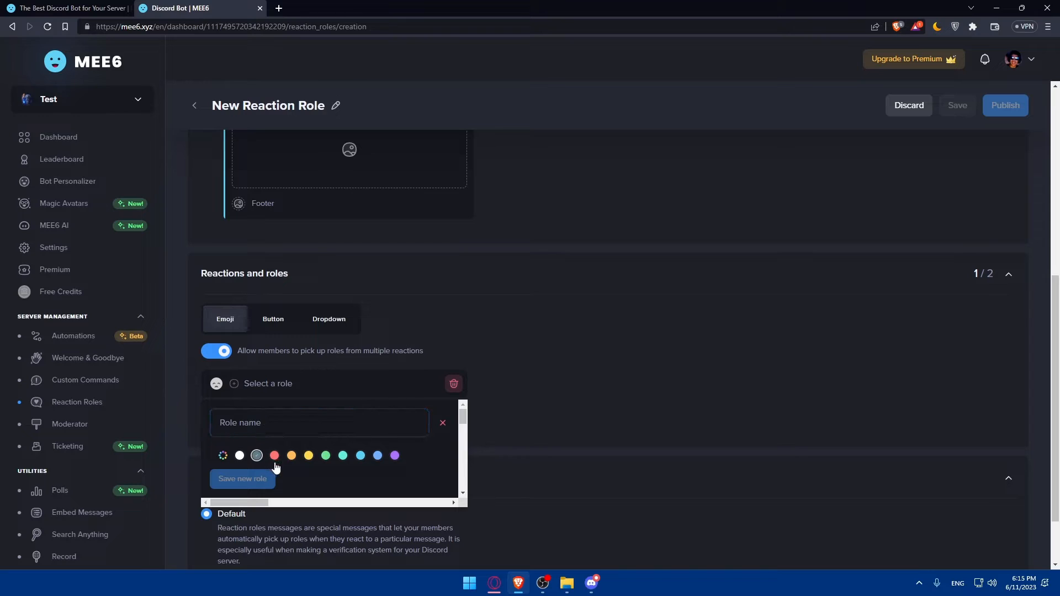
{"action": "left_click", "coordinate": [274, 455]}
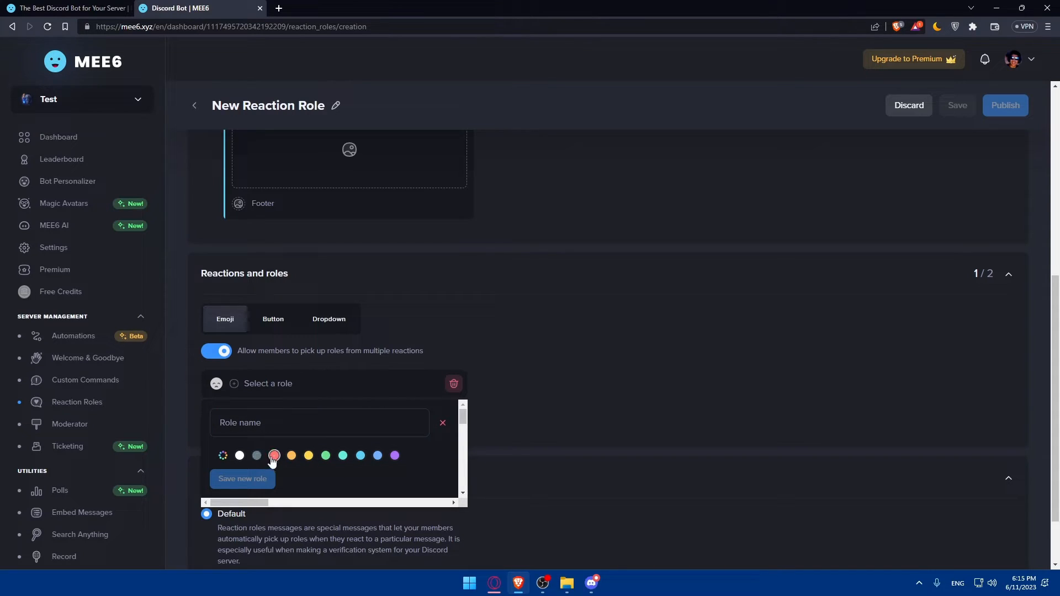
{"action": "left_click", "coordinate": [319, 423]}
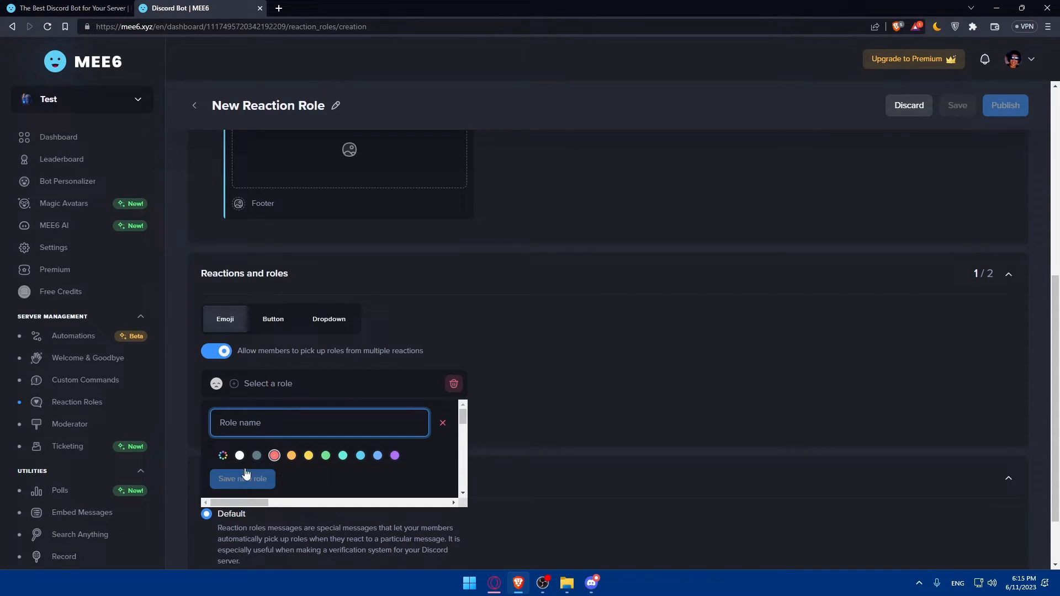
{"action": "type", "text": "V"}
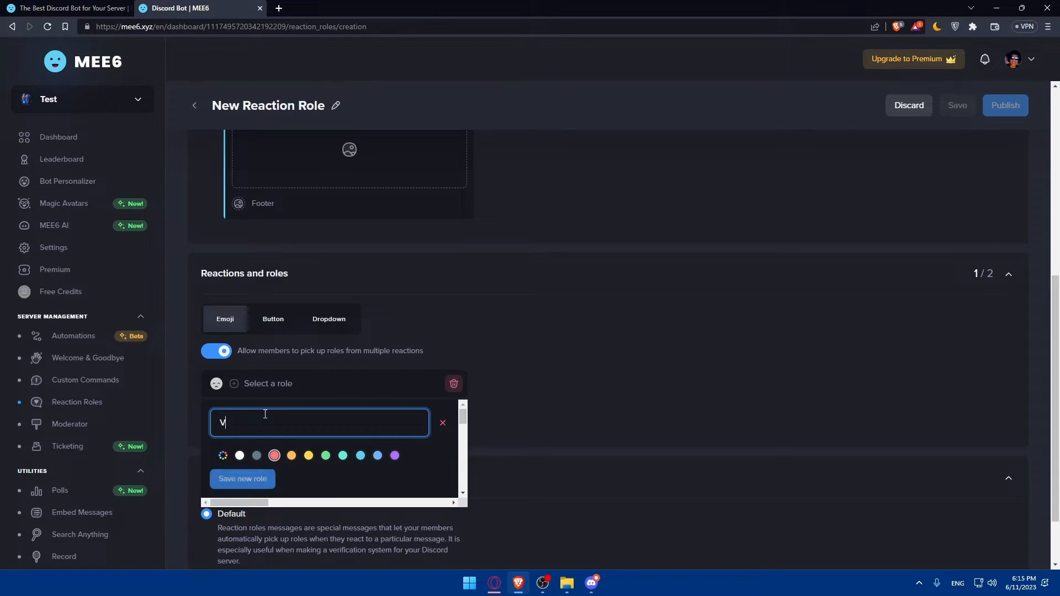
{"action": "type", "text": "erified"}
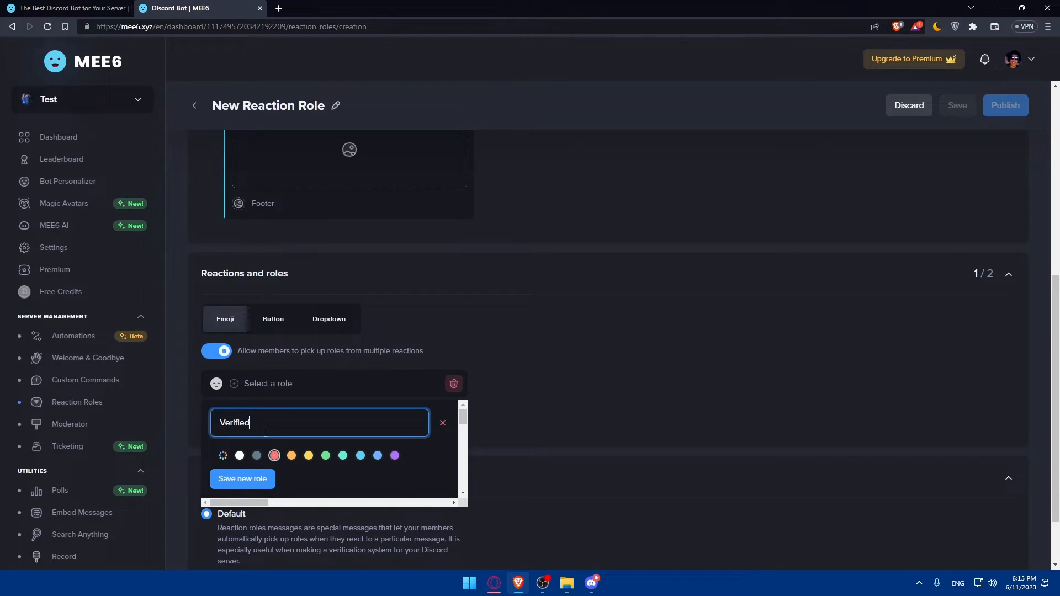
{"action": "left_click", "coordinate": [242, 478]}
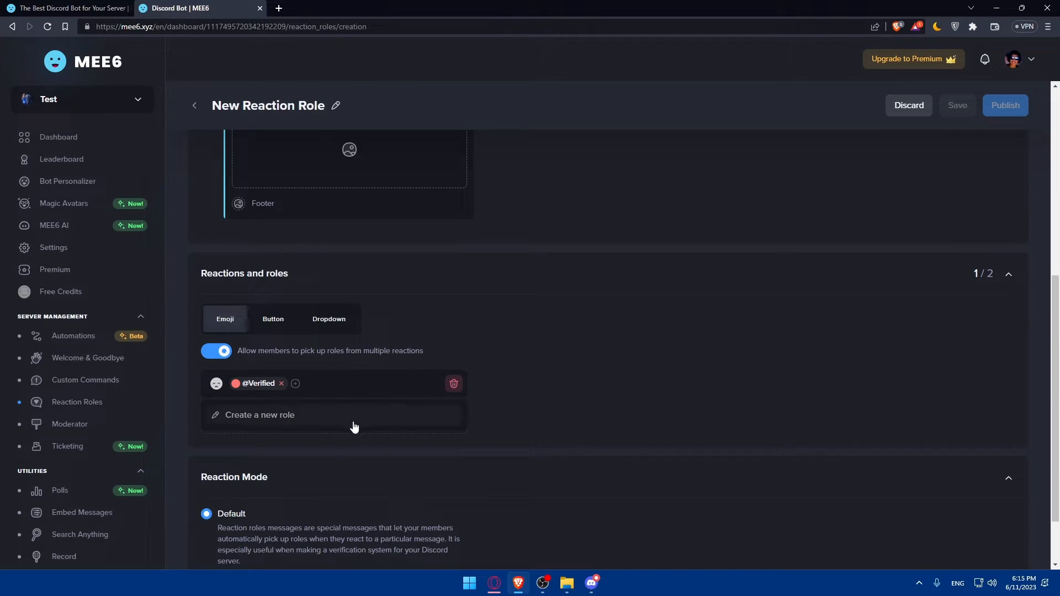
{"action": "mouse_move", "coordinate": [353, 380]}
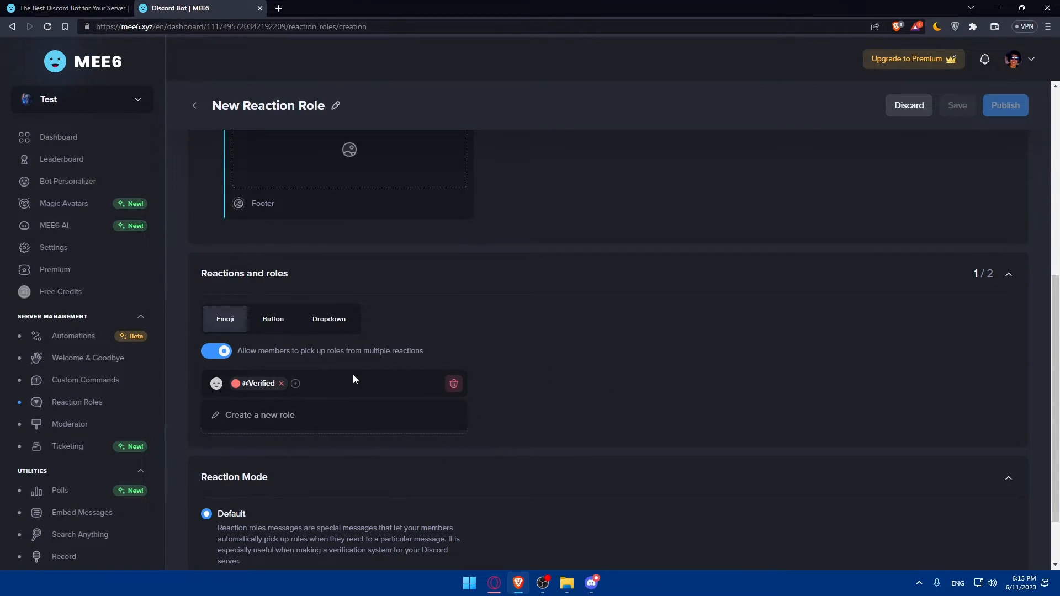
Review the Default reaction mode and collapse the message, reactions and mode sections
{"action": "scroll", "scroll_direction": "down", "scroll_amount": 3}
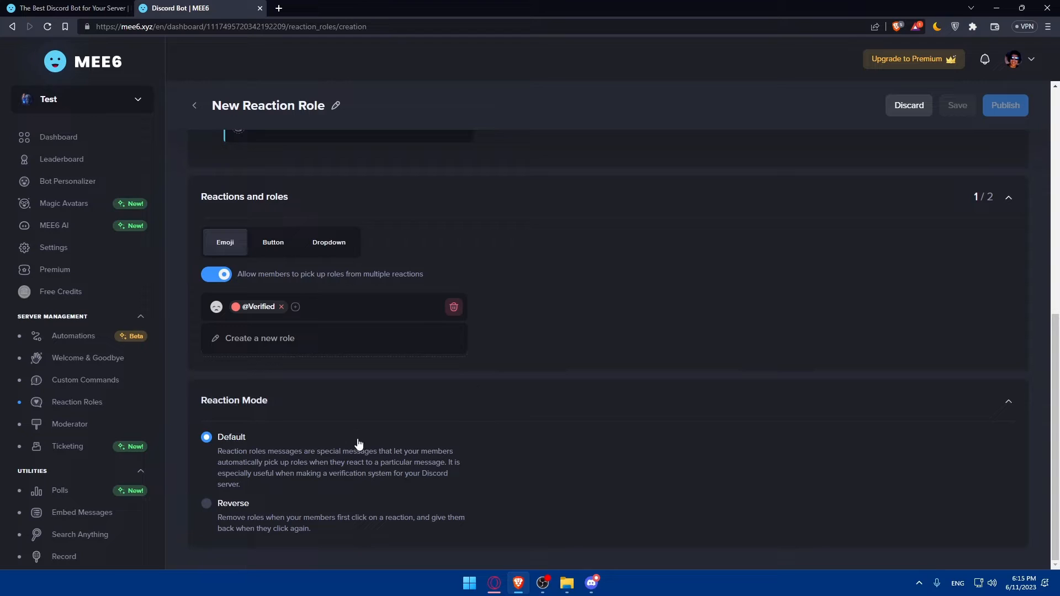
{"action": "mouse_move", "coordinate": [246, 444]}
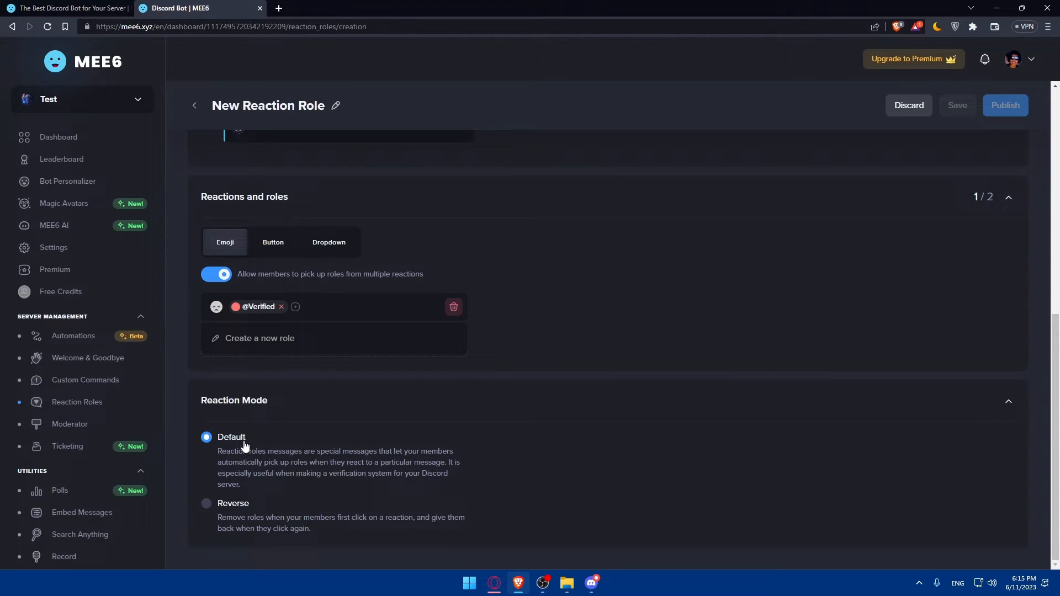
{"action": "mouse_move", "coordinate": [244, 473]}
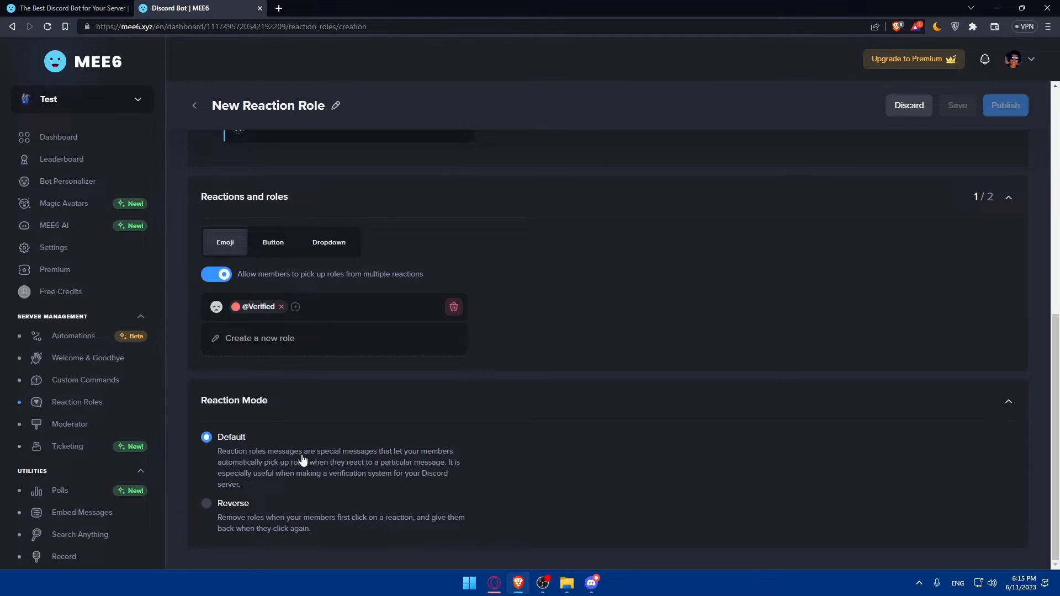
{"action": "mouse_move", "coordinate": [338, 466]}
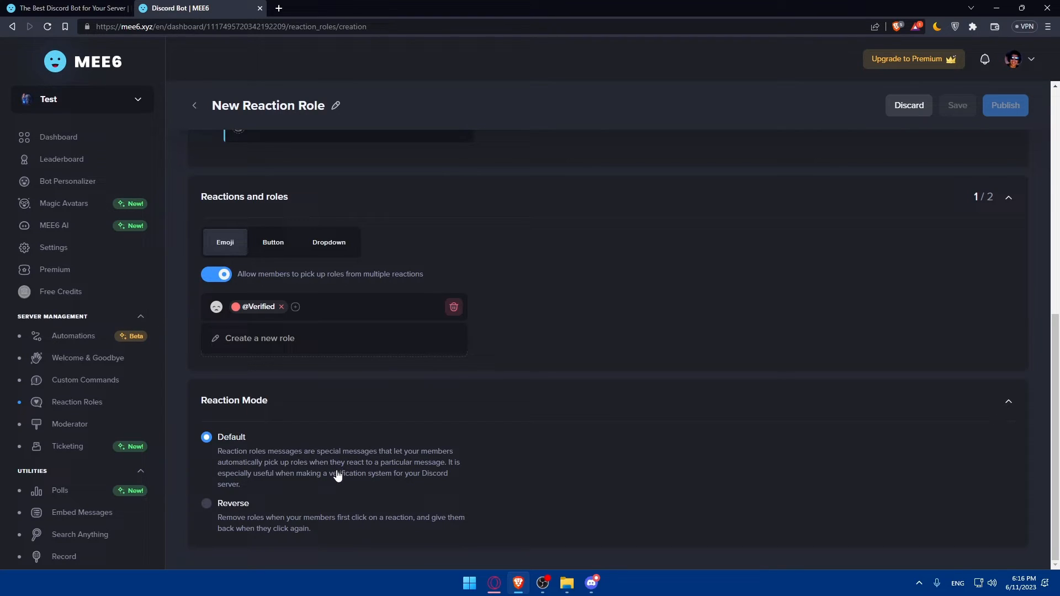
{"action": "mouse_move", "coordinate": [399, 482]}
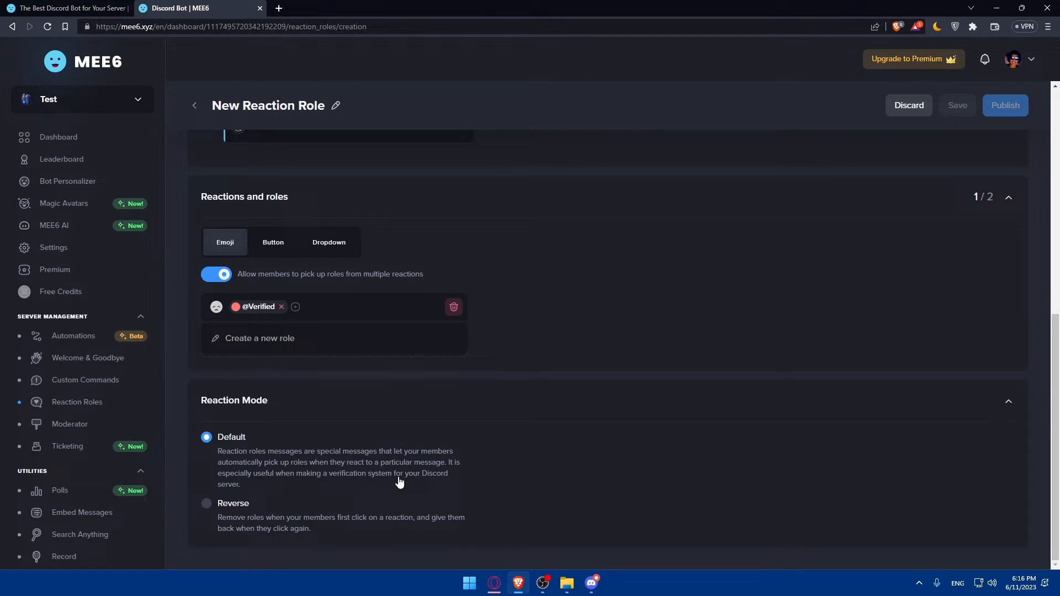
{"action": "mouse_move", "coordinate": [395, 484]}
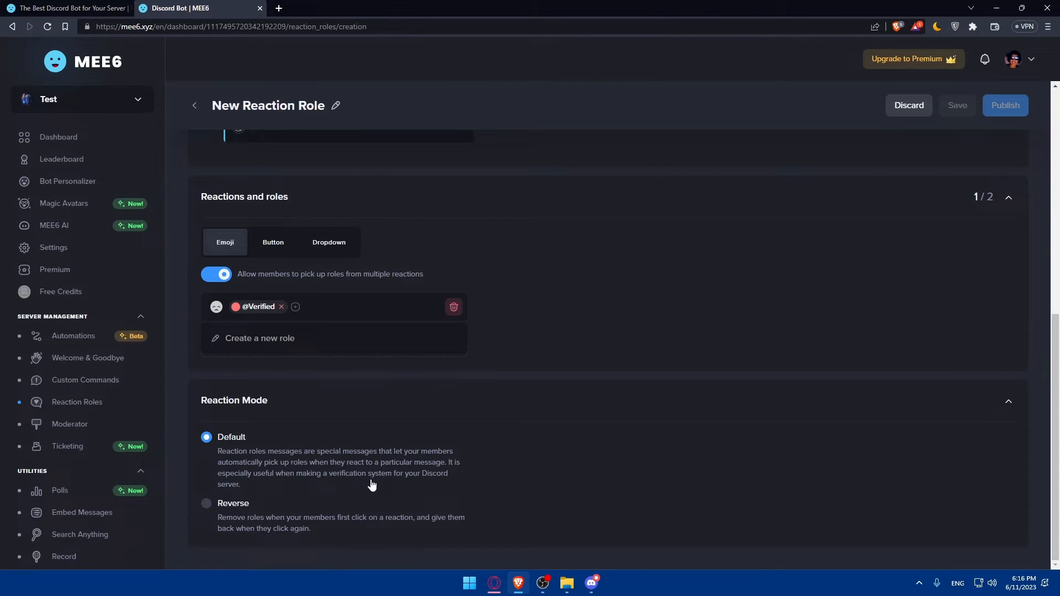
{"action": "mouse_move", "coordinate": [429, 493]}
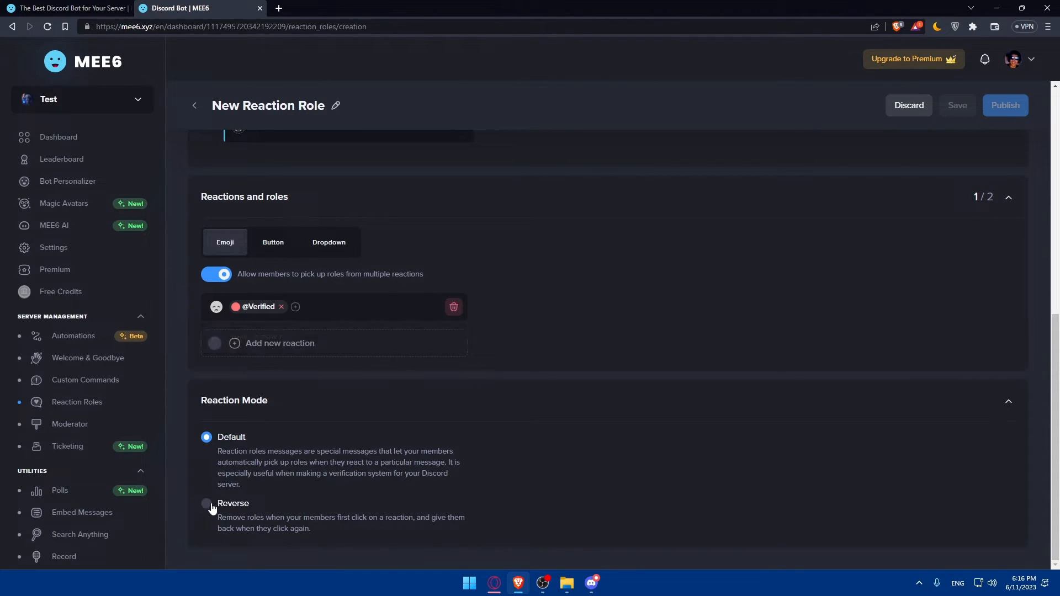
{"action": "mouse_move", "coordinate": [309, 531]}
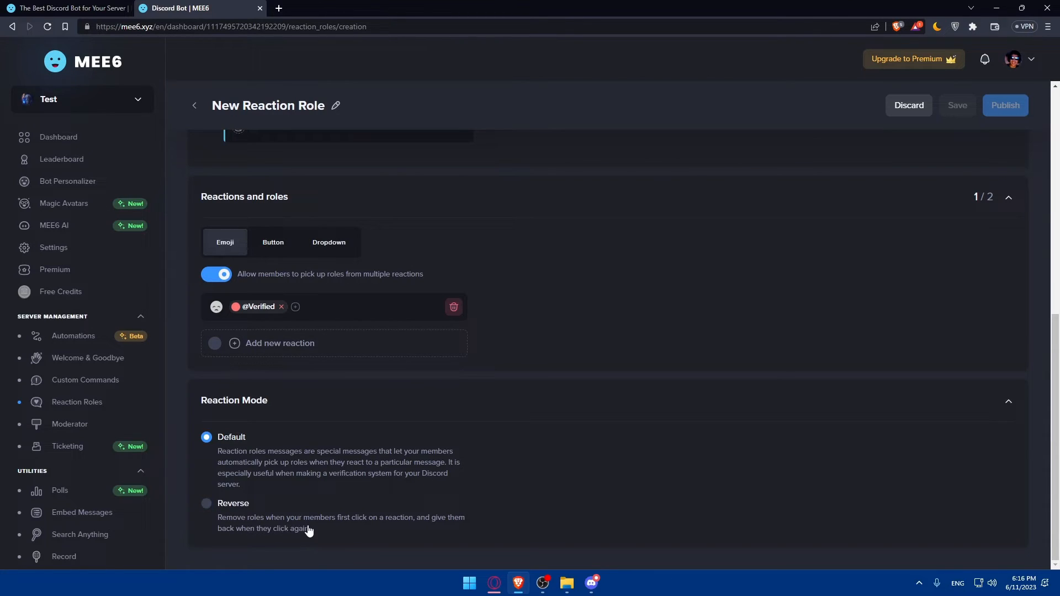
{"action": "mouse_move", "coordinate": [396, 528]}
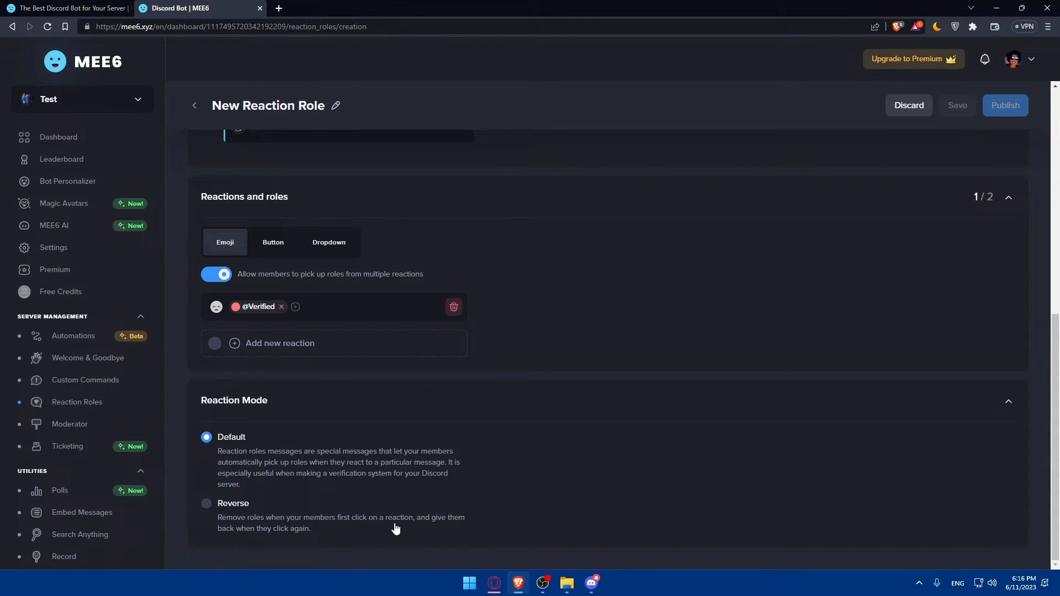
{"action": "mouse_move", "coordinate": [242, 531]}
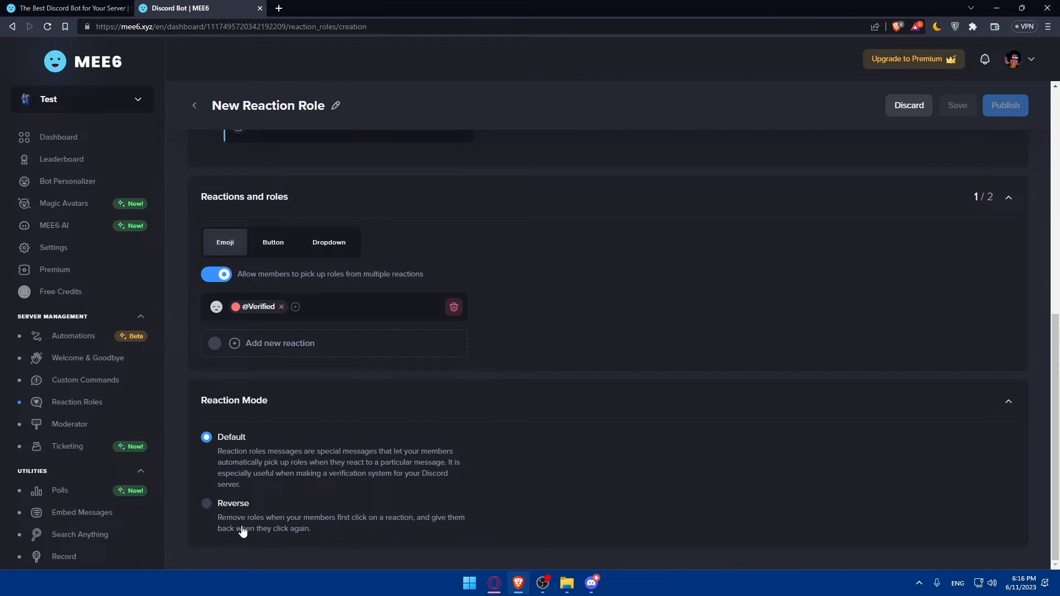
{"action": "left_click", "coordinate": [205, 504]}
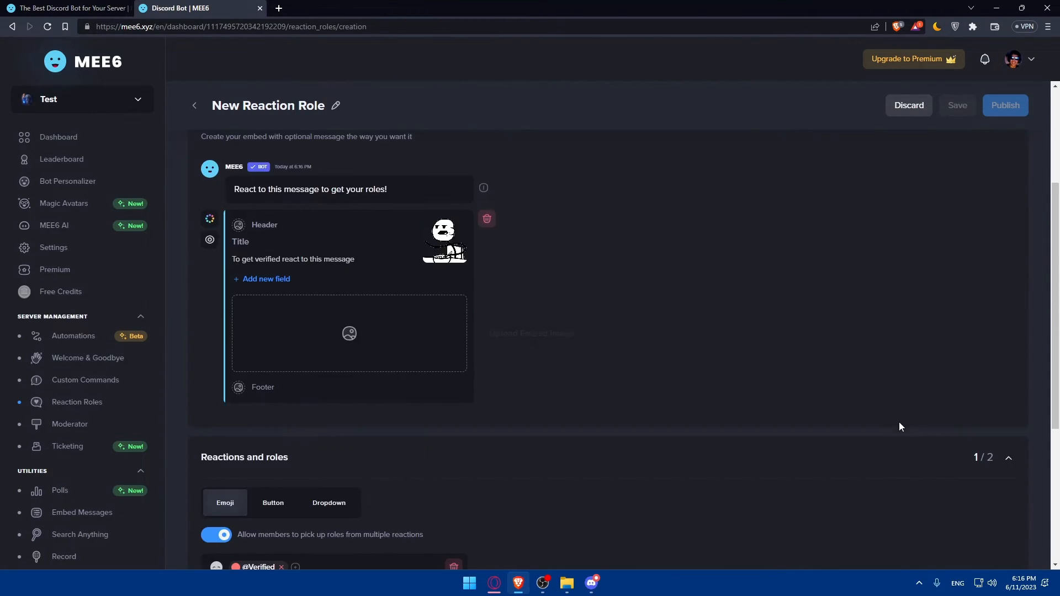
{"action": "scroll", "scroll_direction": "down", "scroll_amount": 3}
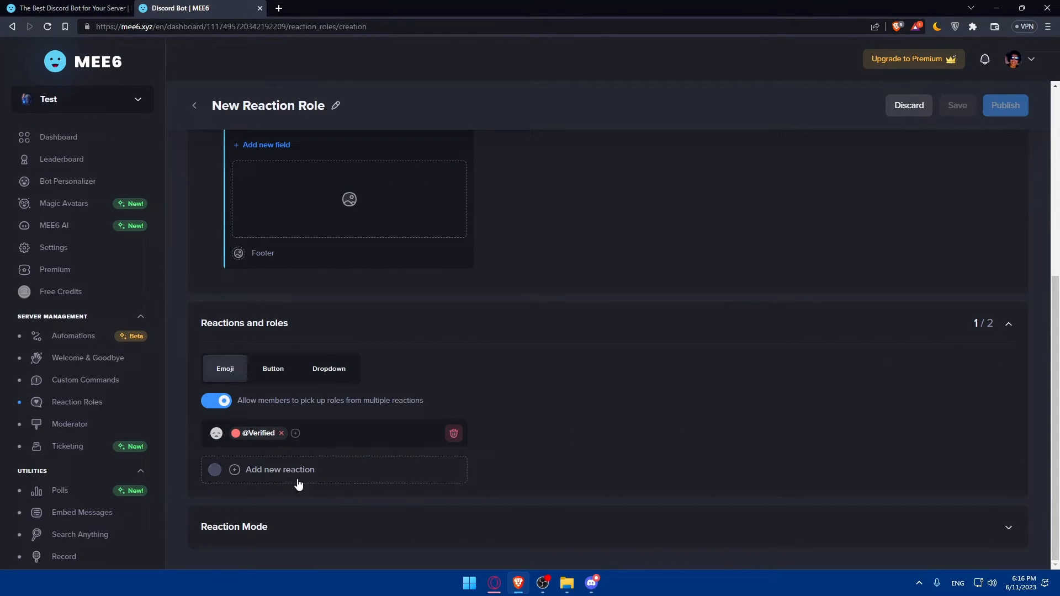
{"action": "mouse_move", "coordinate": [325, 470]}
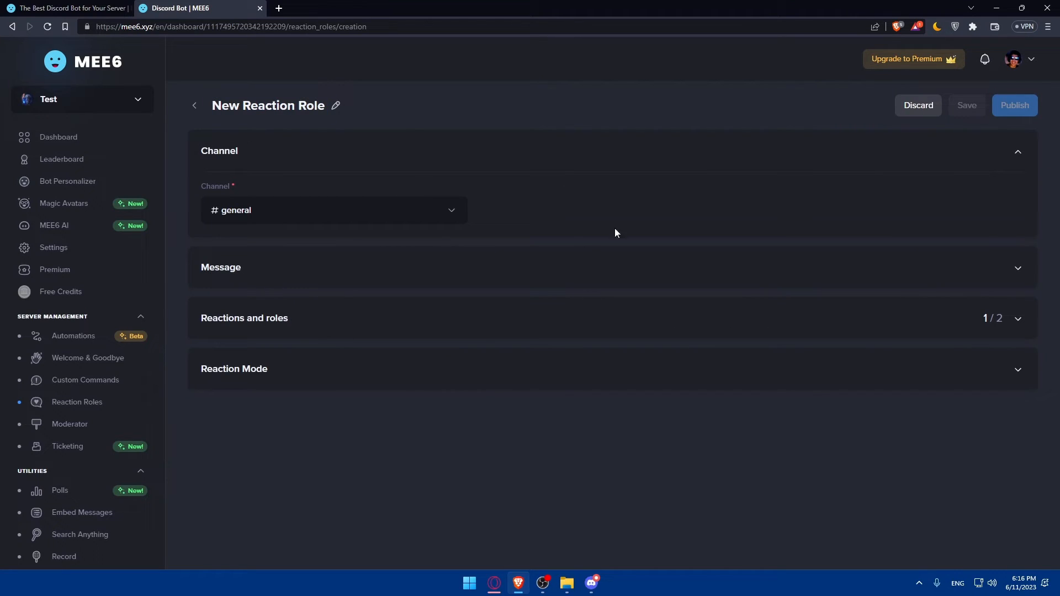
{"action": "left_click", "coordinate": [219, 150]}
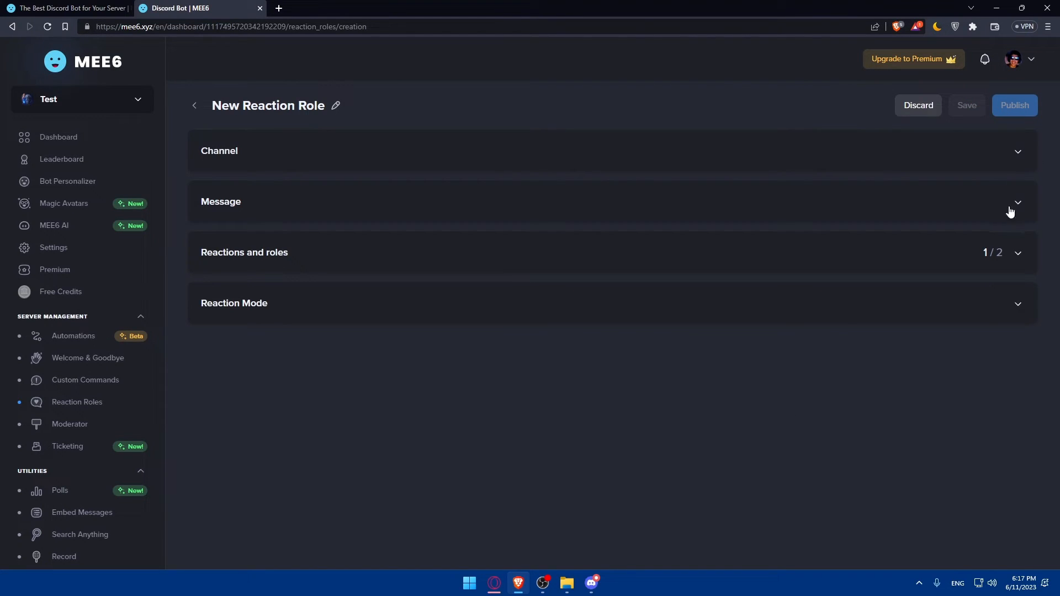
{"action": "mouse_move", "coordinate": [1019, 207]}
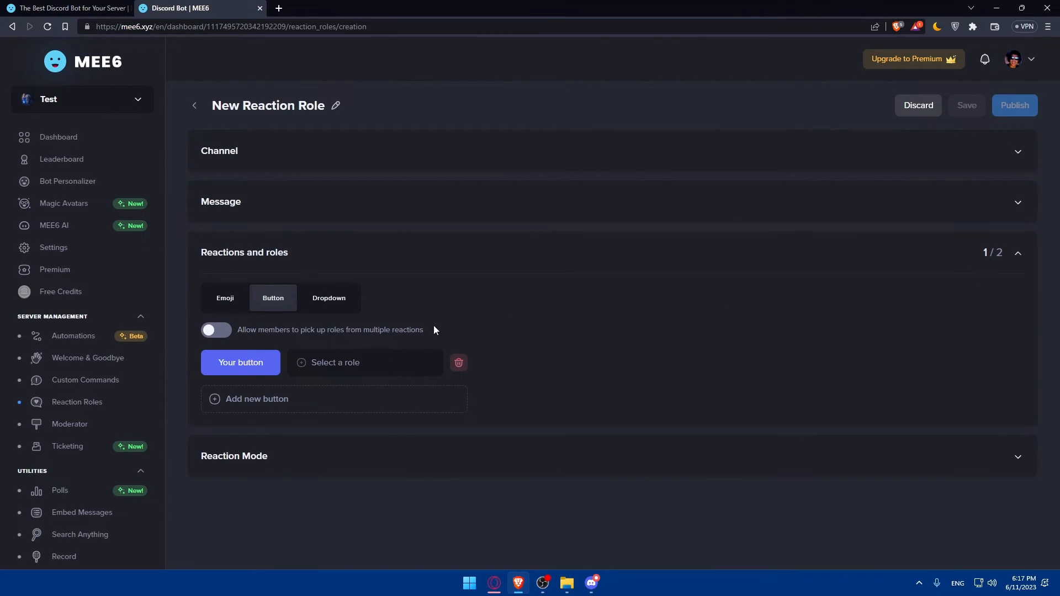
{"action": "mouse_move", "coordinate": [315, 322]}
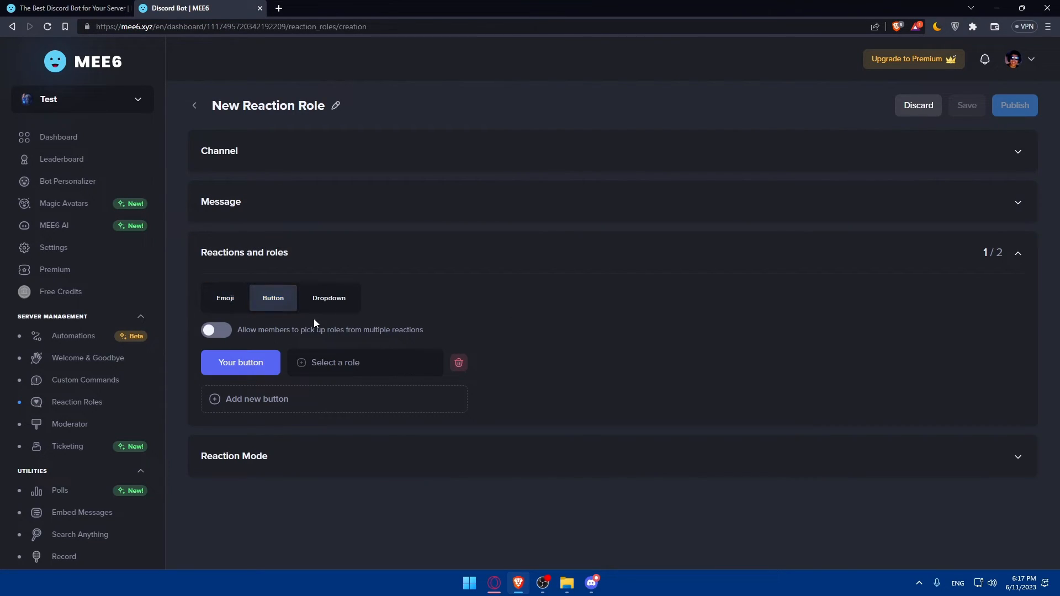
{"action": "left_click", "coordinate": [365, 363]}
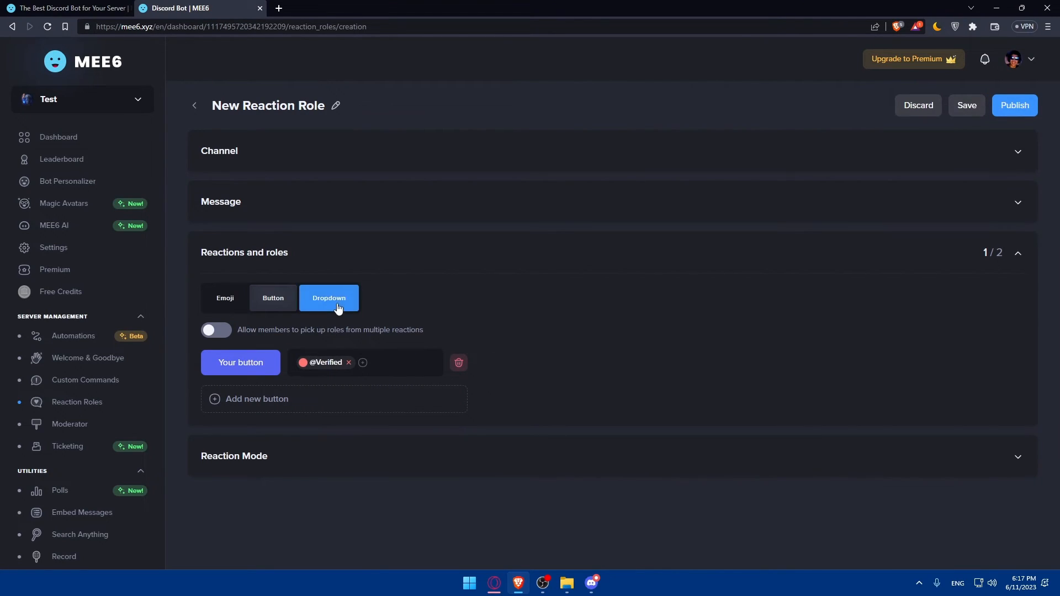
{"action": "left_click", "coordinate": [1019, 252]}
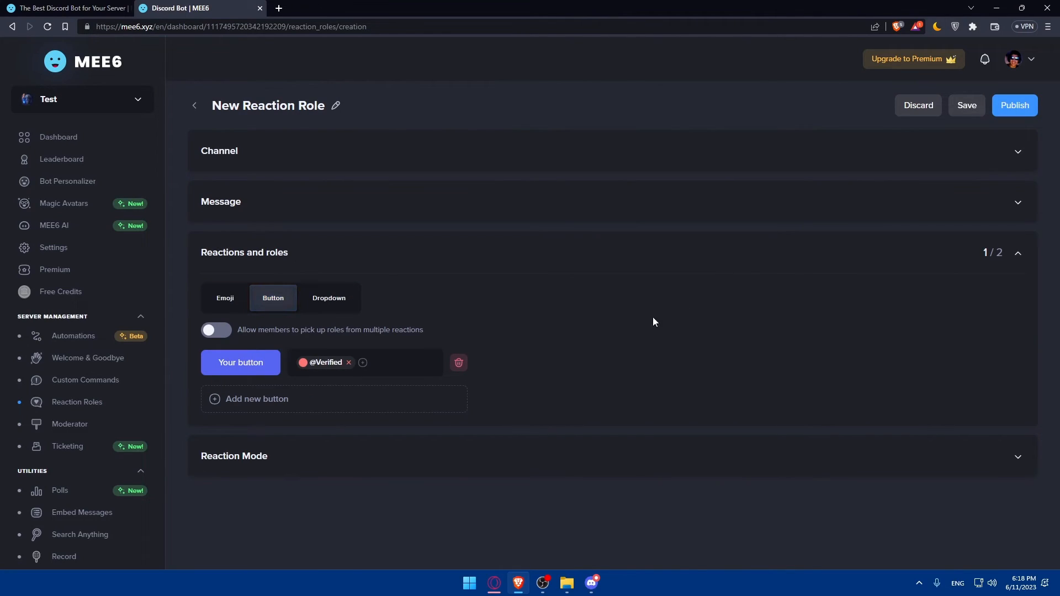
Publish the reaction role message to #general and go over to Discord
{"action": "left_click", "coordinate": [1015, 106]}
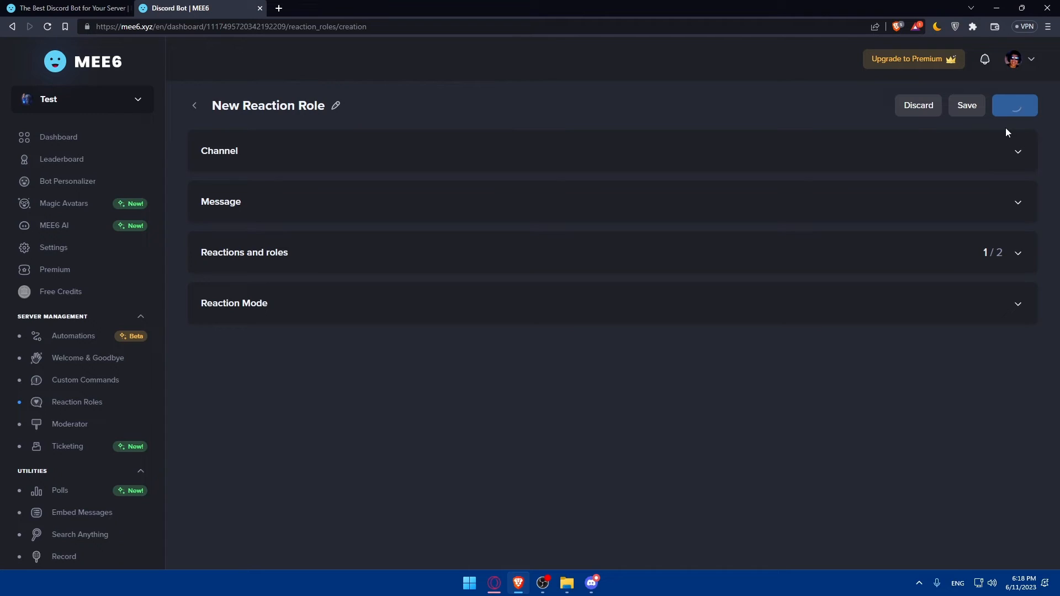
{"action": "left_click", "coordinate": [1014, 106]}
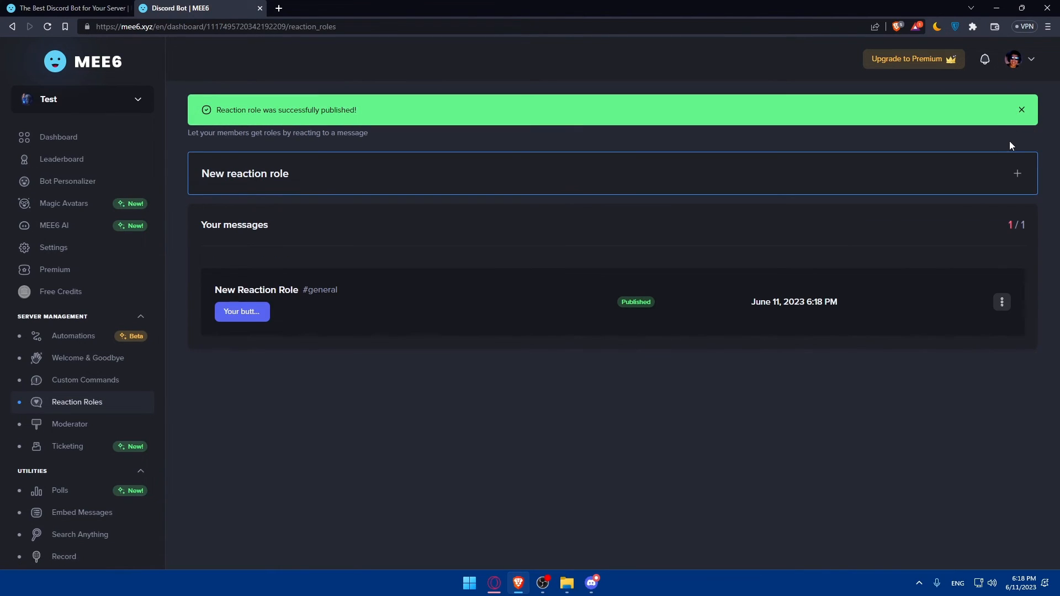
{"action": "mouse_move", "coordinate": [581, 574]}
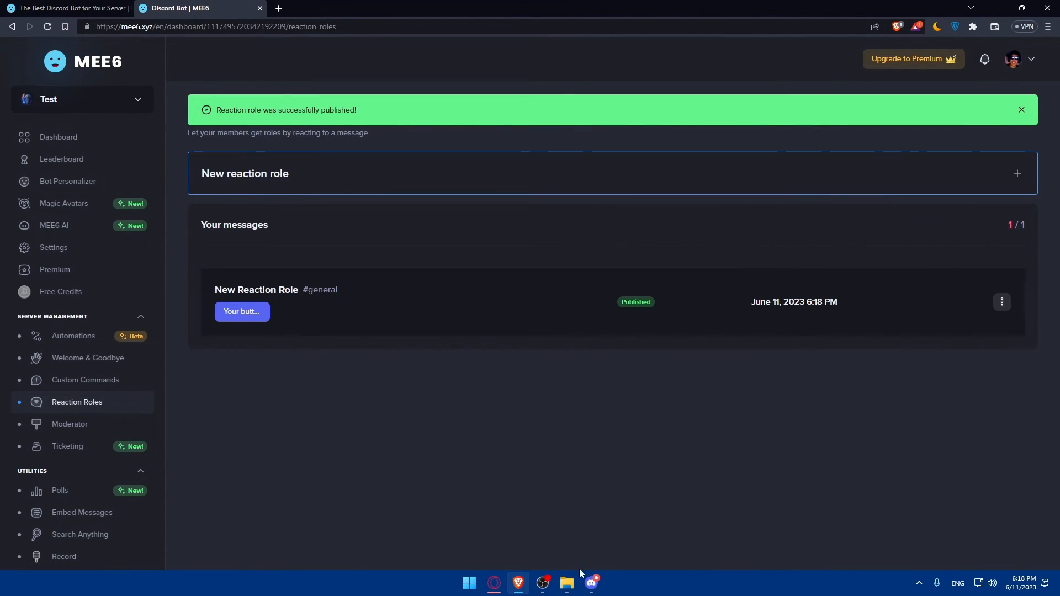
{"action": "left_click", "coordinate": [591, 583]}
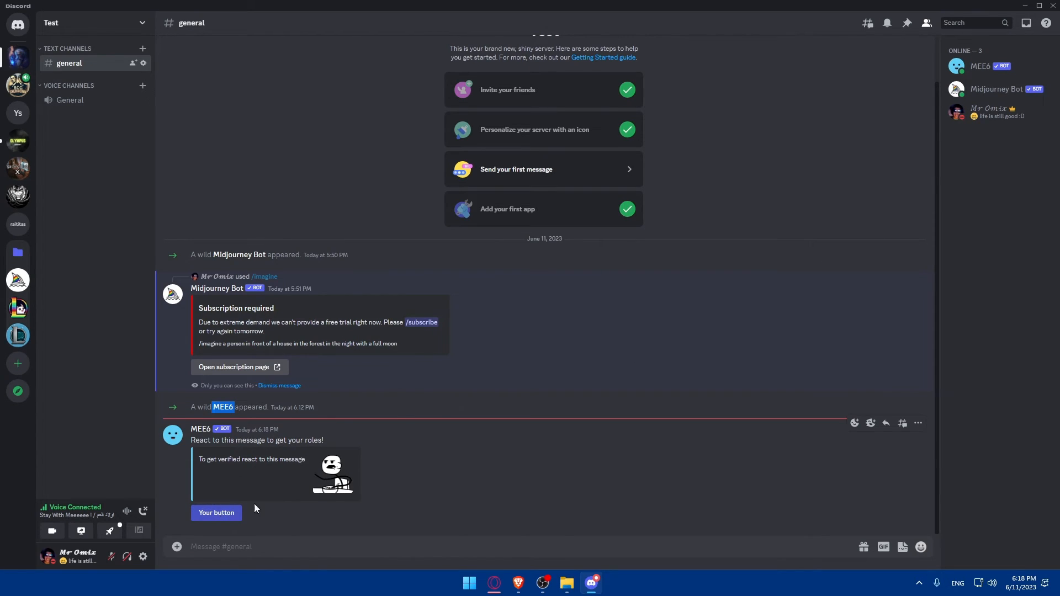
{"action": "left_click", "coordinate": [216, 513]}
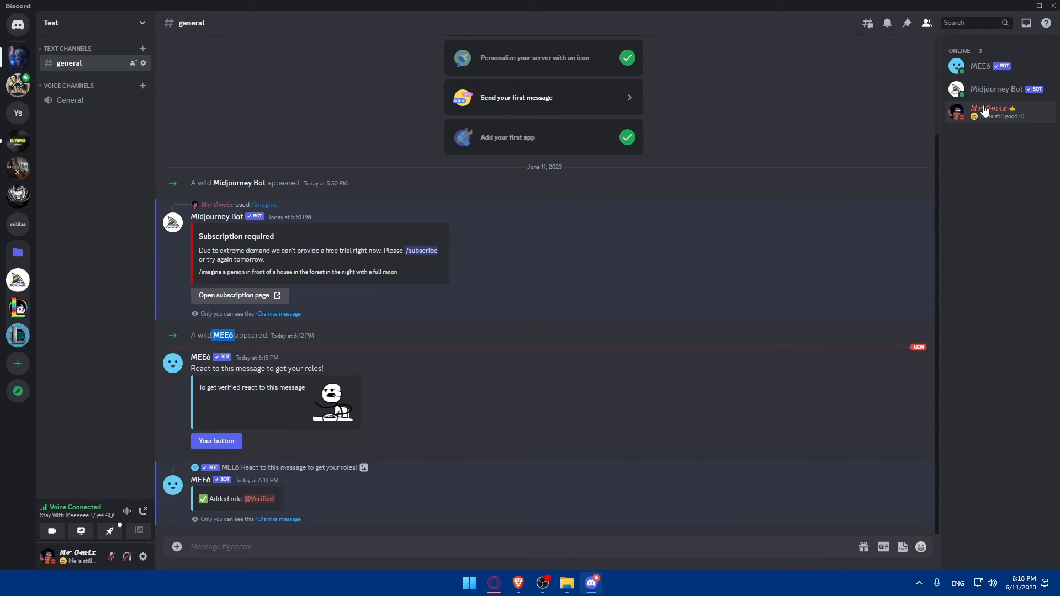
{"action": "mouse_move", "coordinate": [449, 407]}
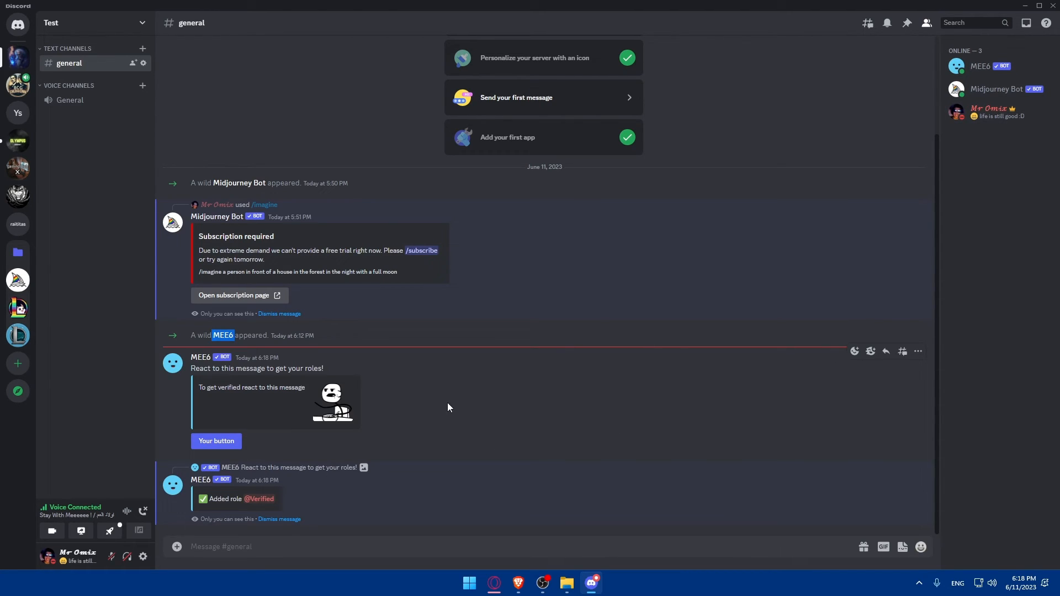